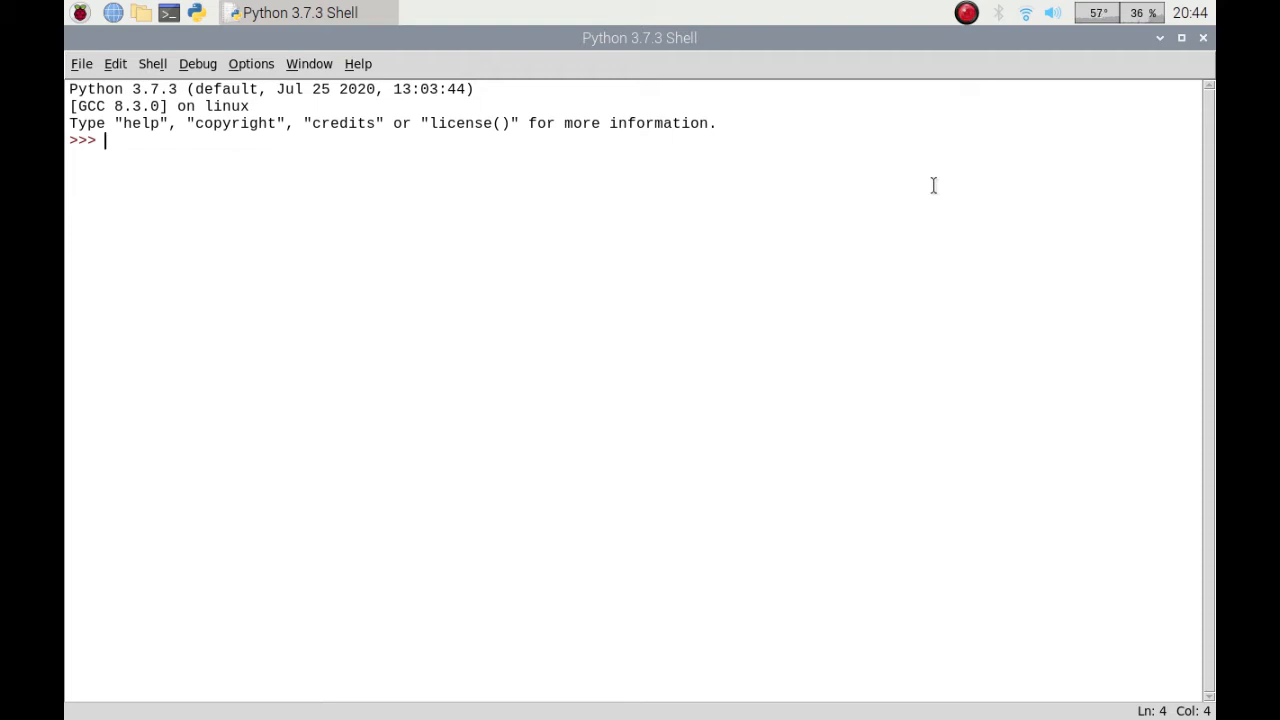
Enter the function header def test(money): at the shell prompt.
{"action": "type", "text": "def test"}
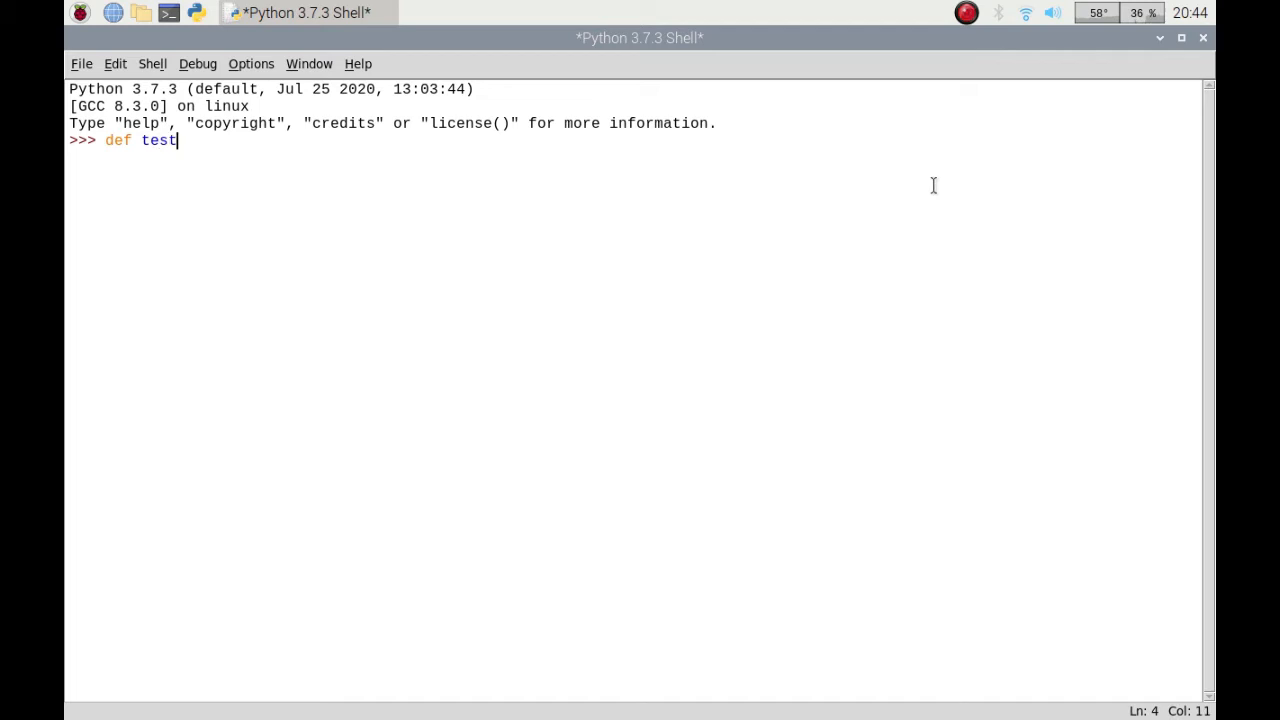
{"action": "type", "text": "("}
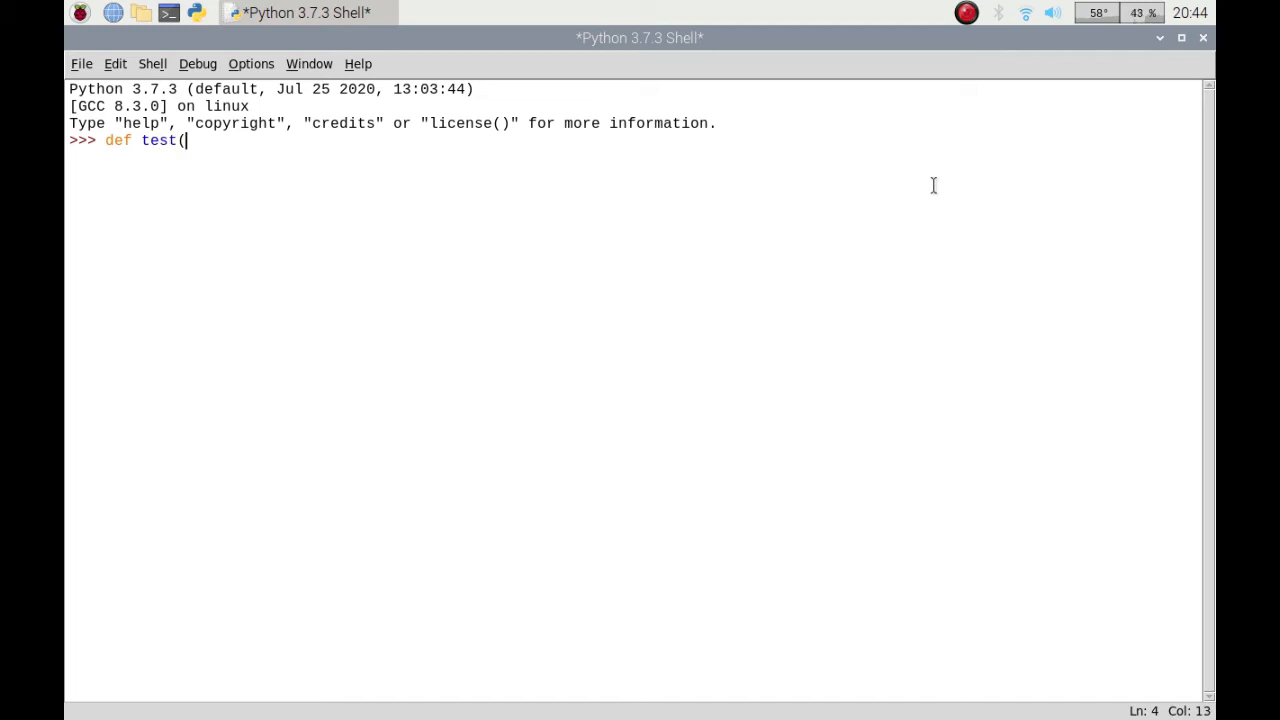
{"action": "type", "text": "money"}
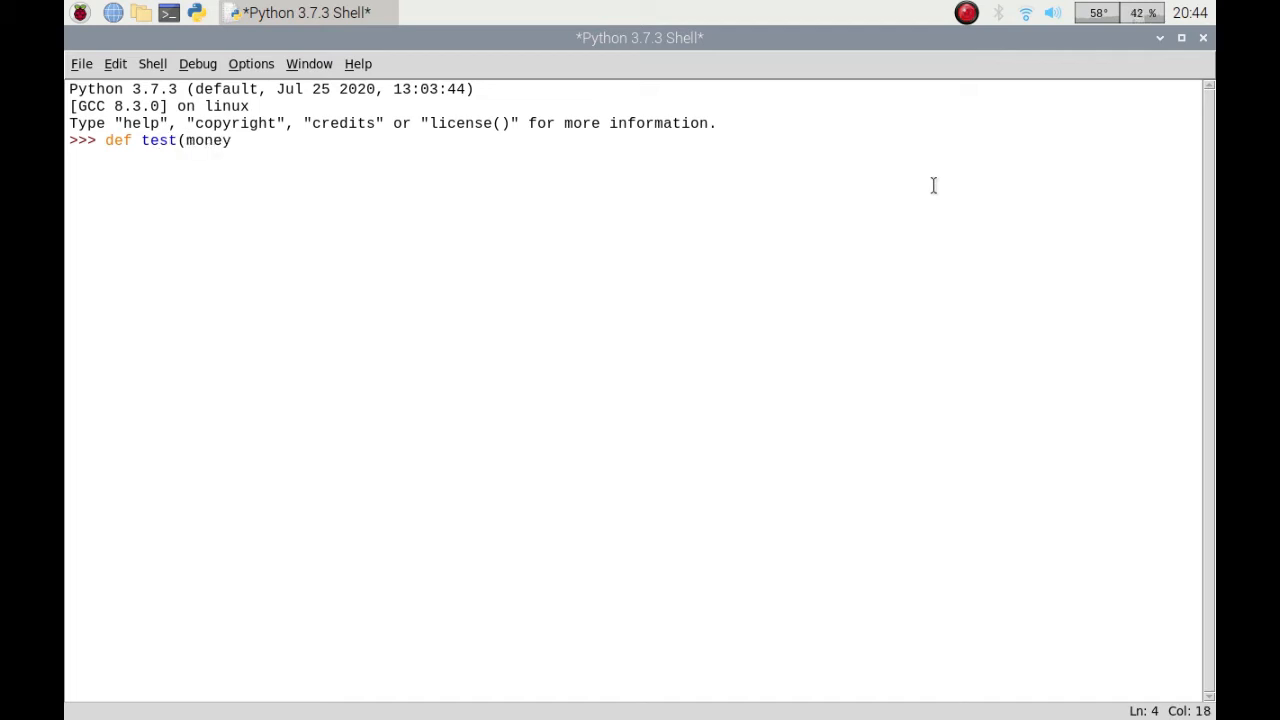
{"action": "type", "text": "):"}
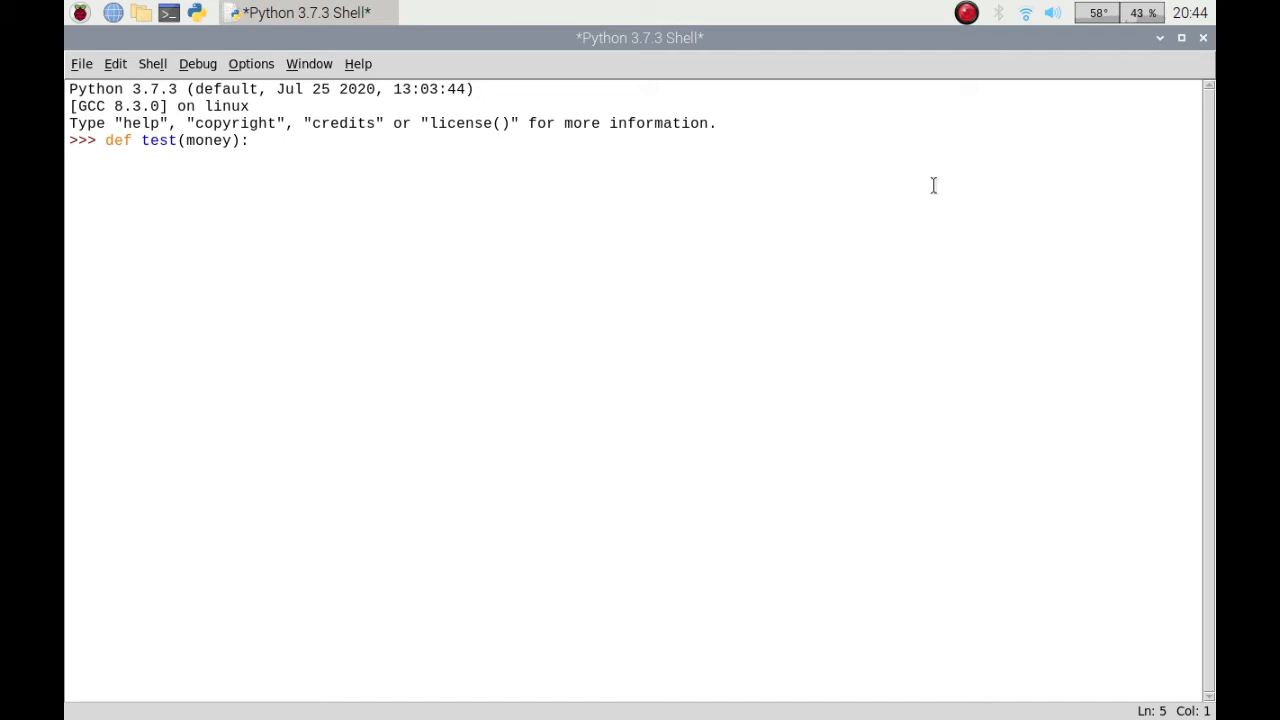
Add the condition if money >= 3: as the first line of the function body.
{"action": "key", "text": "enter"}
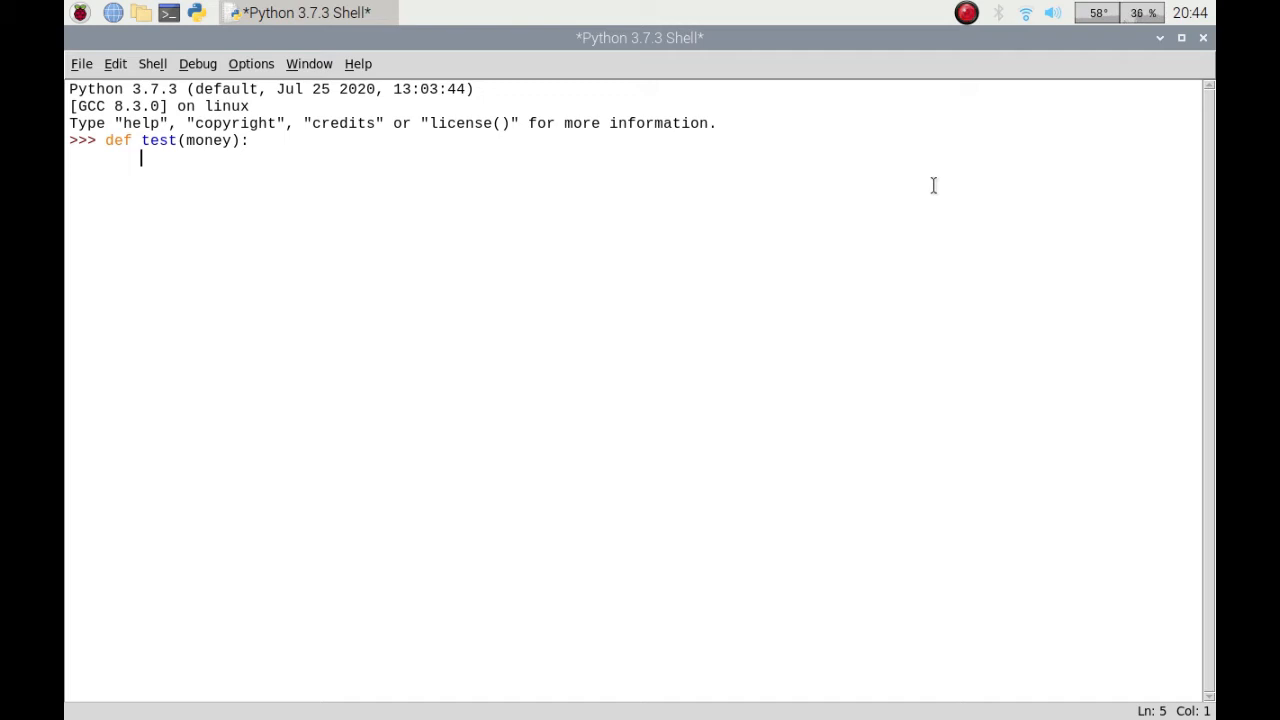
{"action": "type", "text": "i"}
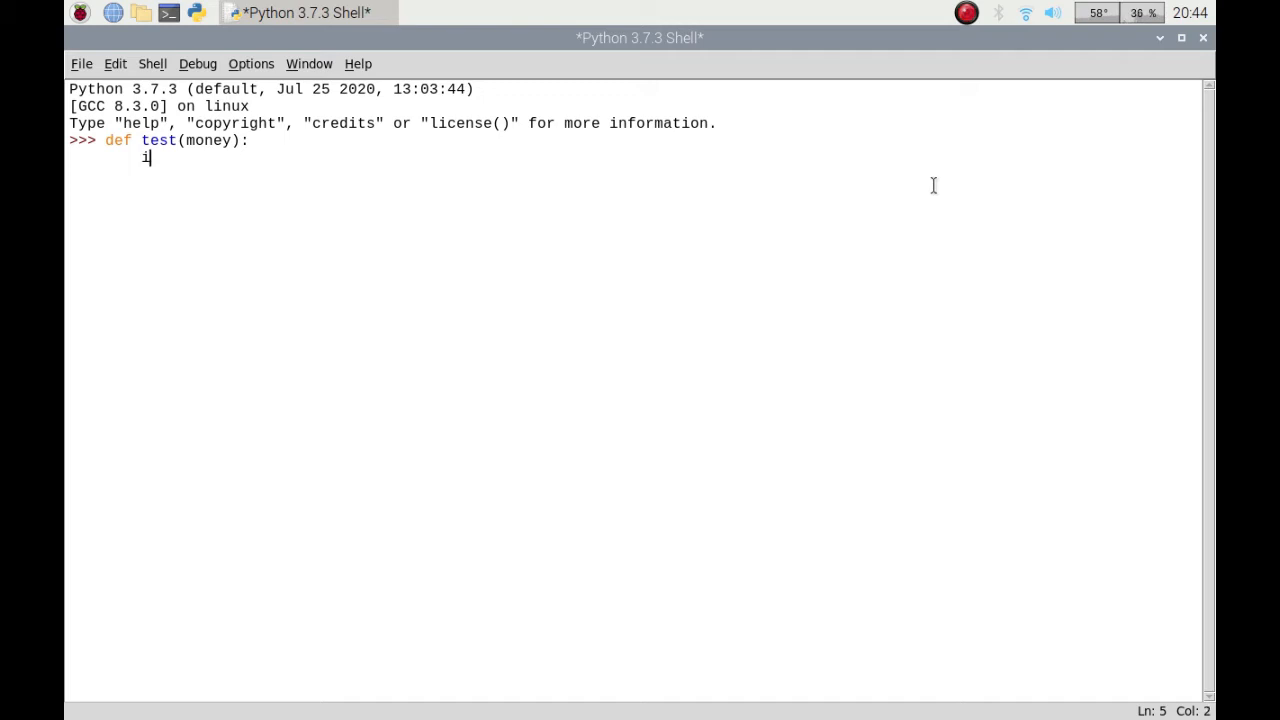
{"action": "type", "text": "f"}
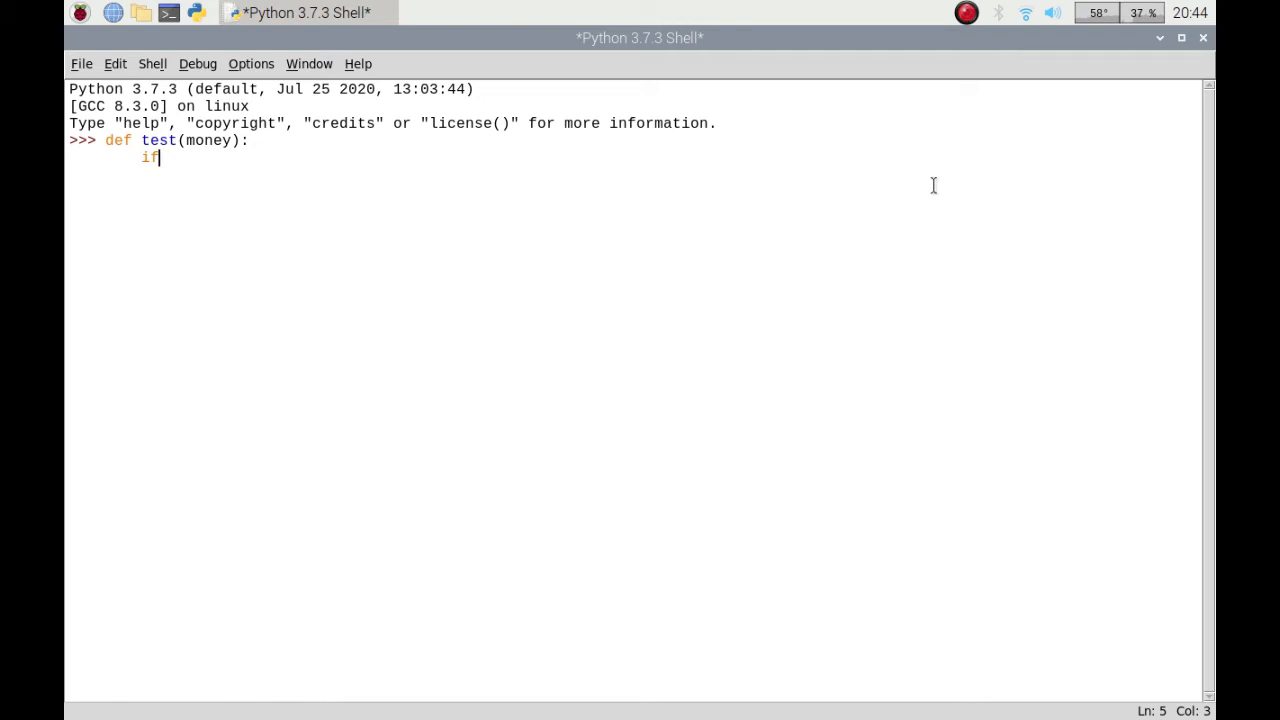
{"action": "type", "text": "mo"}
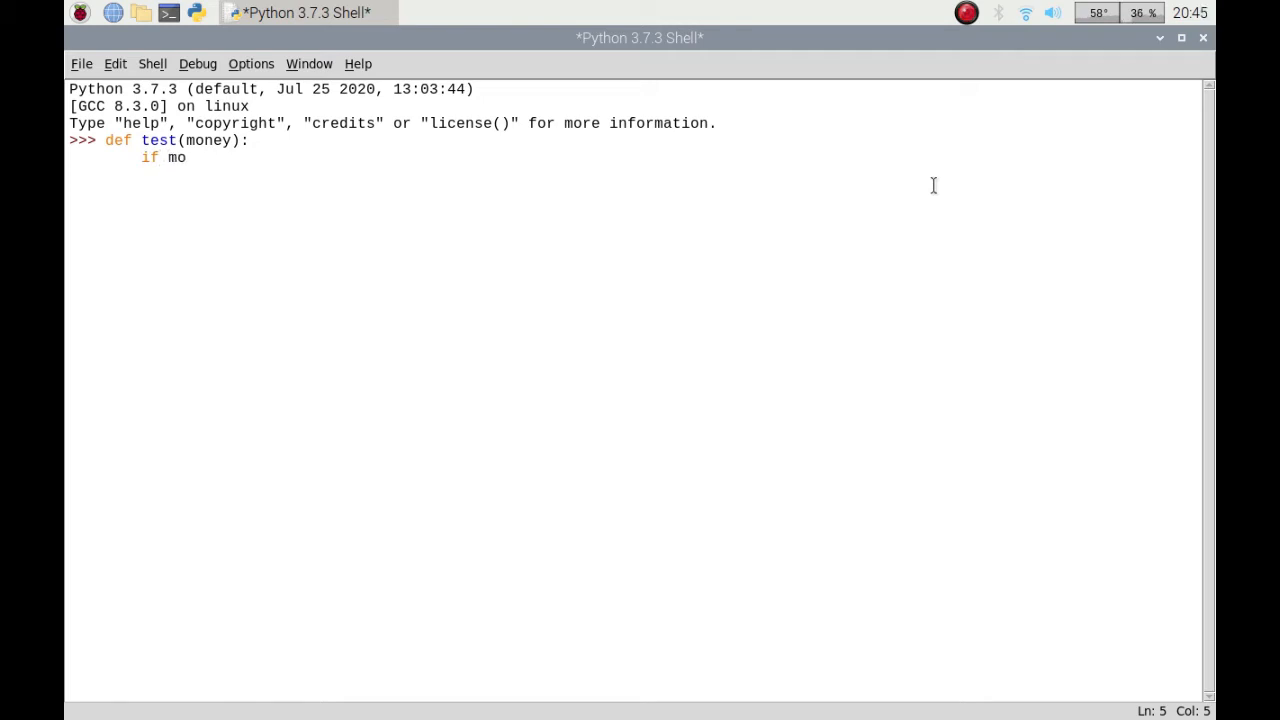
{"action": "type", "text": "ney >"}
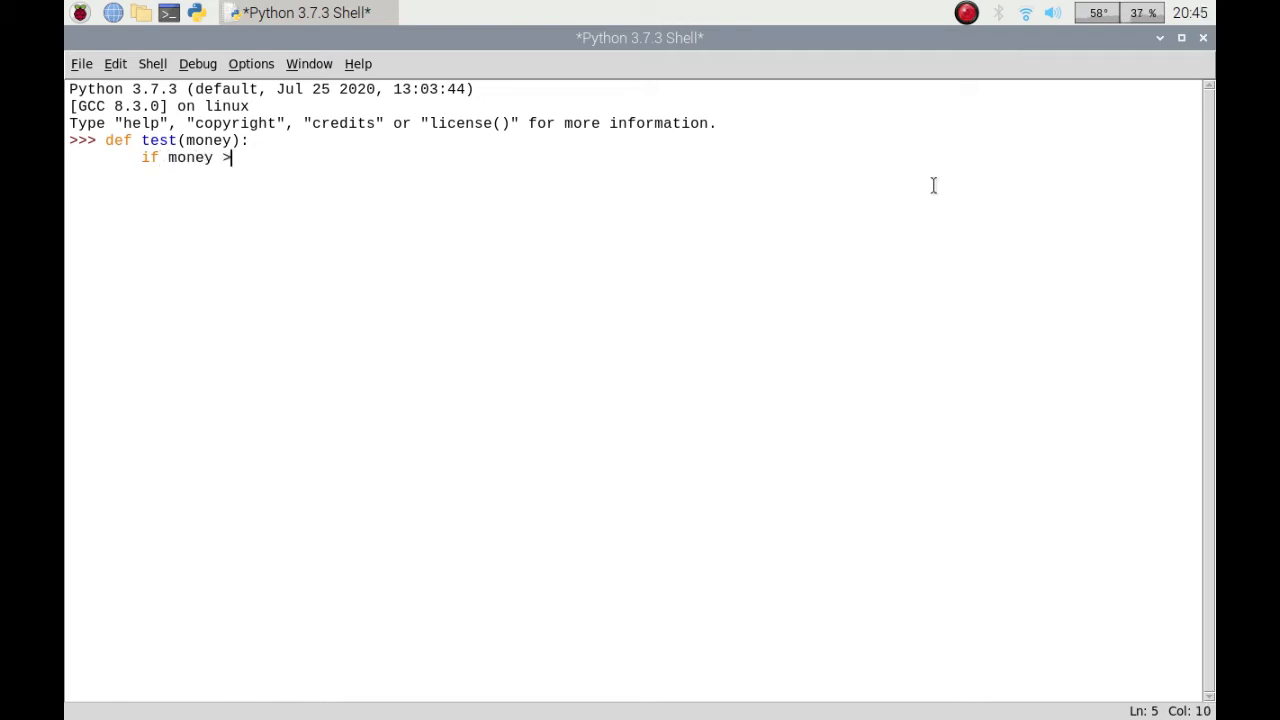
{"action": "type", "text": "="}
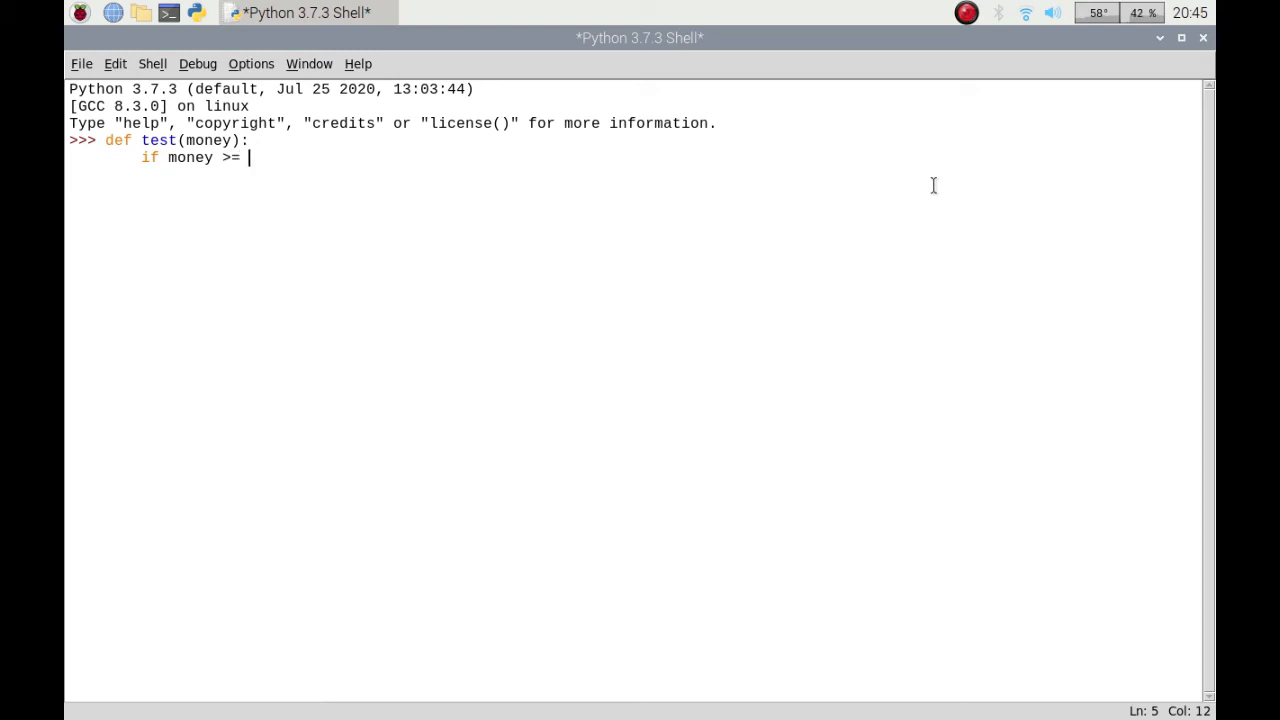
{"action": "type", "text": "3"}
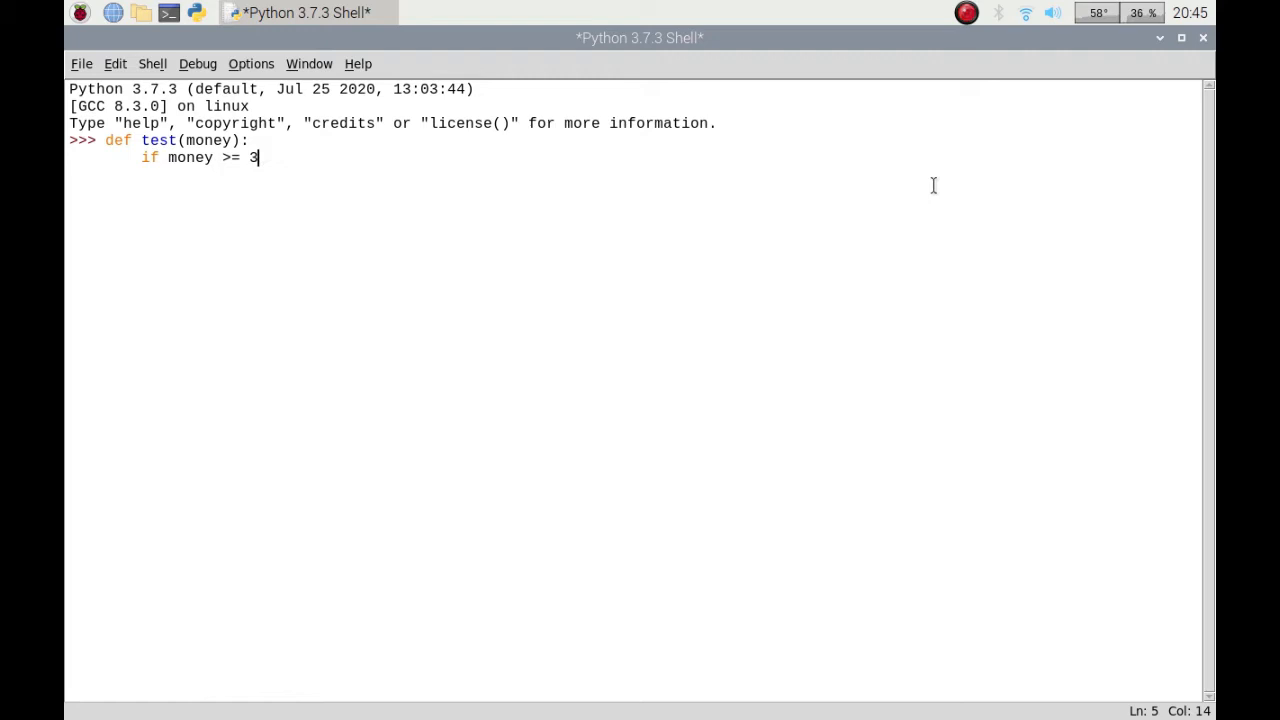
{"action": "type", "text": ":"}
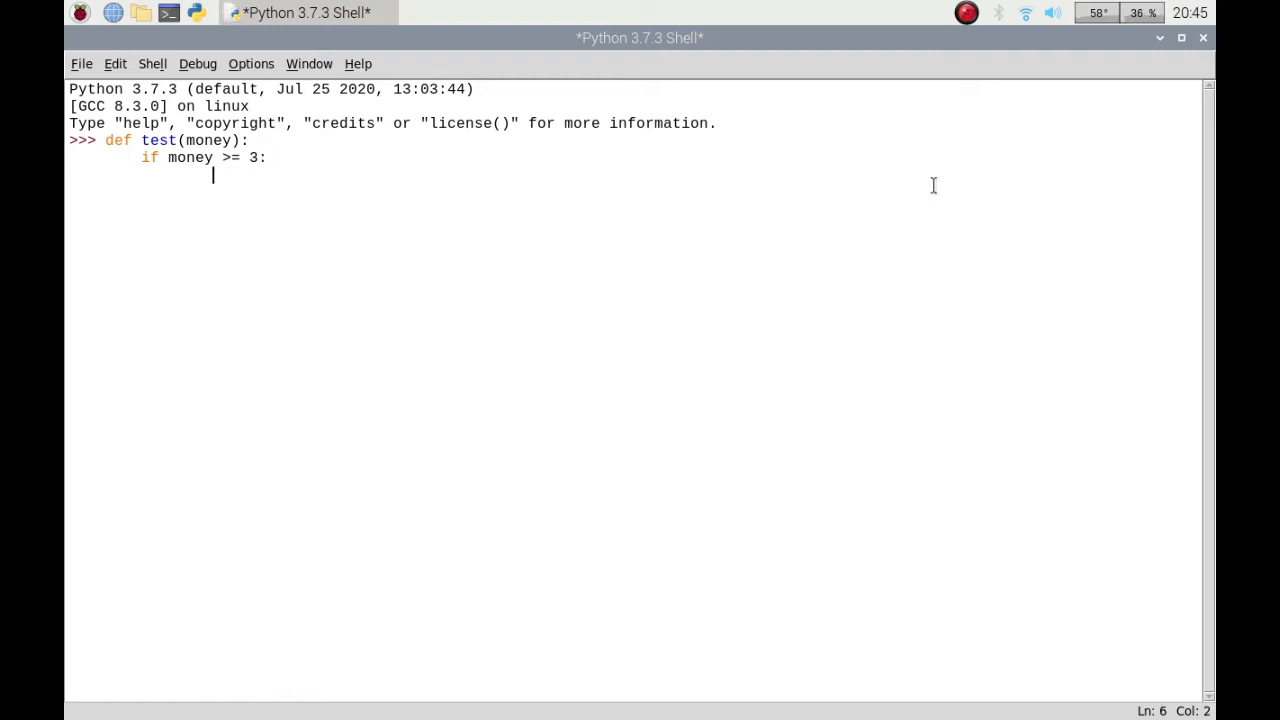
Under the if, print the message 'Martin enjoy your coffee'.
{"action": "type", "text": "prin"}
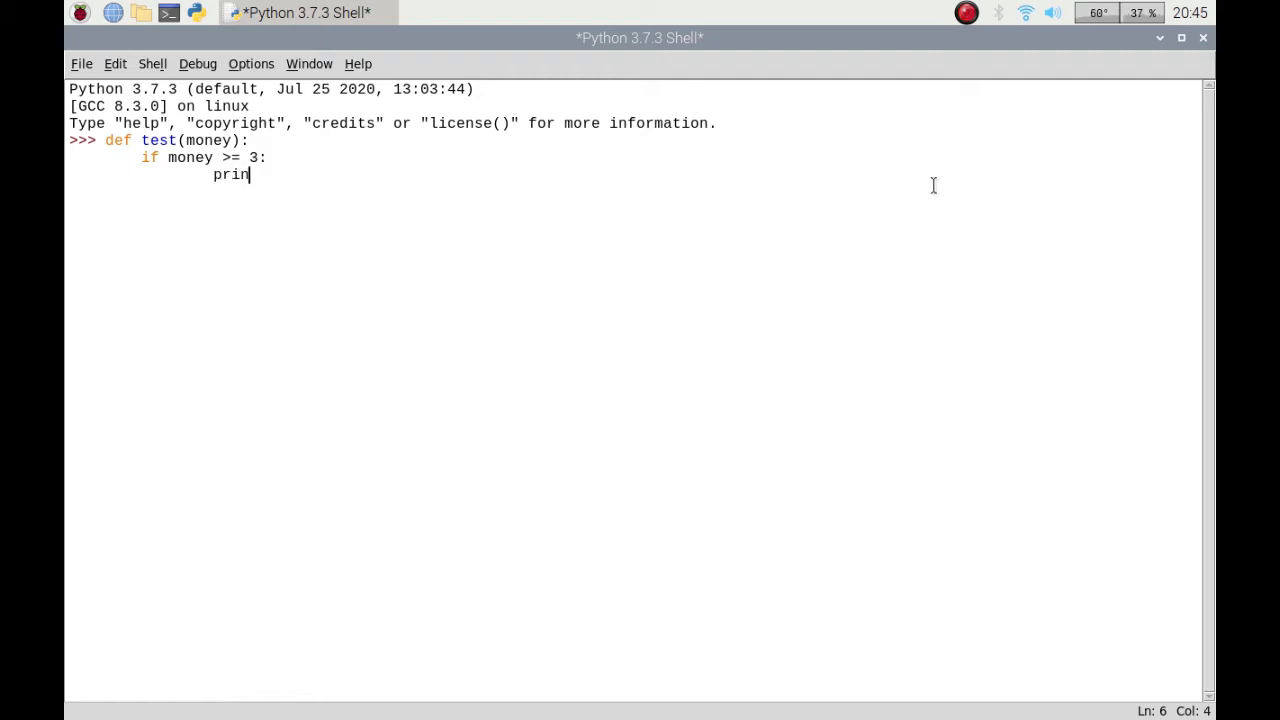
{"action": "type", "text": "t('"}
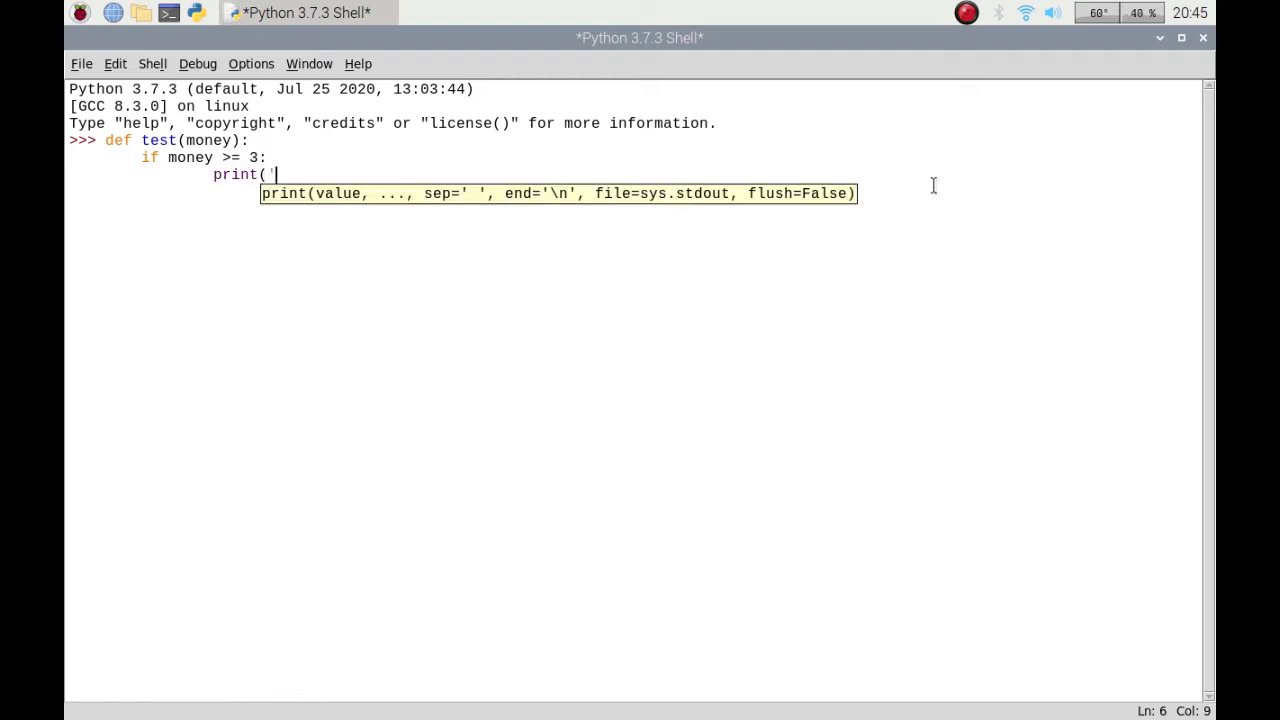
{"action": "type", "text": "Martin"}
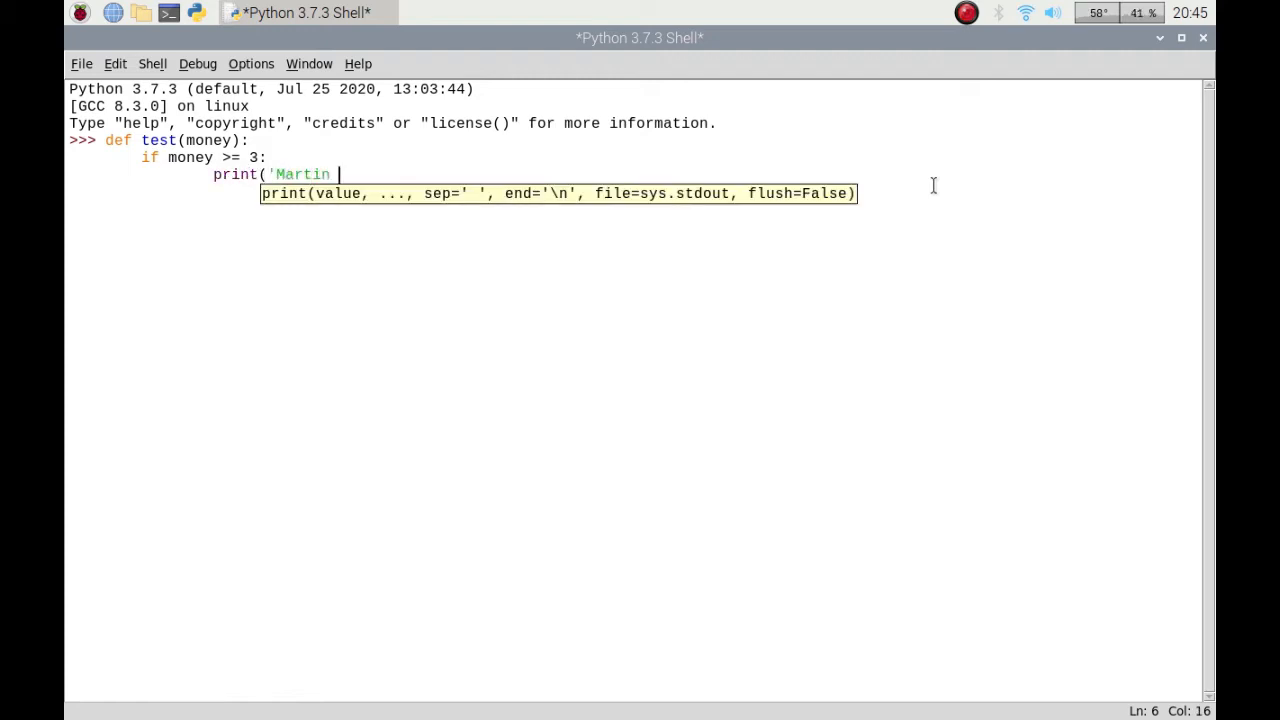
{"action": "type", "text": "enjoy your"}
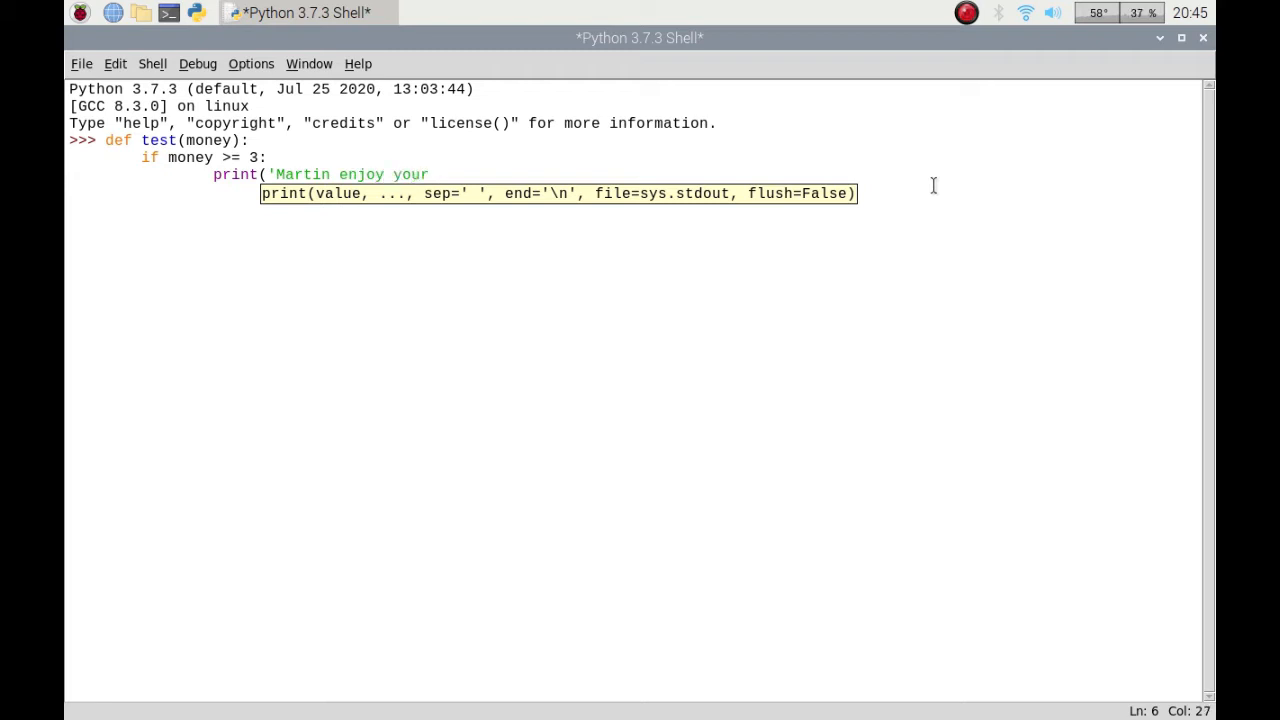
{"action": "type", "text": "coffee')"}
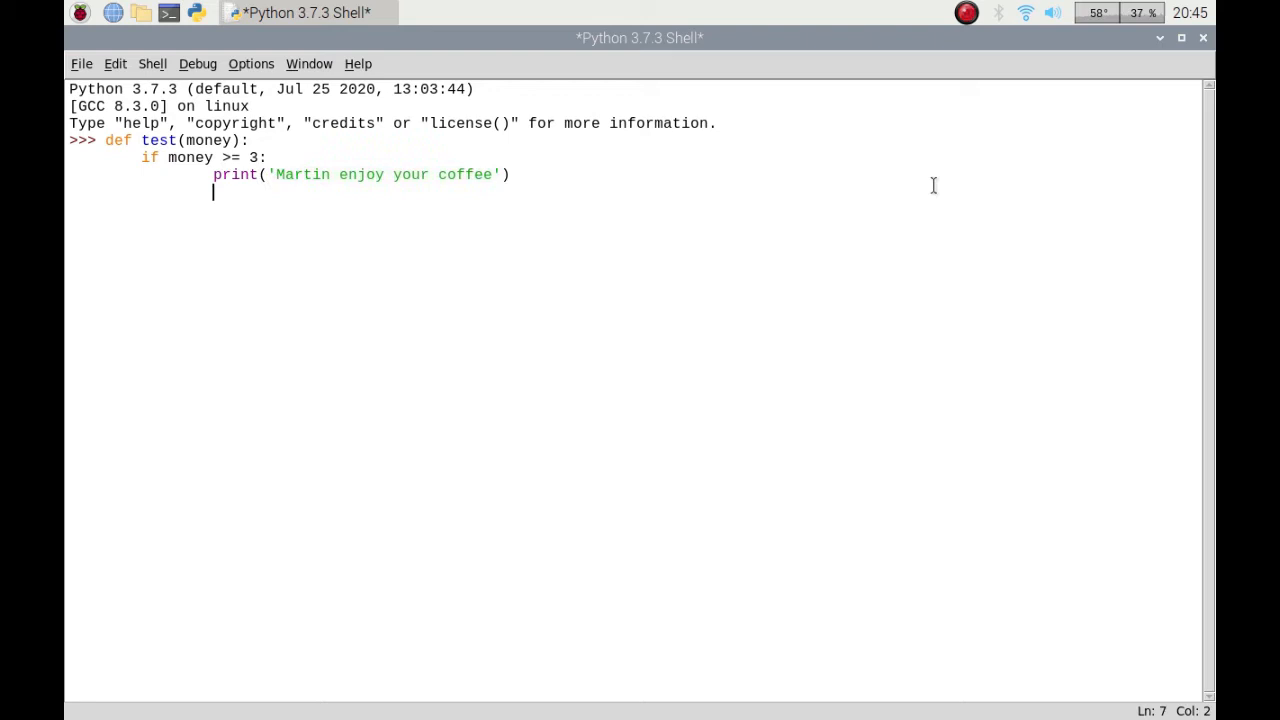
Dedent the next line back to the if statement's level.
{"action": "key", "text": "backspace"}
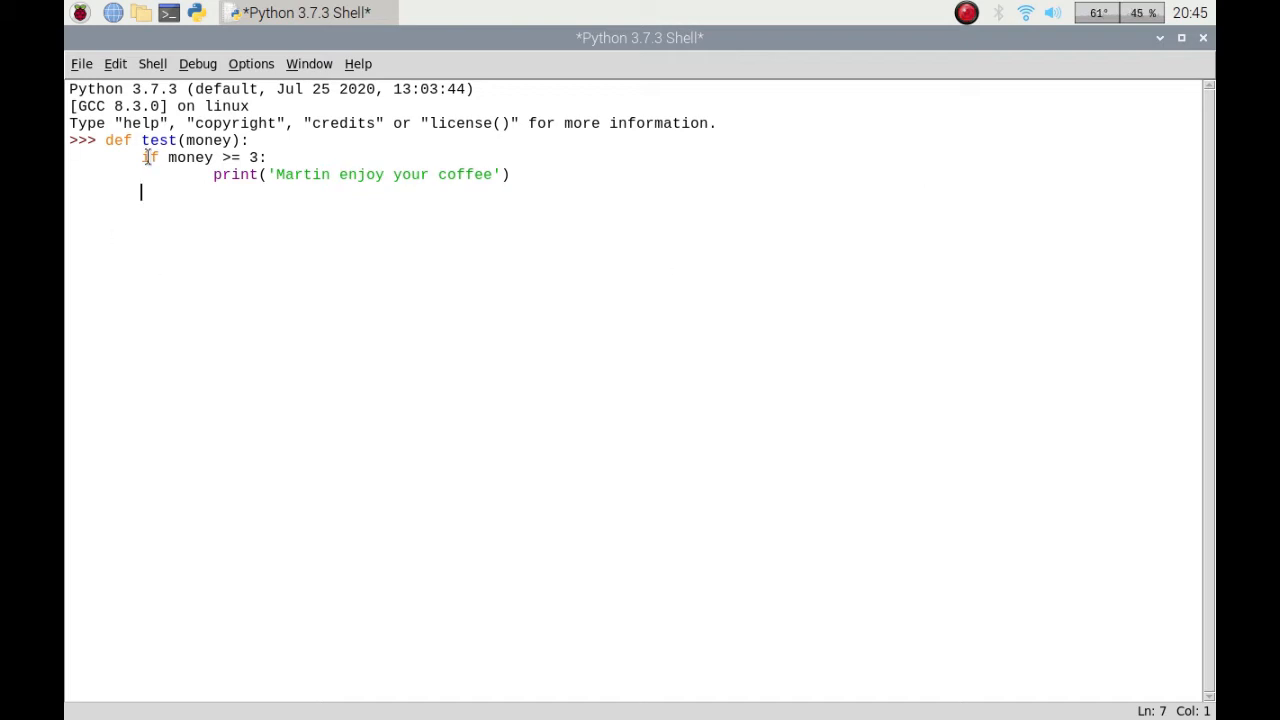
{"action": "mouse_move", "coordinate": [292, 174]}
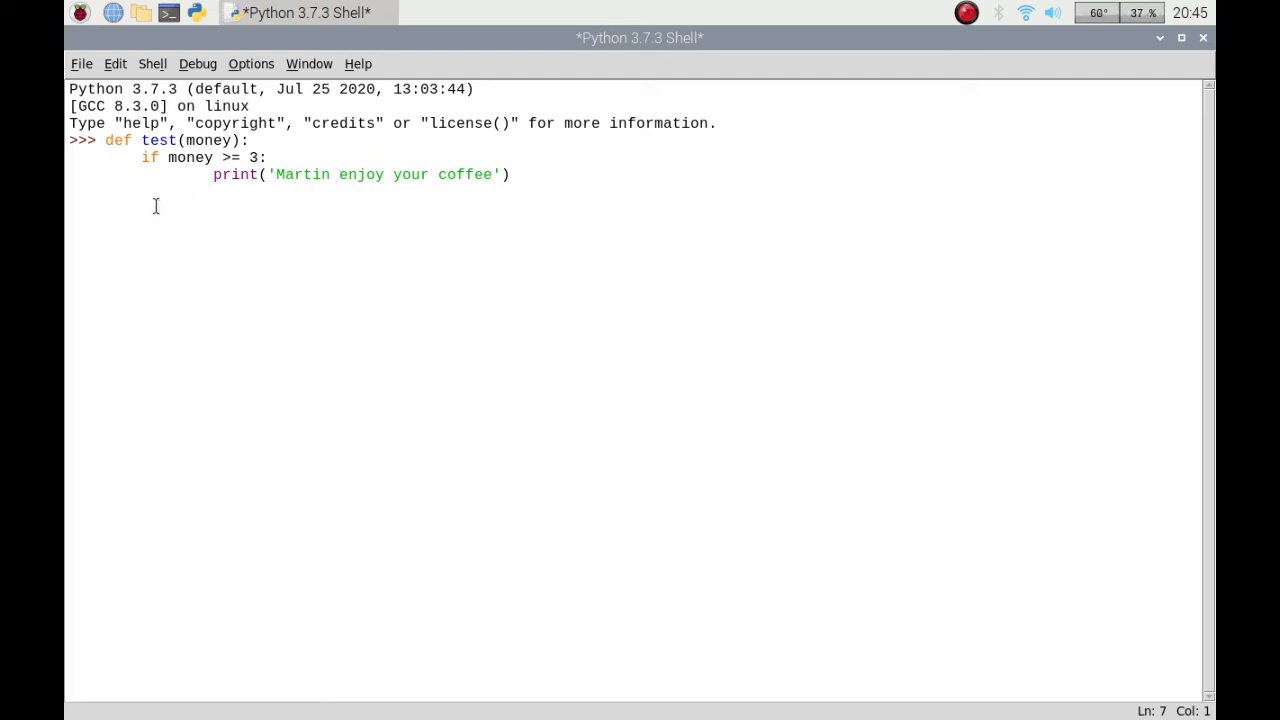
Add an else: clause under the if block.
{"action": "type", "text": "els"}
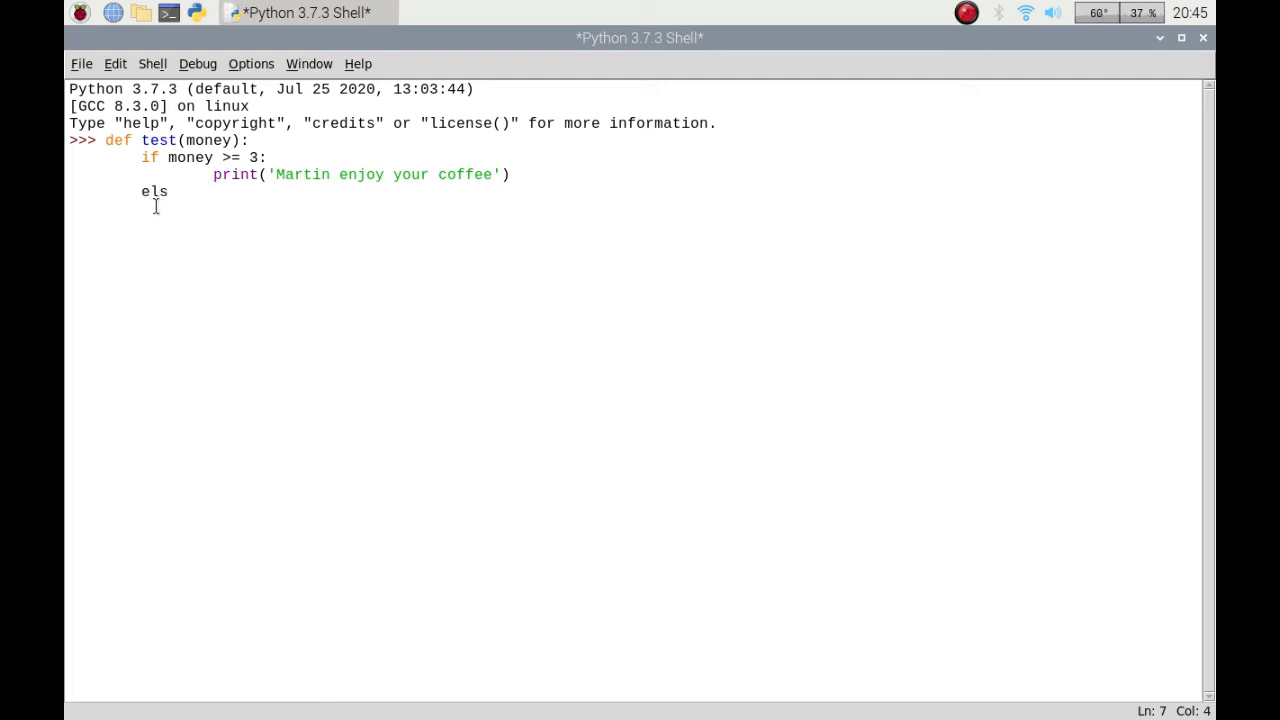
{"action": "type", "text": "e:"}
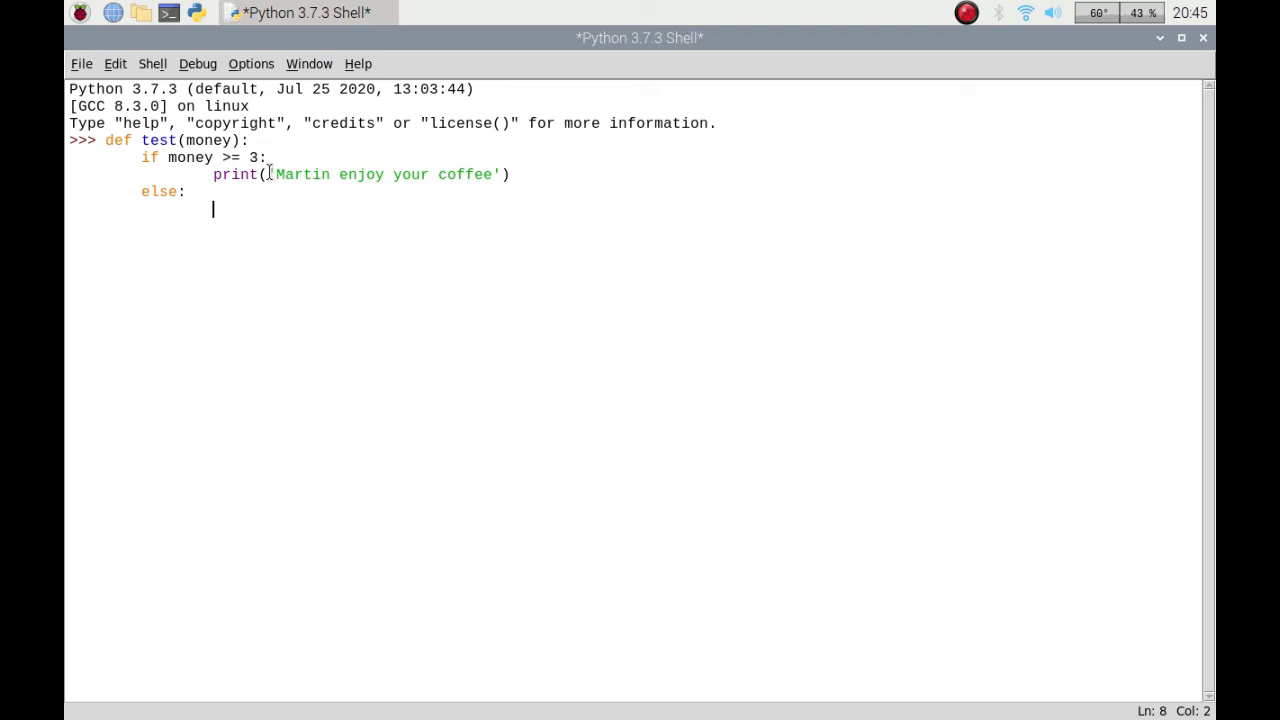
{"action": "mouse_move", "coordinate": [238, 212]}
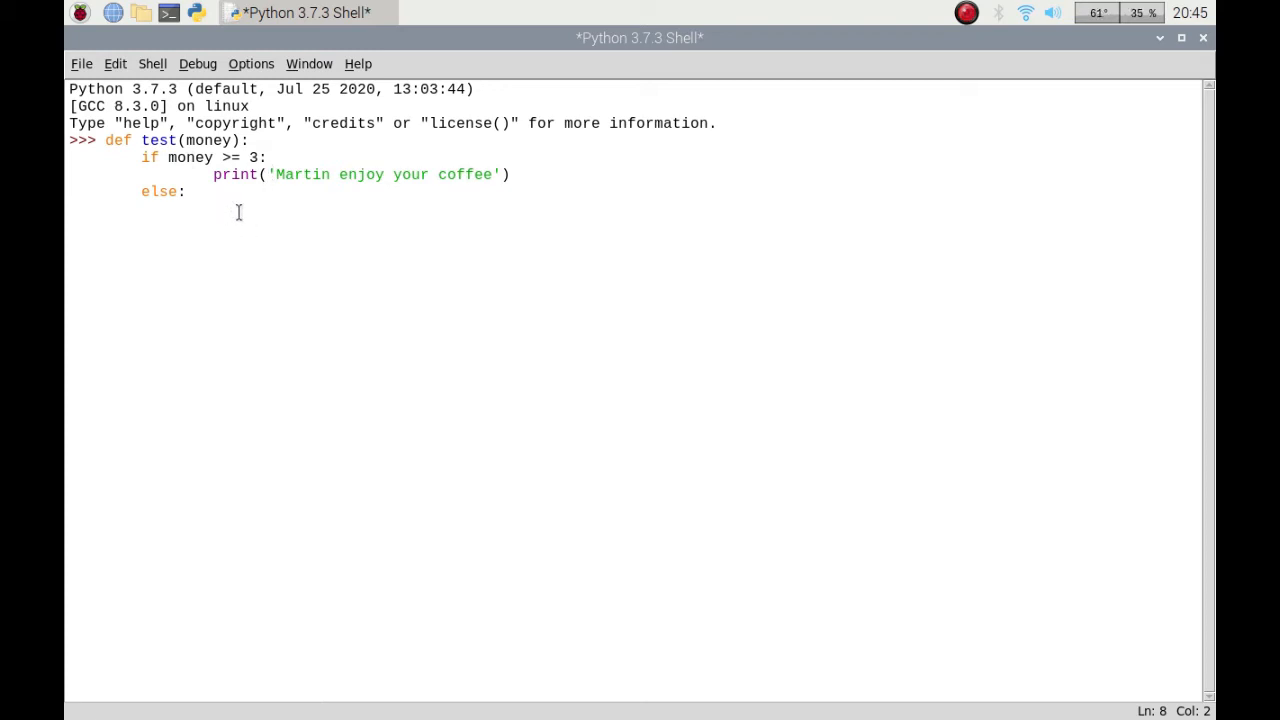
In the else branch print 'Sorry, Martin you dont have enough money'.
{"action": "type", "text": "pr"}
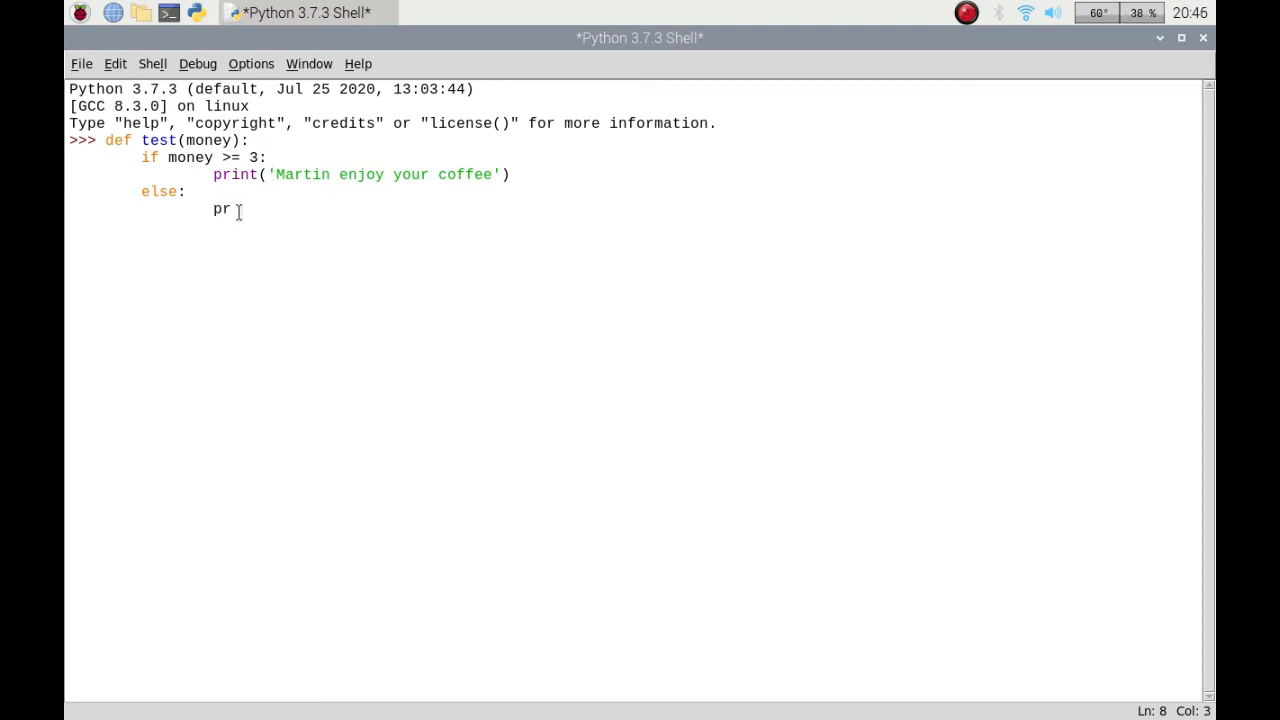
{"action": "type", "text": "int("}
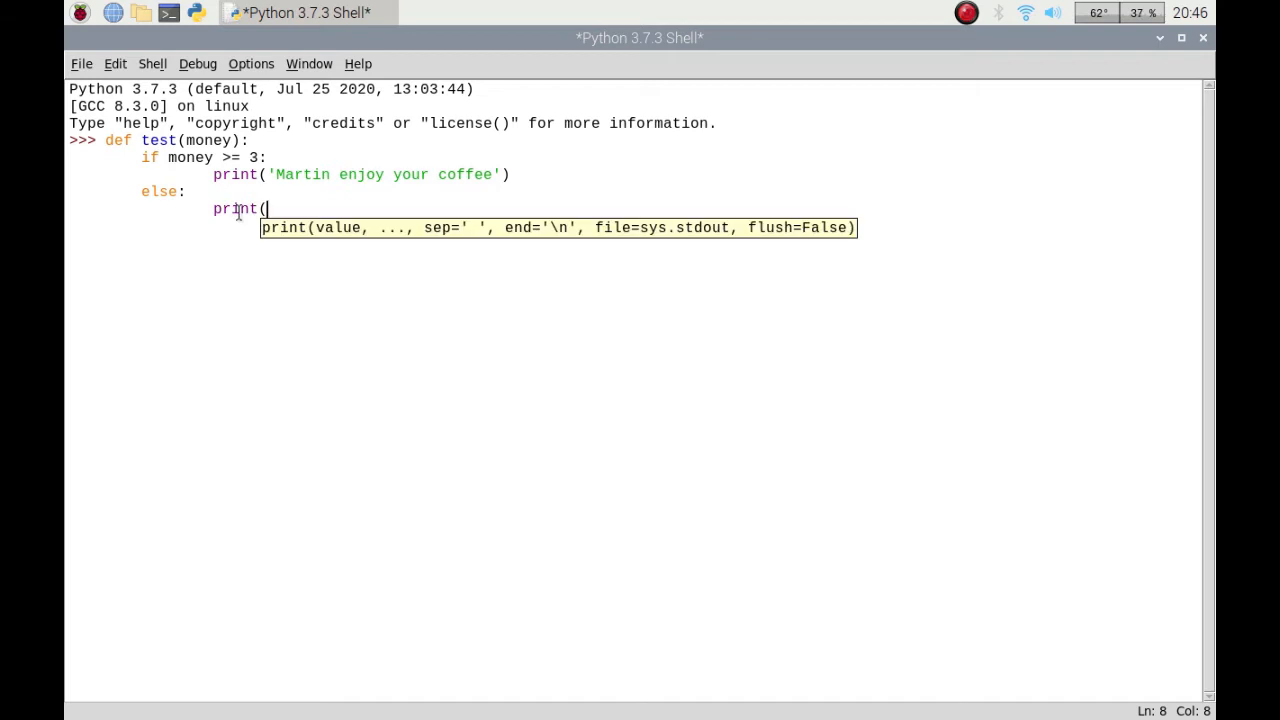
{"action": "type", "text": "'Sorry, Martin"}
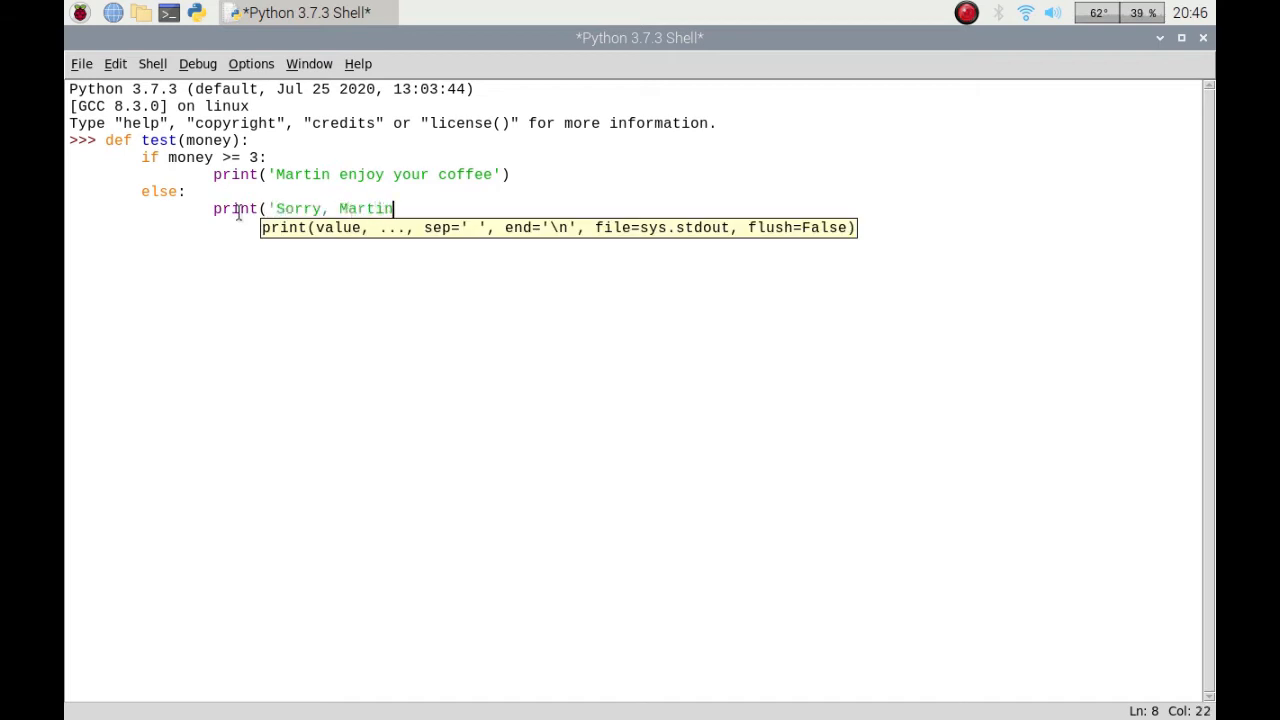
{"action": "type", "text": "s you"}
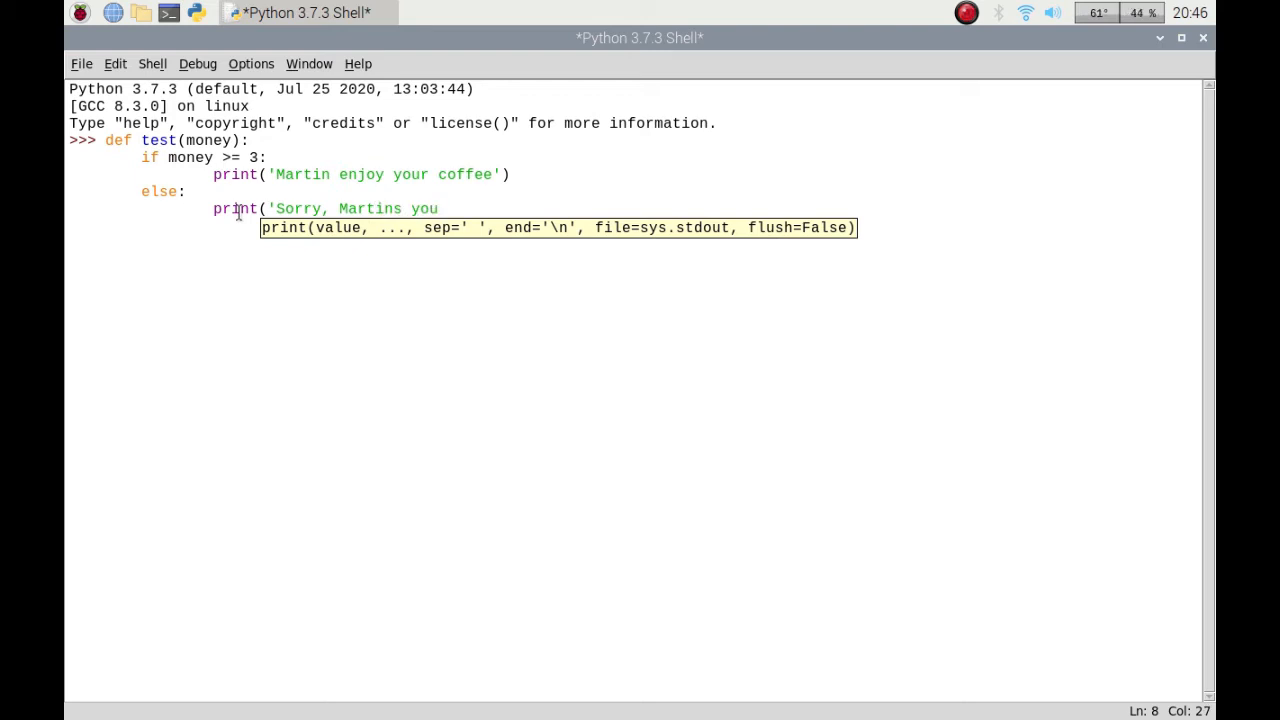
{"action": "key", "text": "BackSpace"}
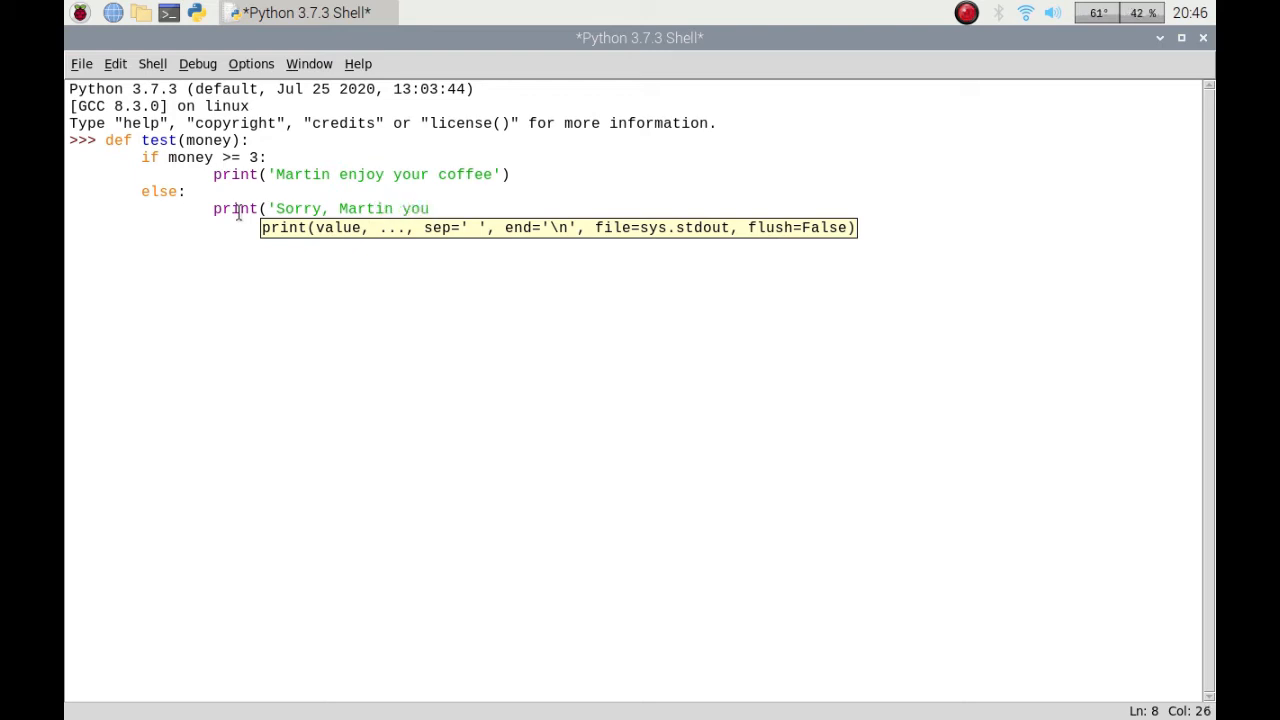
{"action": "type", "text": "dont have enough mone"}
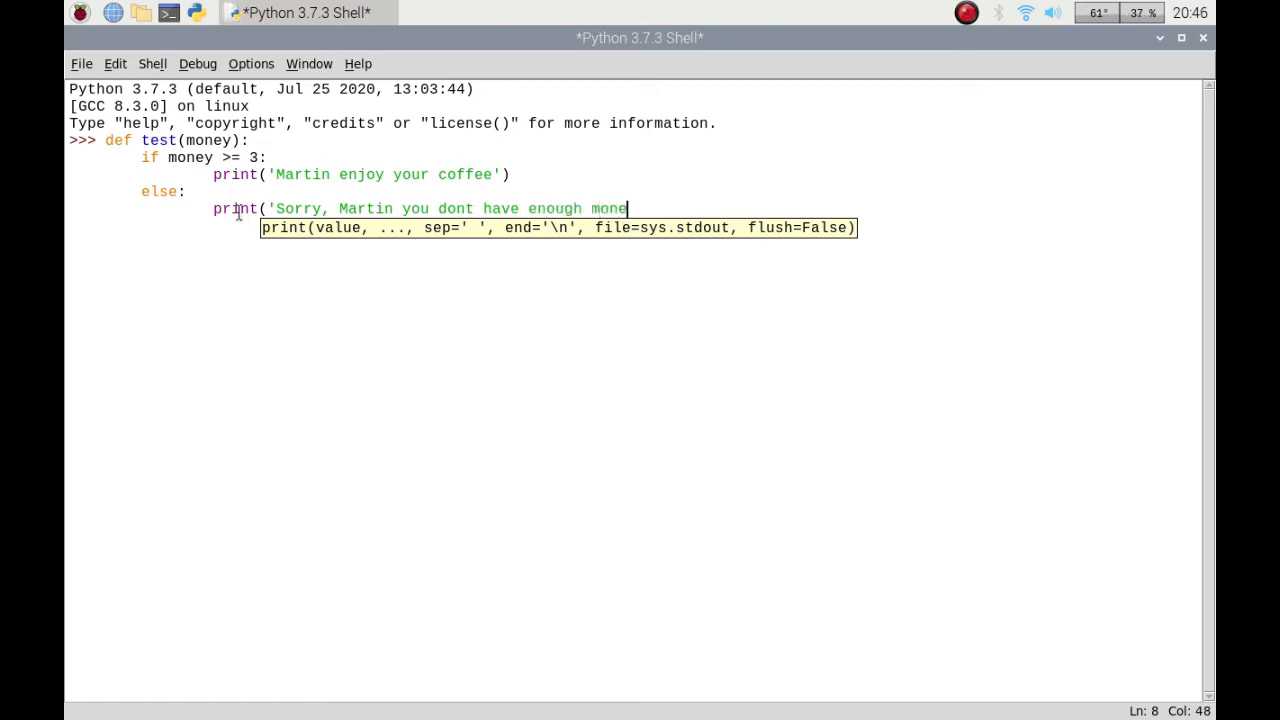
{"action": "type", "text": "y')"}
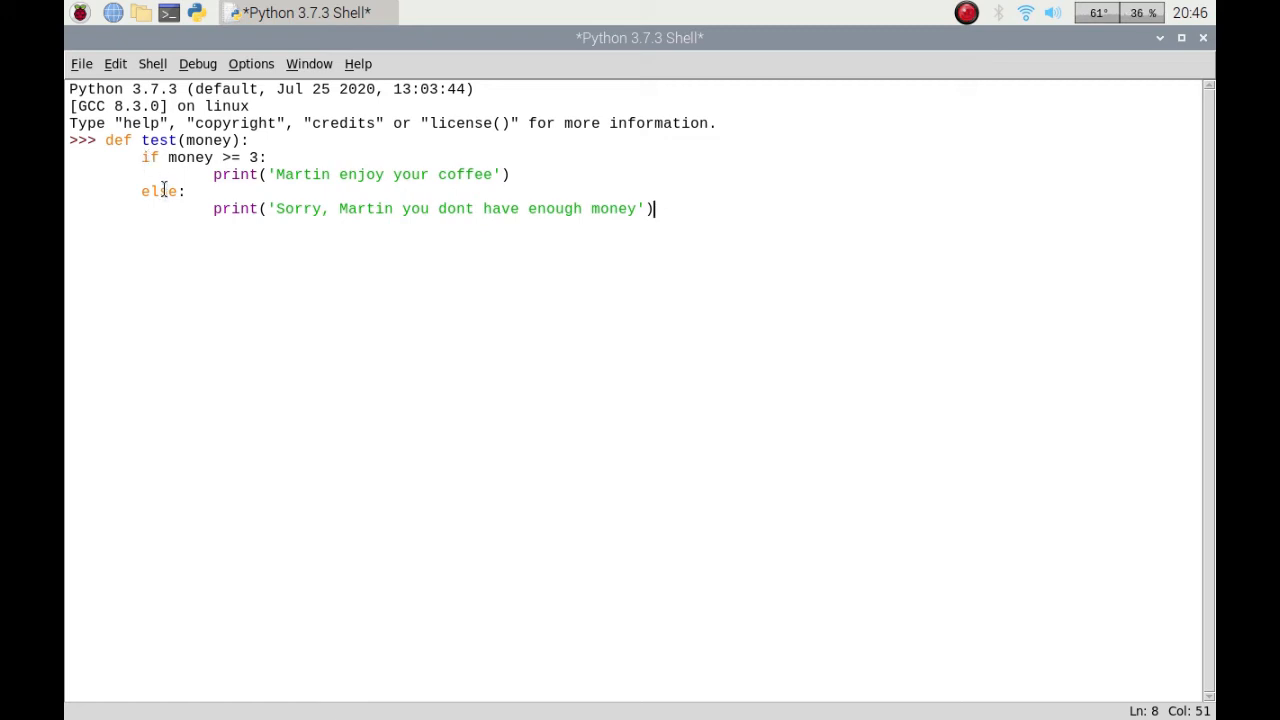
{"action": "mouse_move", "coordinate": [152, 156]}
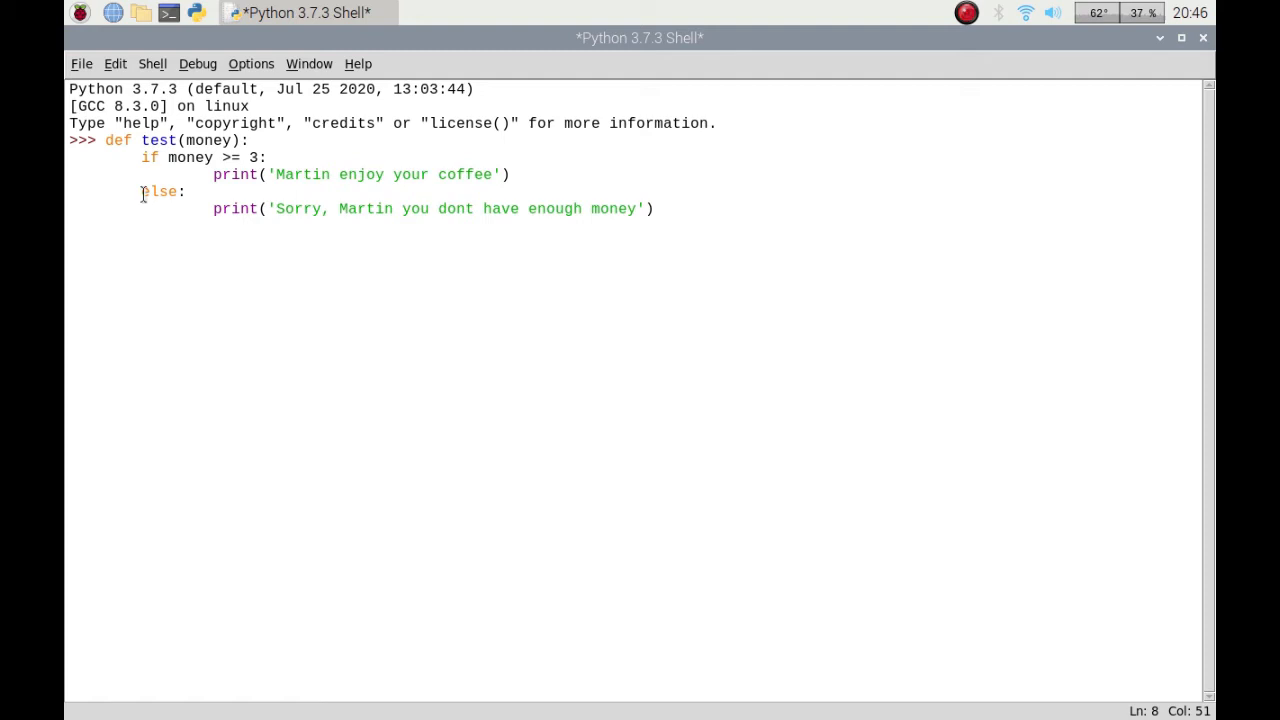
{"action": "mouse_move", "coordinate": [530, 174]}
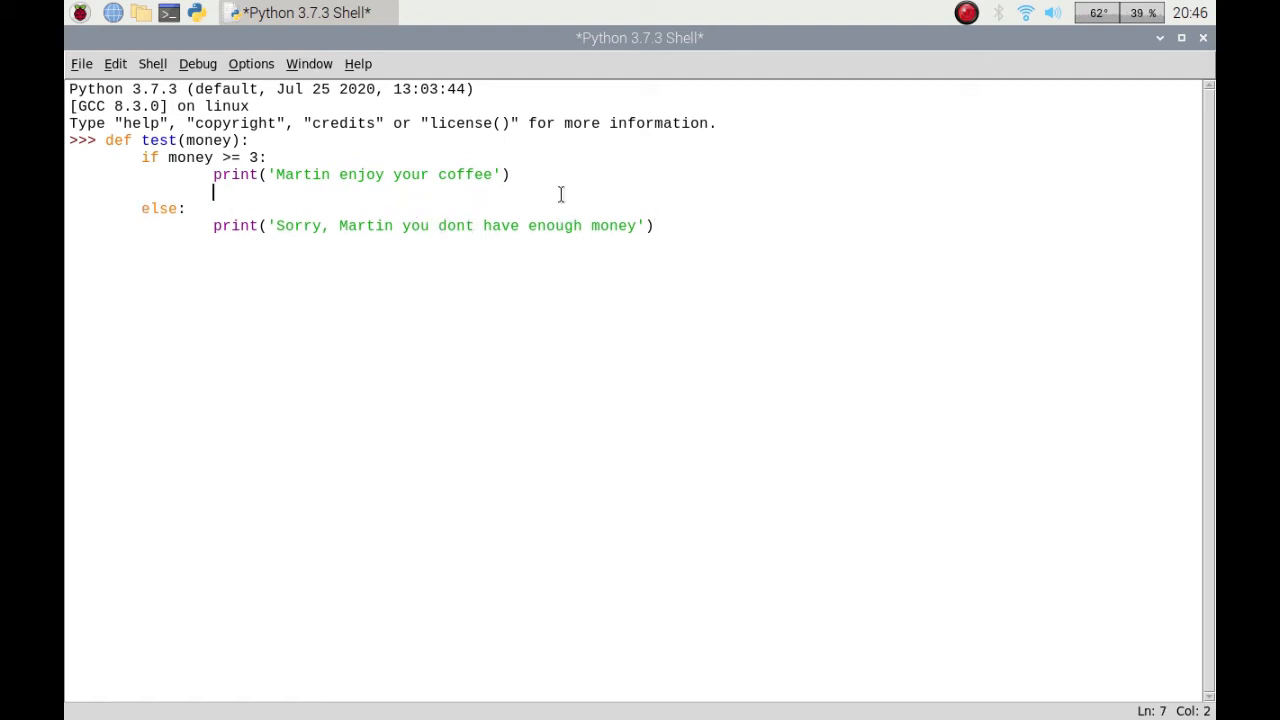
Insert a new line reading 'if' between the coffee print and the else branch.
{"action": "type", "text": "if"}
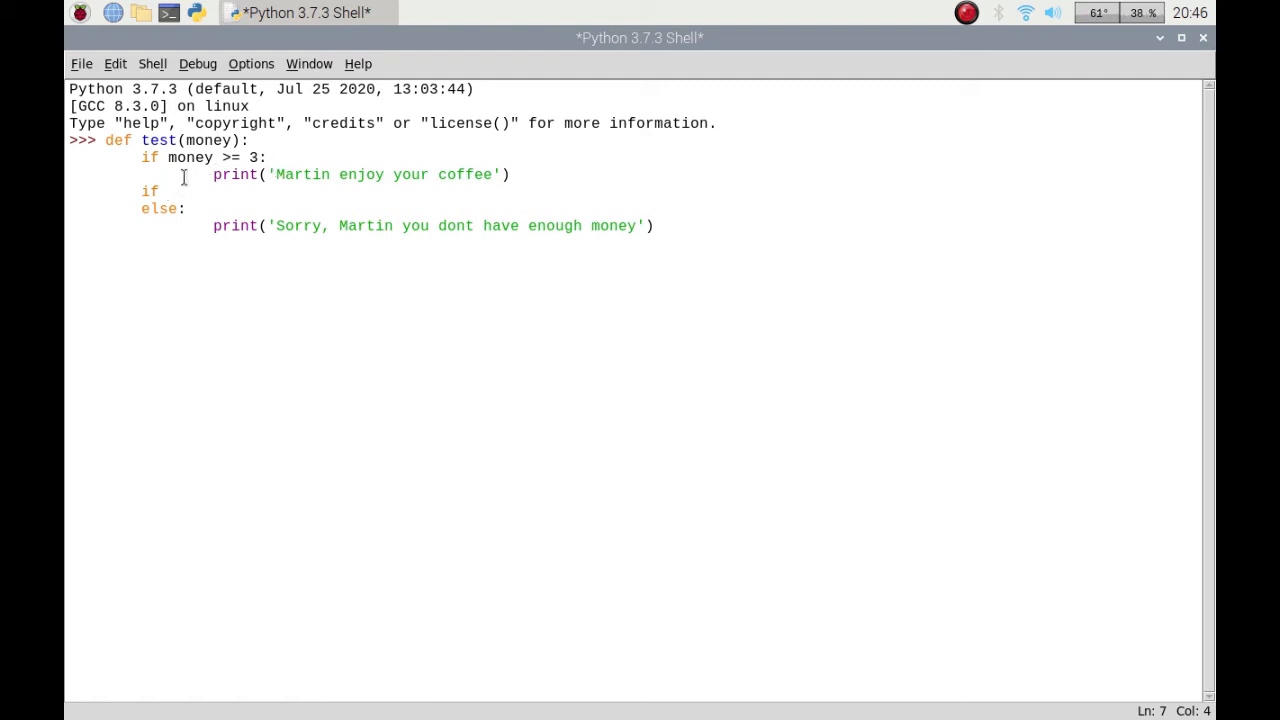
{"action": "left_click", "coordinate": [170, 192]}
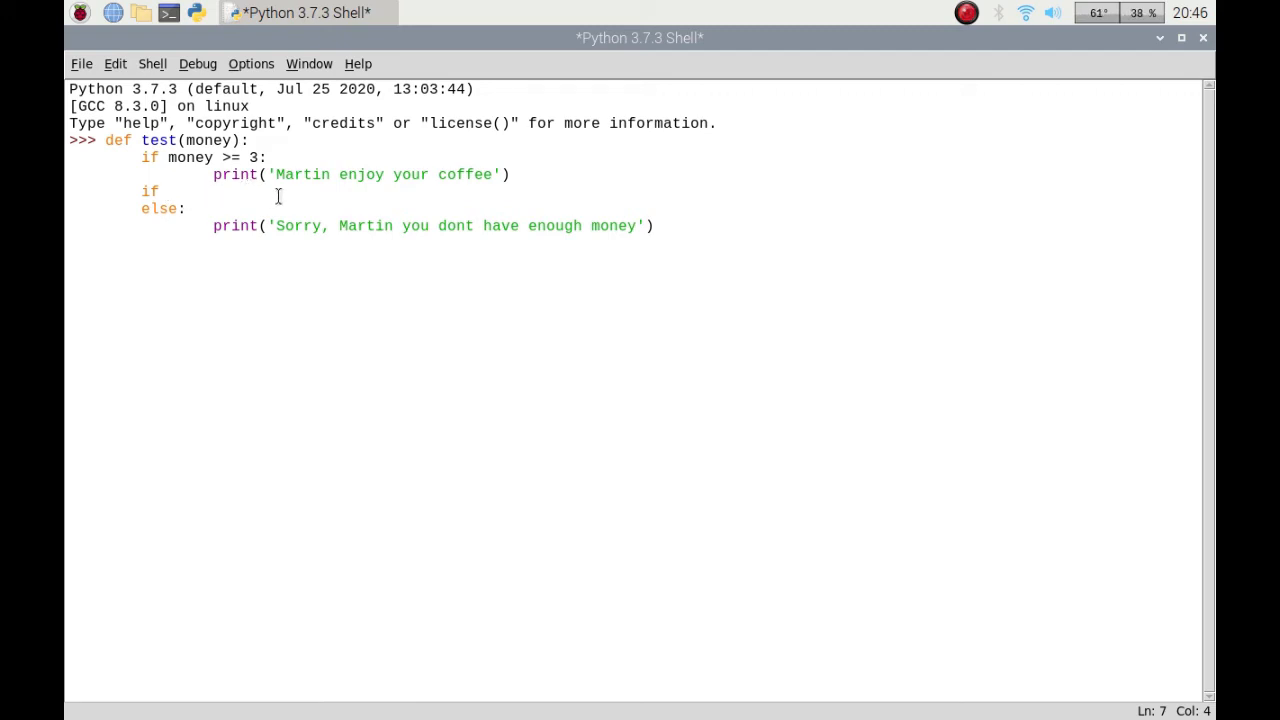
{"action": "mouse_move", "coordinate": [224, 192]}
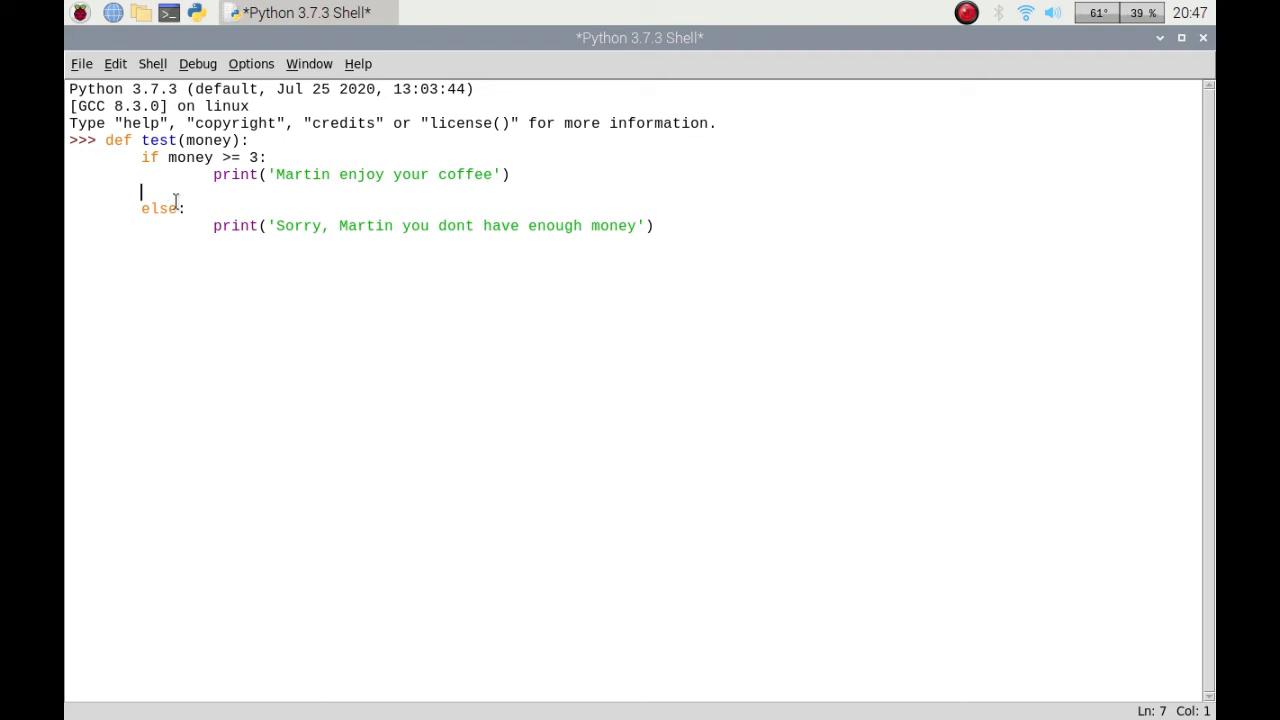
Write the condition elif money < 3 and money >= 2: and start its indented body.
{"action": "type", "text": "eli"}
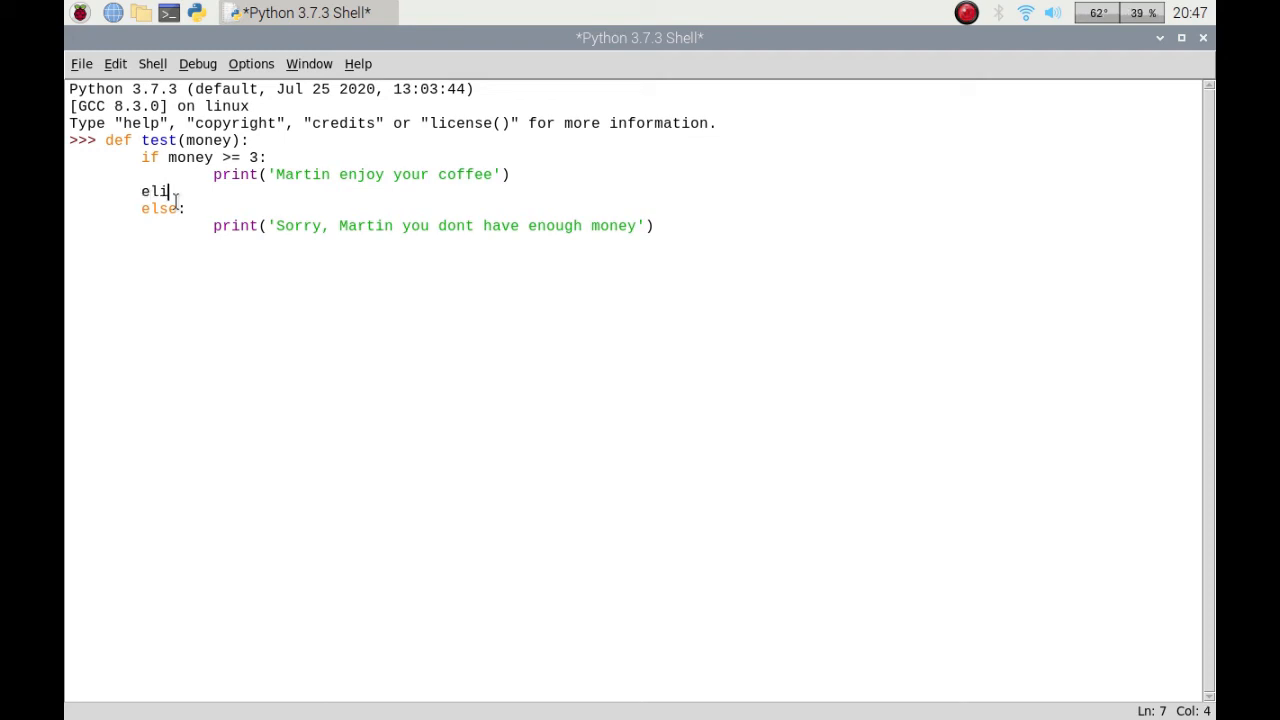
{"action": "type", "text": "f"}
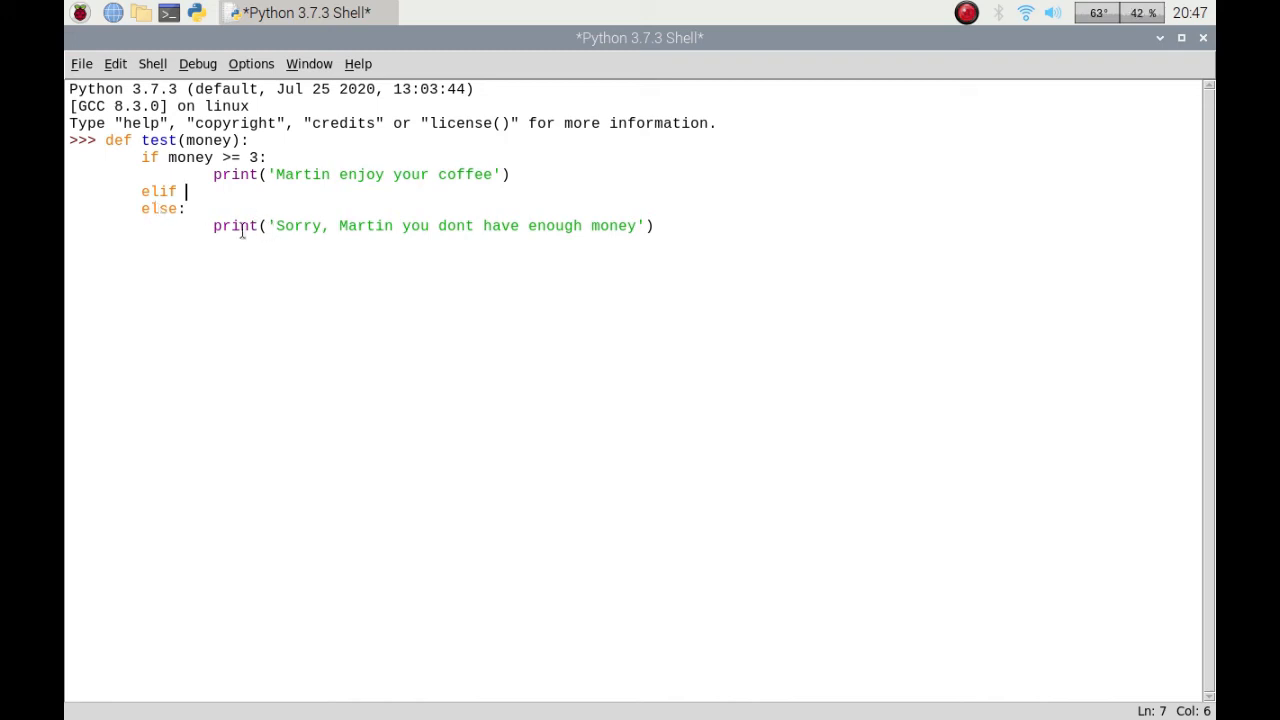
{"action": "type", "text": "money"}
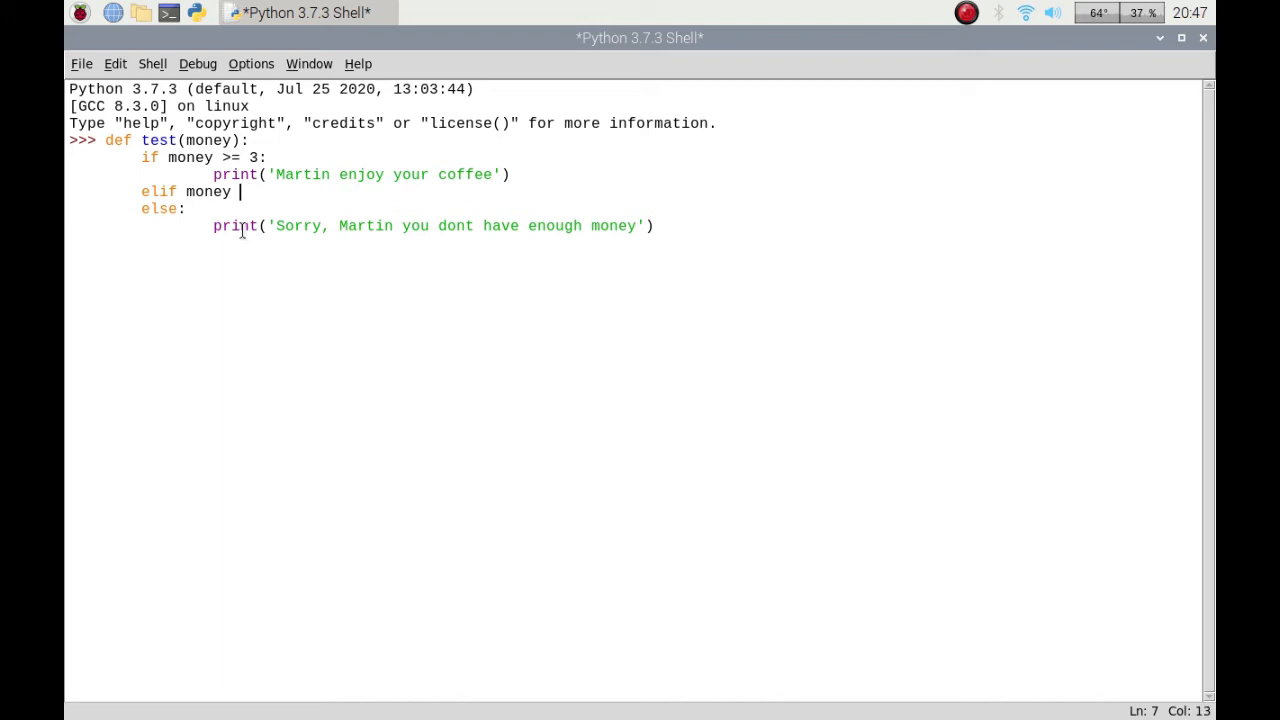
{"action": "type", "text": ", 3 and"}
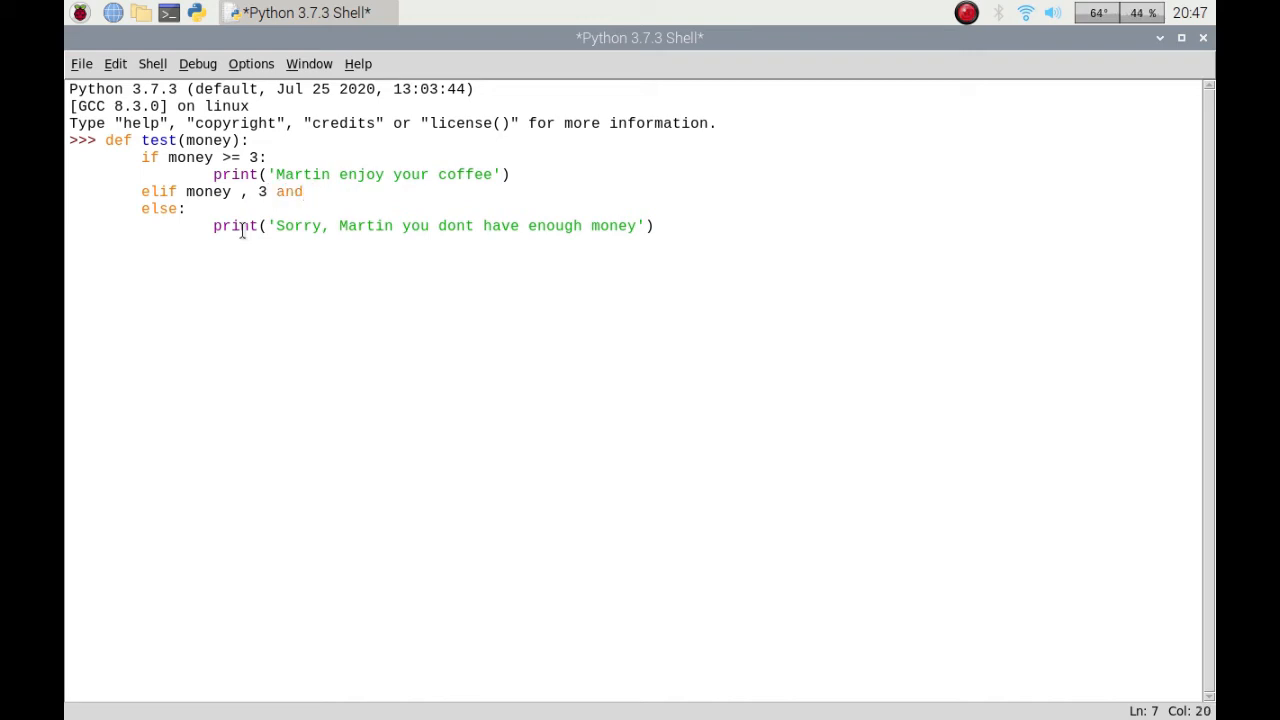
{"action": "type", "text": "money"}
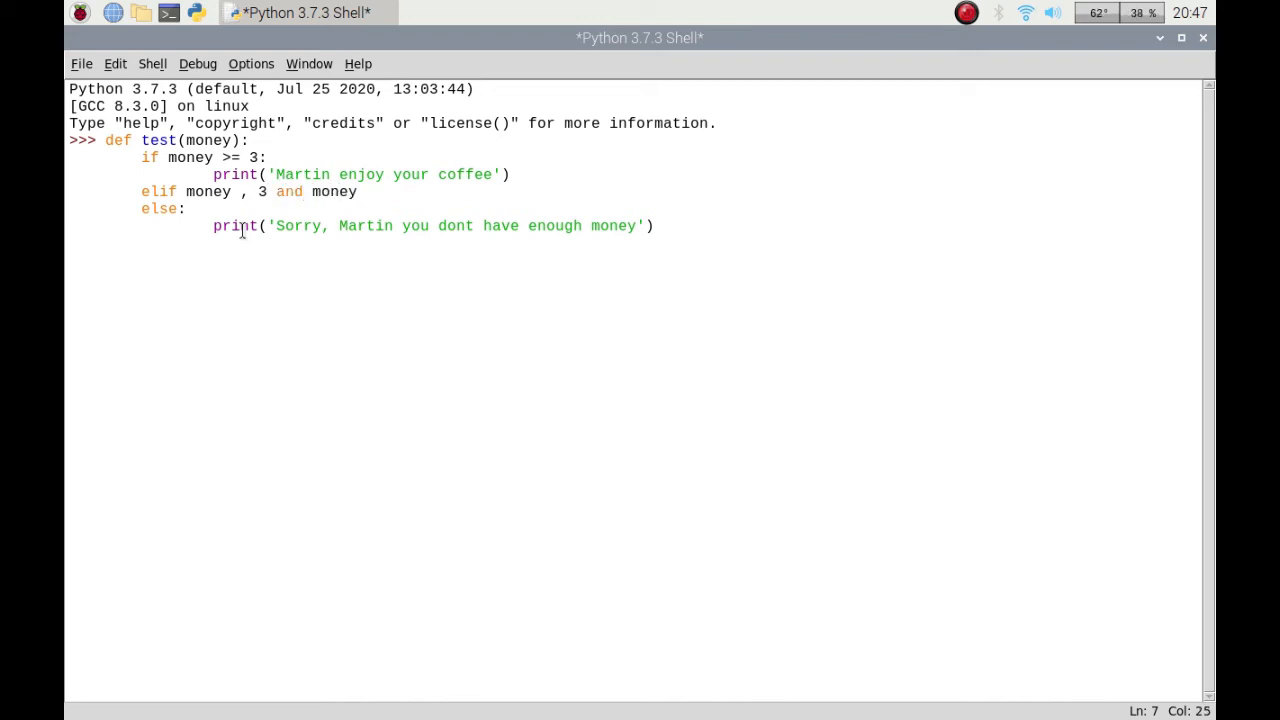
{"action": "type", "text": ">"}
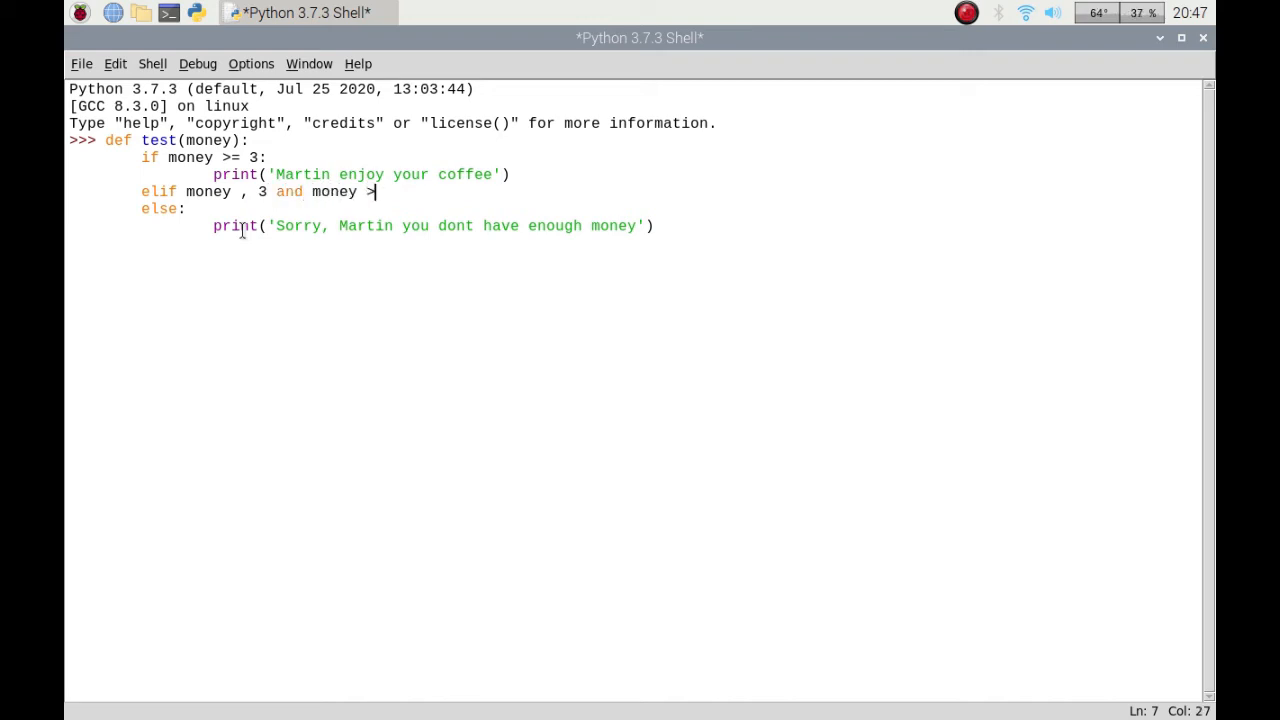
{"action": "type", "text": "="}
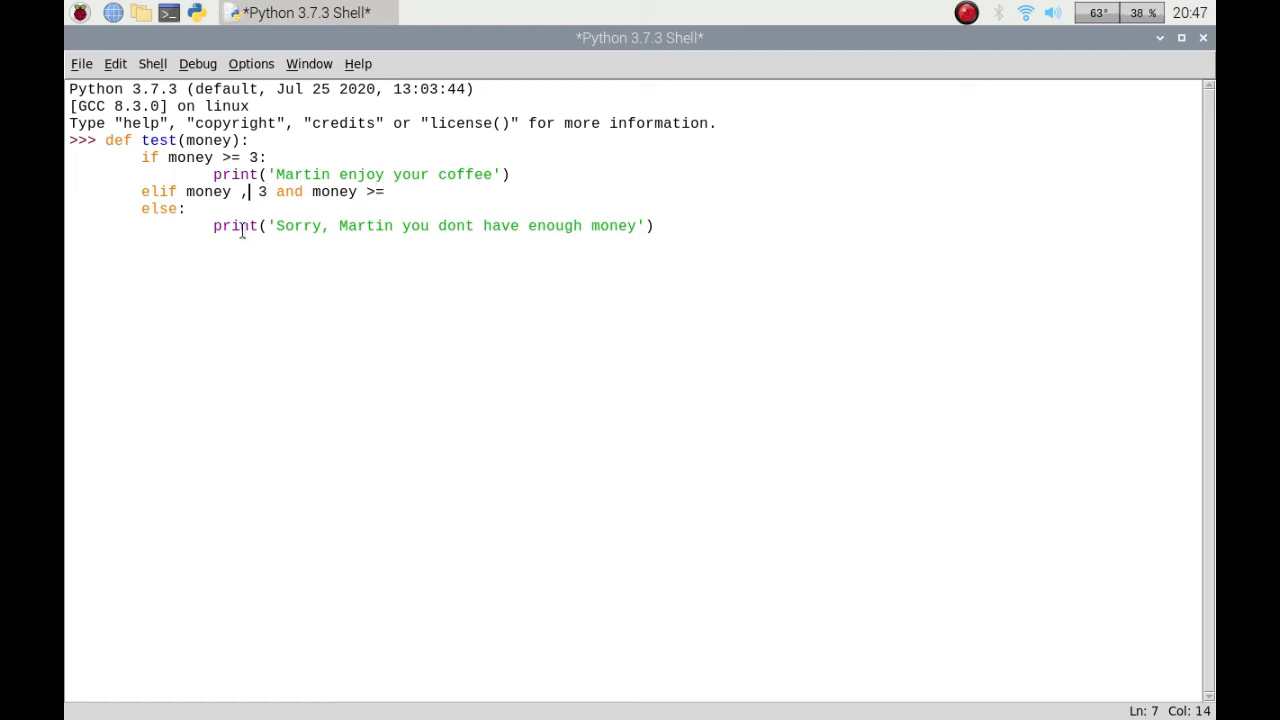
{"action": "key", "text": "BackSpace"}
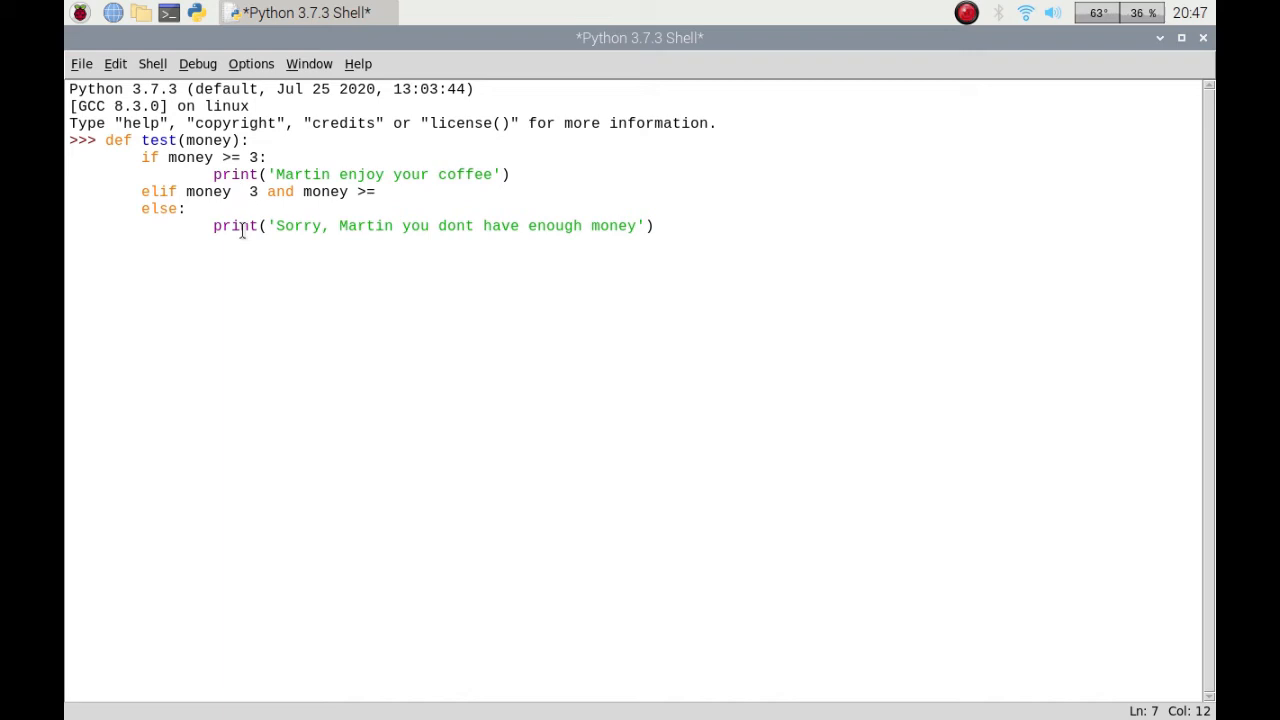
{"action": "type", "text": ","}
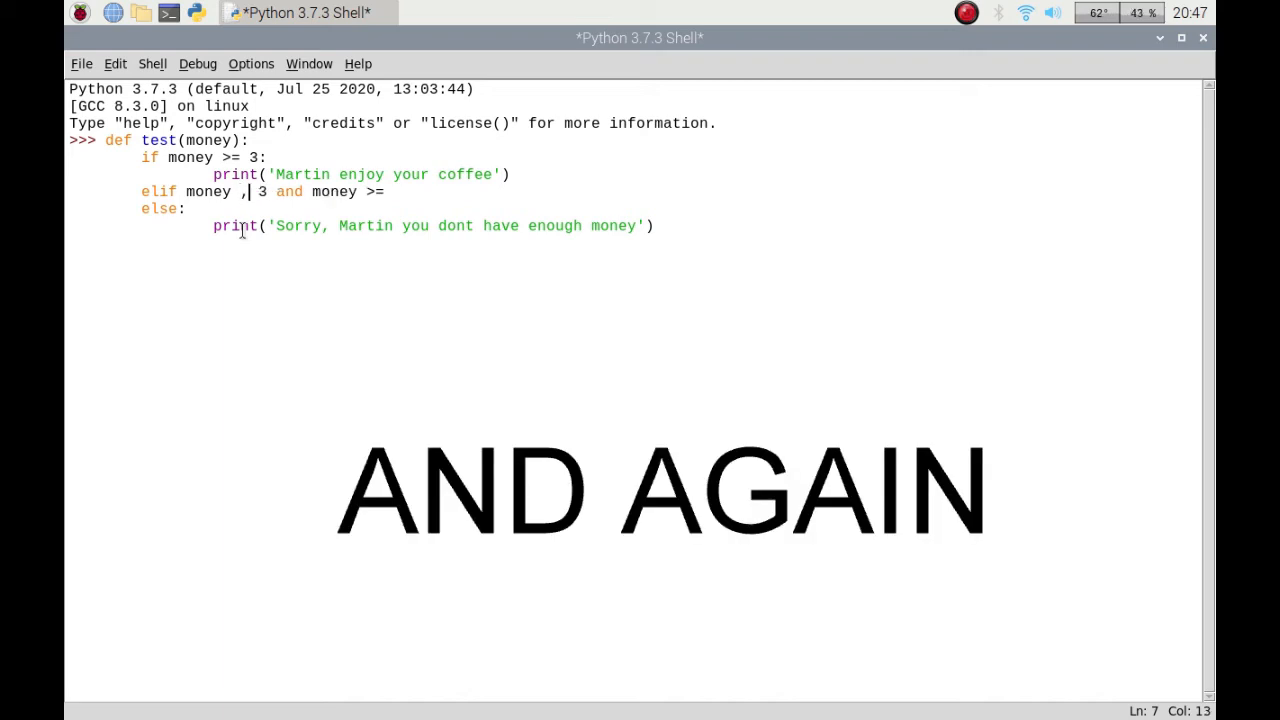
{"action": "type", "text": "<"}
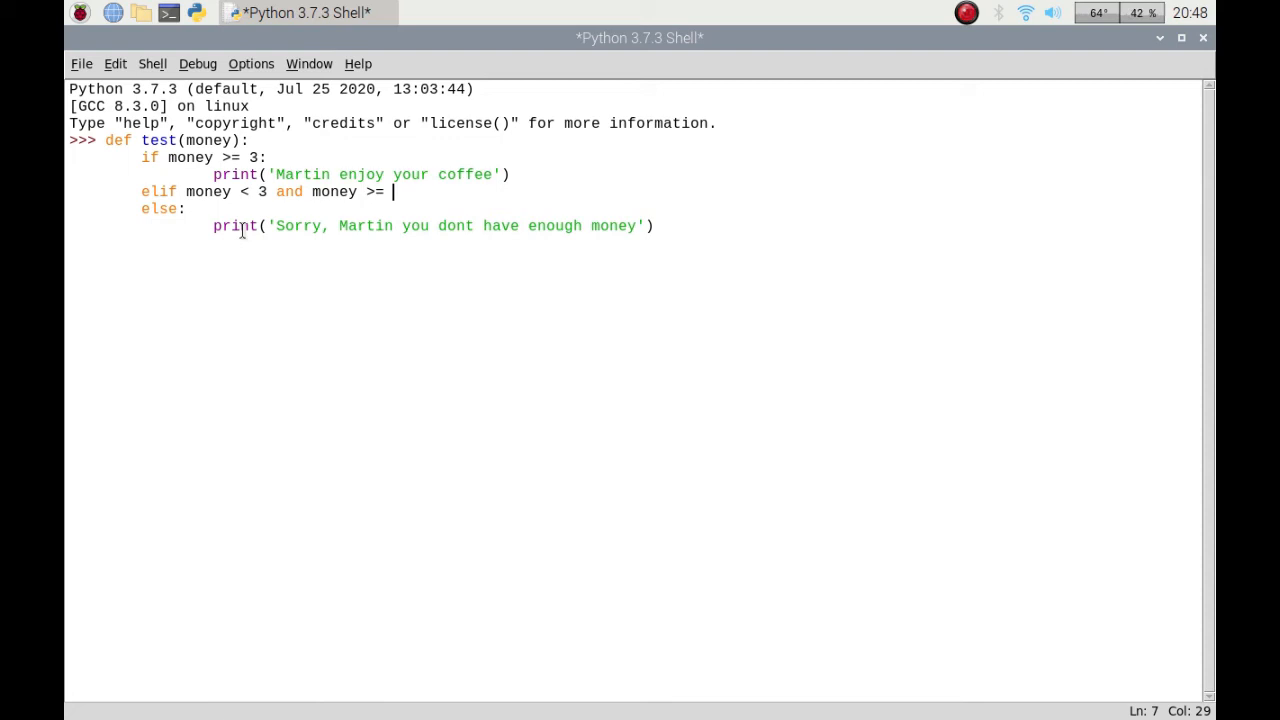
{"action": "key", "text": "BackSpace"}
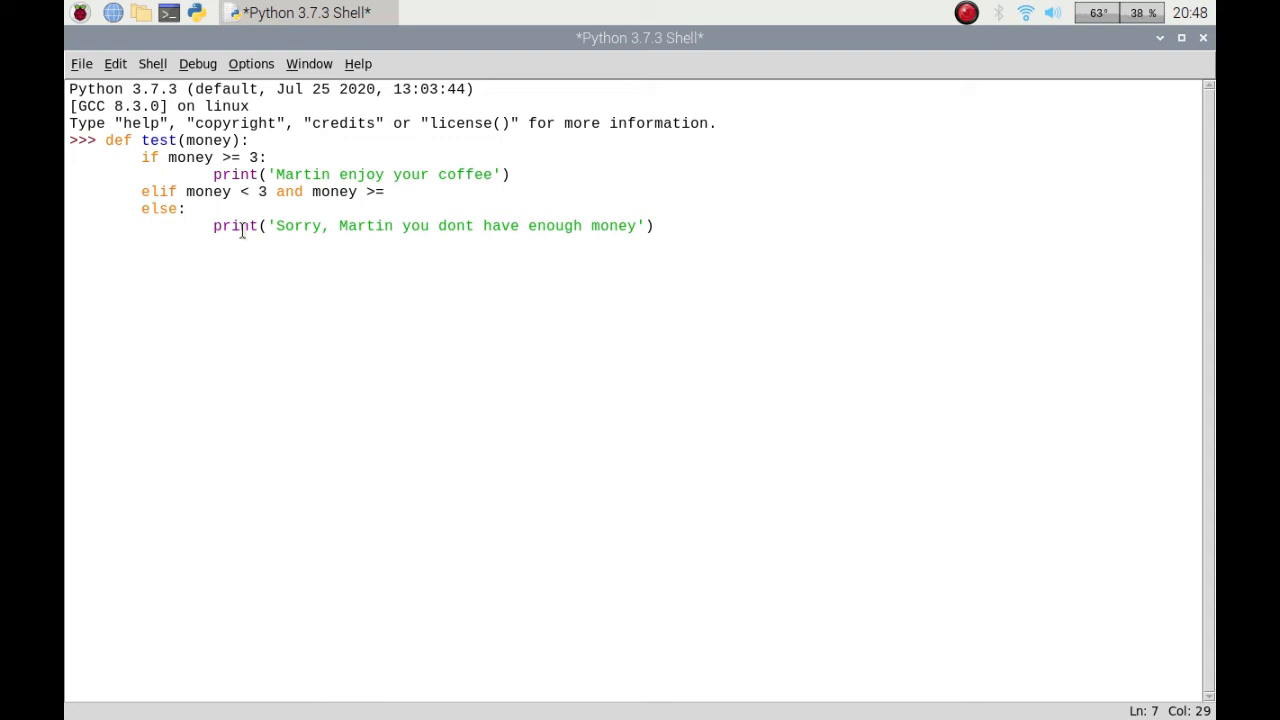
{"action": "type", "text": "2"}
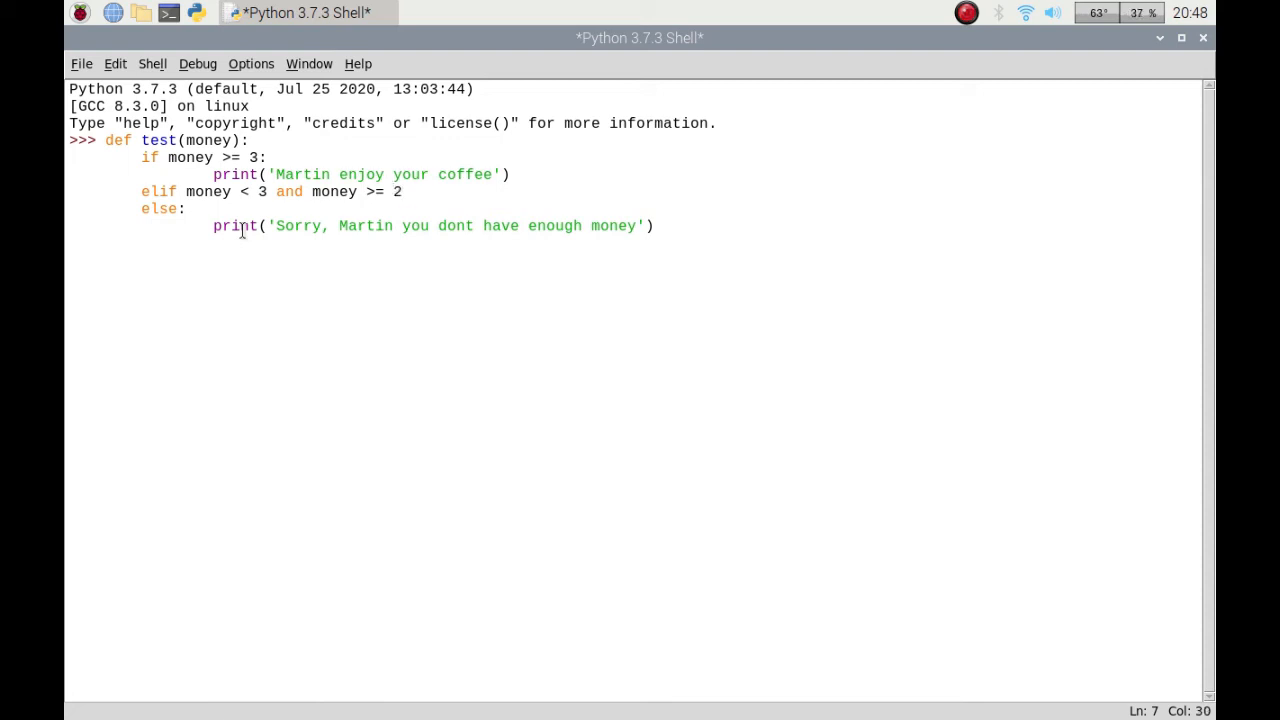
{"action": "key", "text": "Return"}
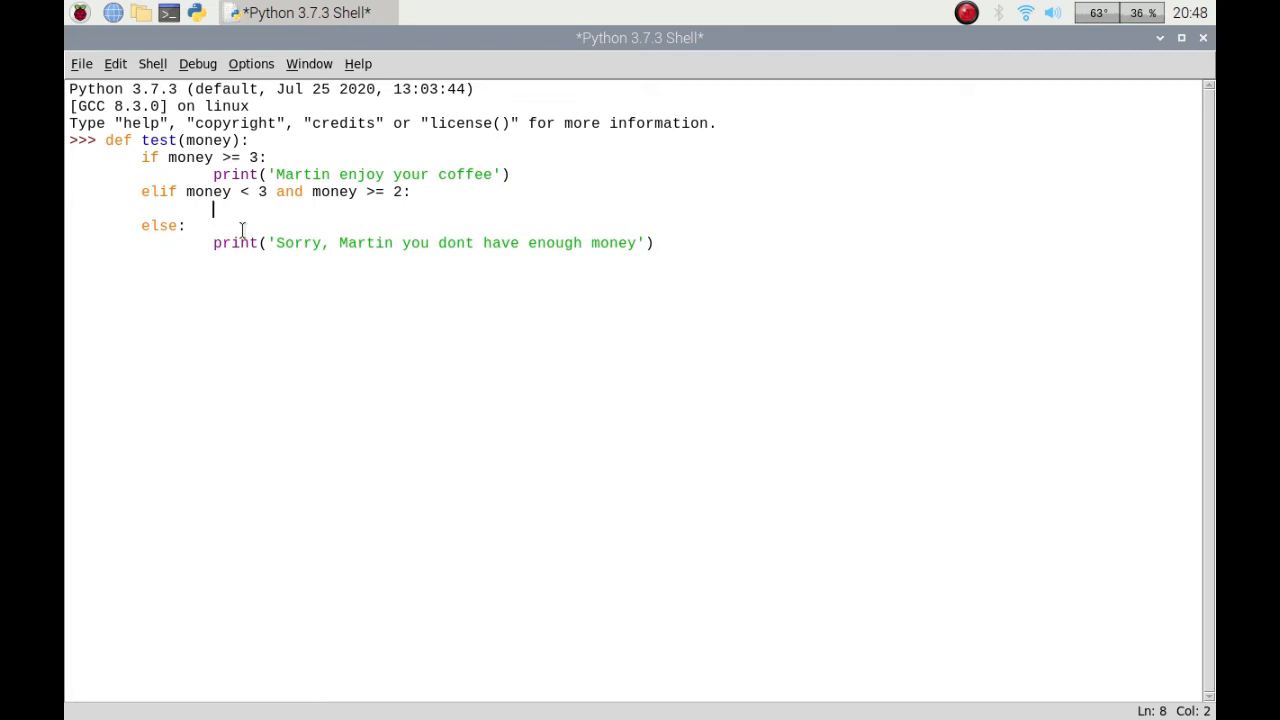
In the elif branch print 'Martin just not enough money, please come back with some more' and finish the definition.
{"action": "type", "text": "print("}
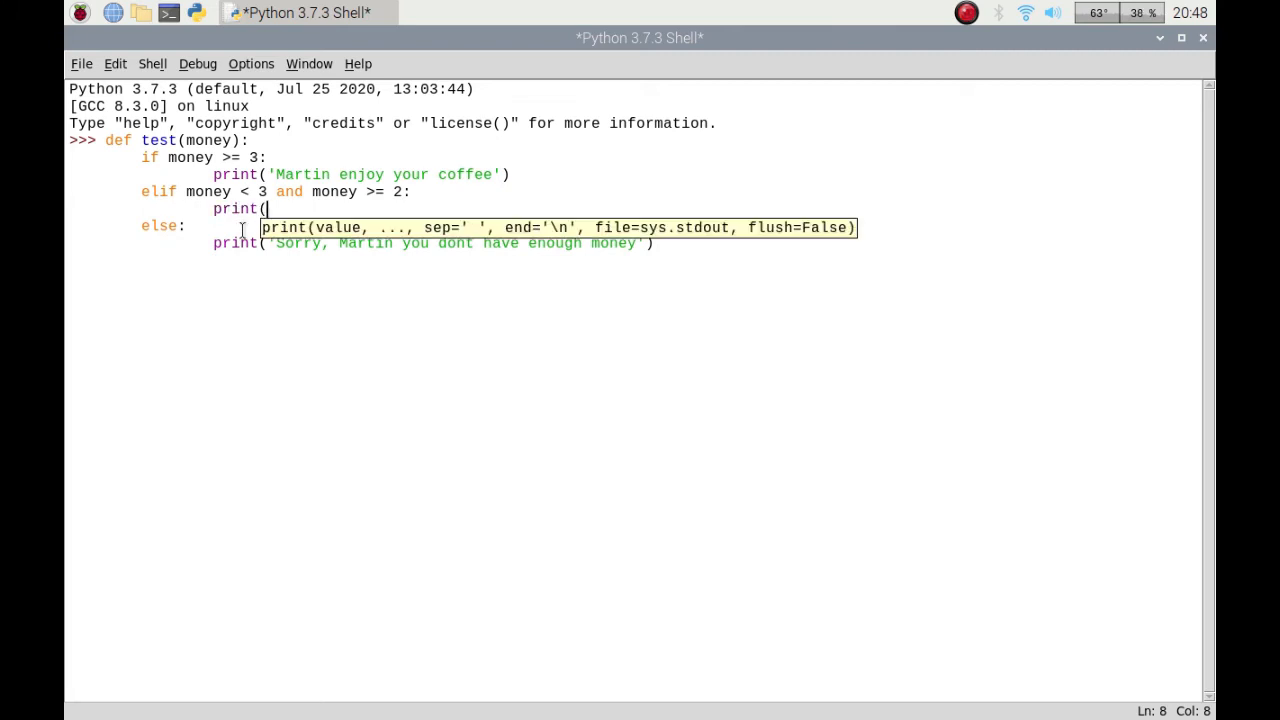
{"action": "type", "text": "'M"}
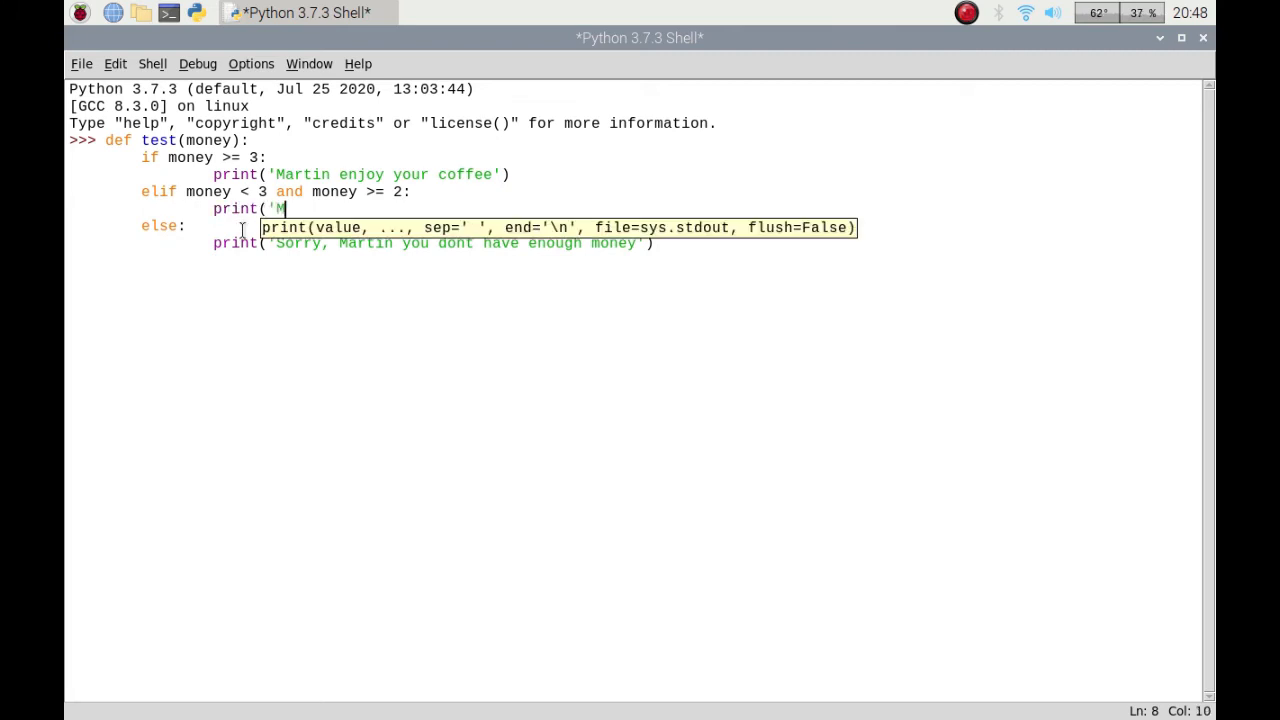
{"action": "type", "text": "artin just not enough"}
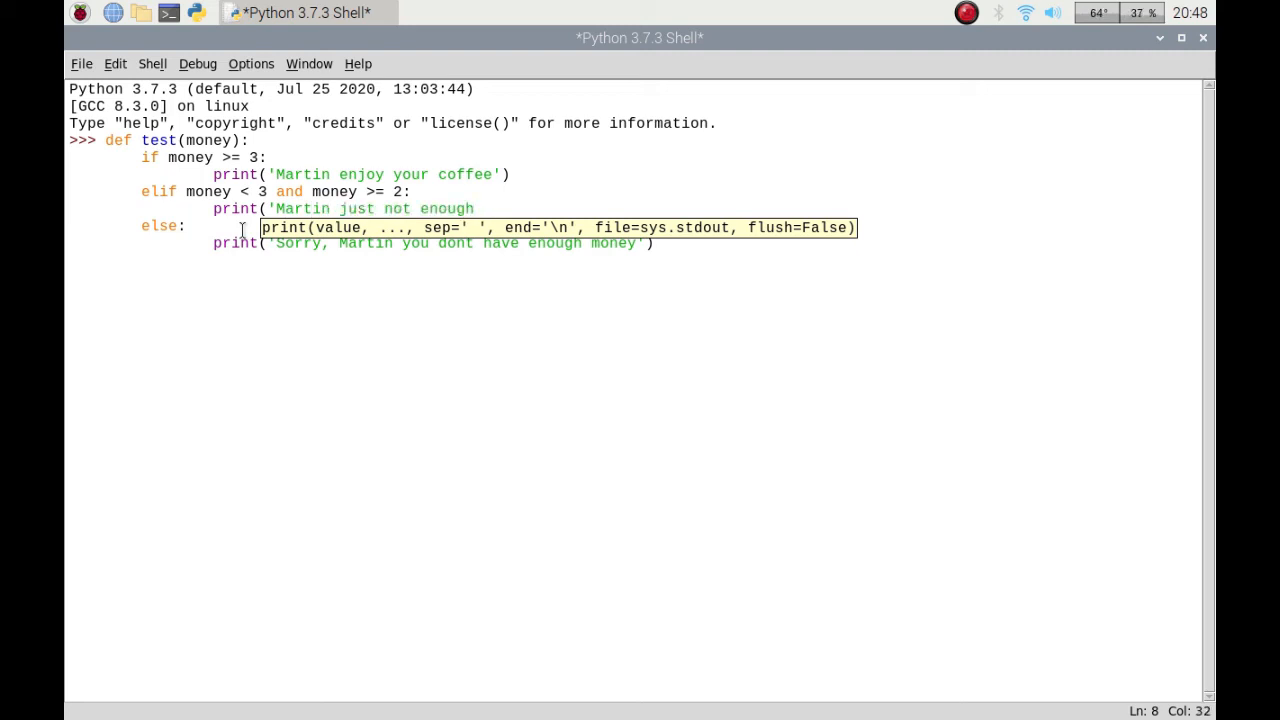
{"action": "type", "text": "money, please come back w"}
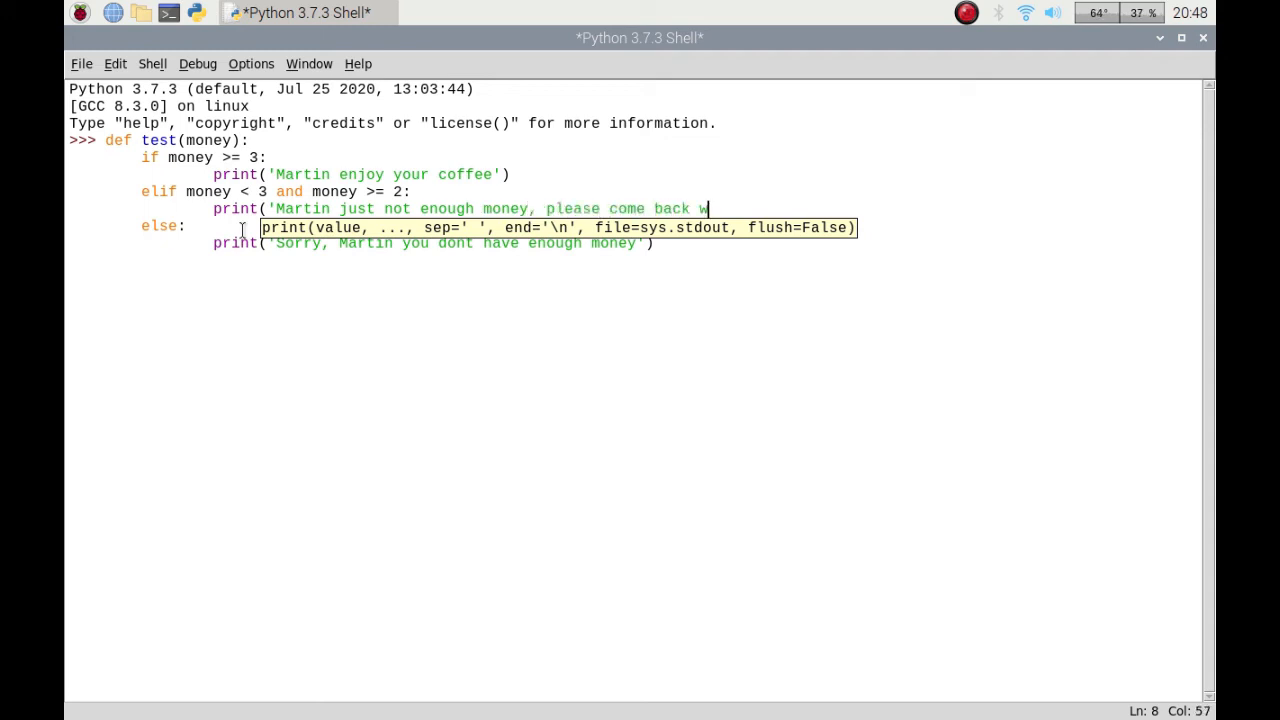
{"action": "type", "text": "ith some more"}
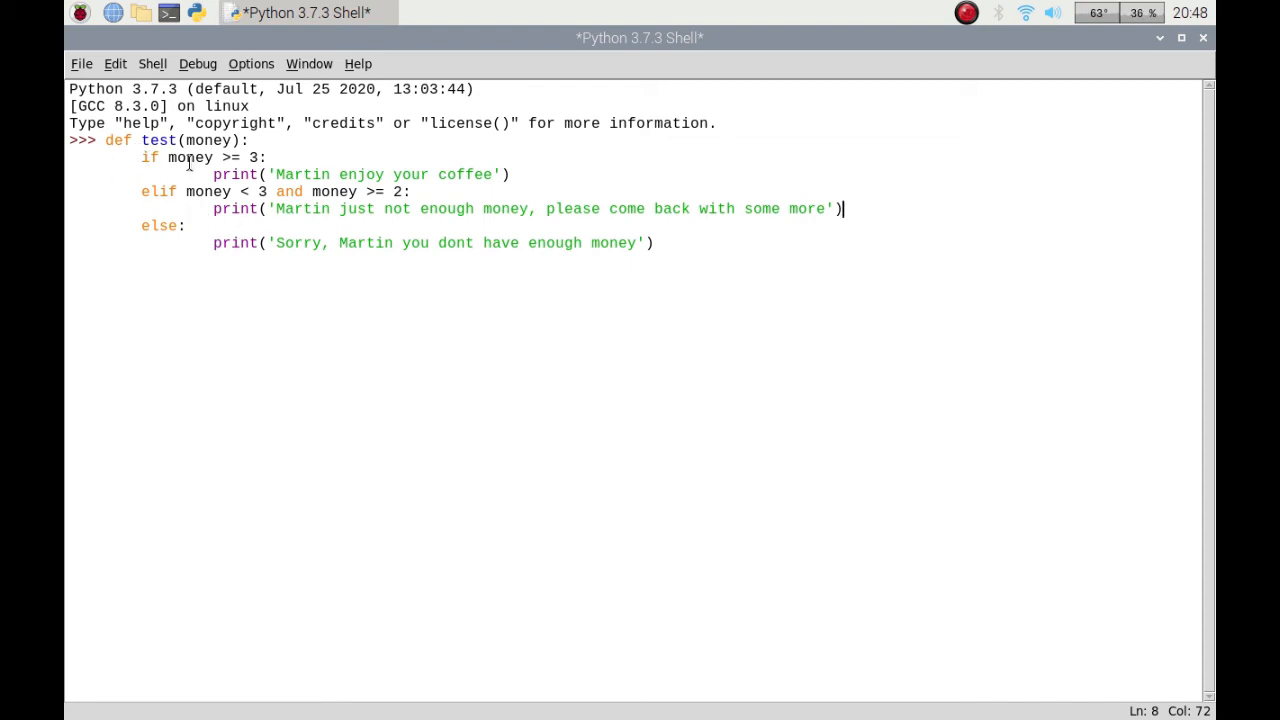
{"action": "mouse_move", "coordinate": [242, 230]}
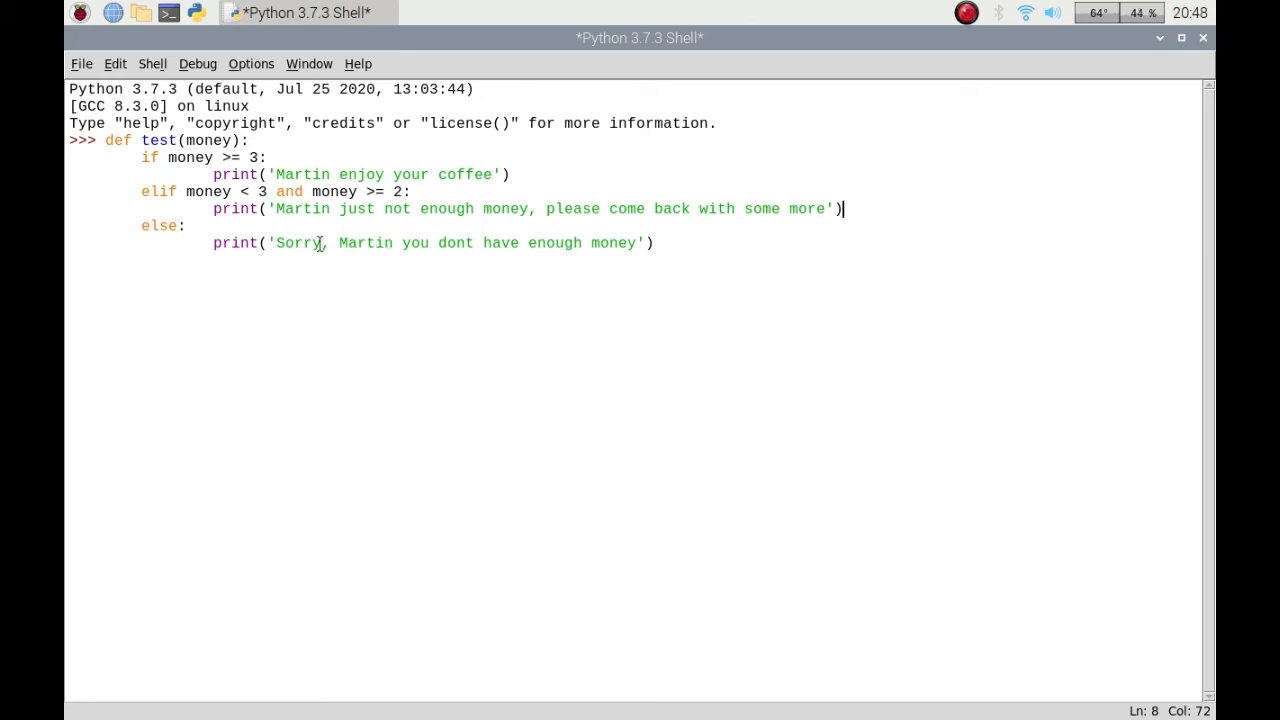
{"action": "mouse_move", "coordinate": [668, 242]}
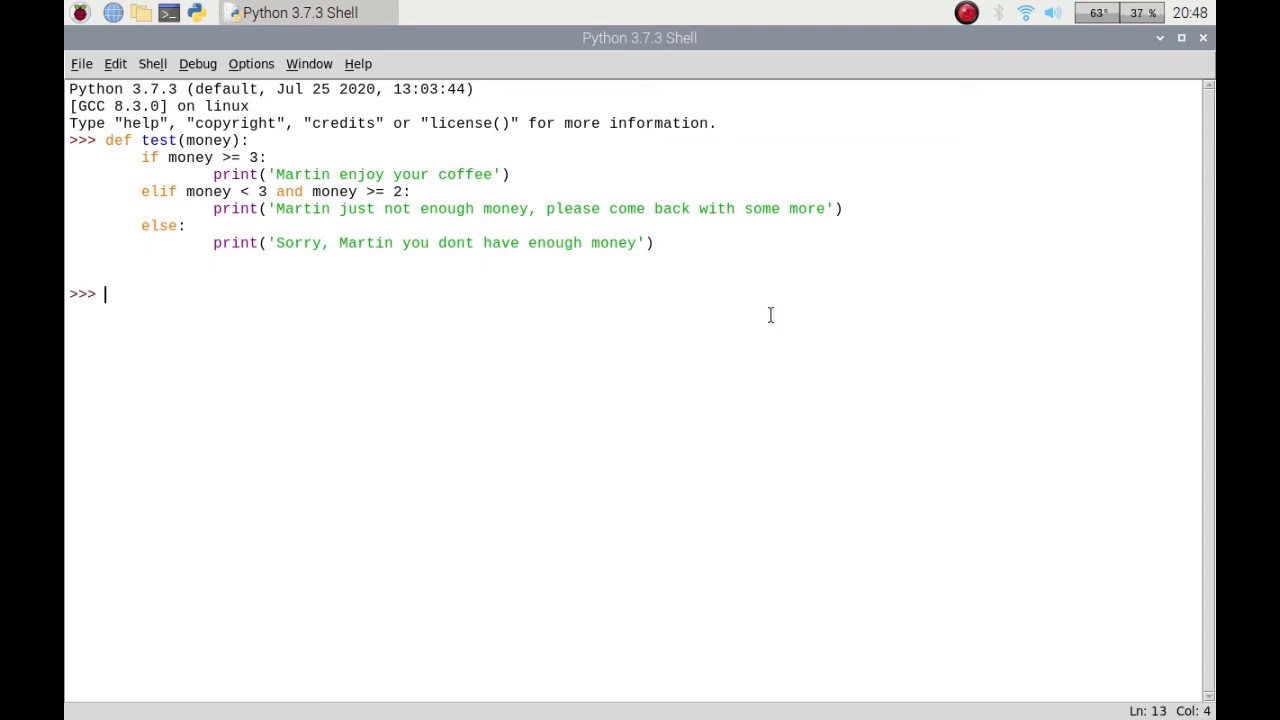
Call test(3), test(1) and test(2) to see each of the three messages printed.
{"action": "type", "text": "test"}
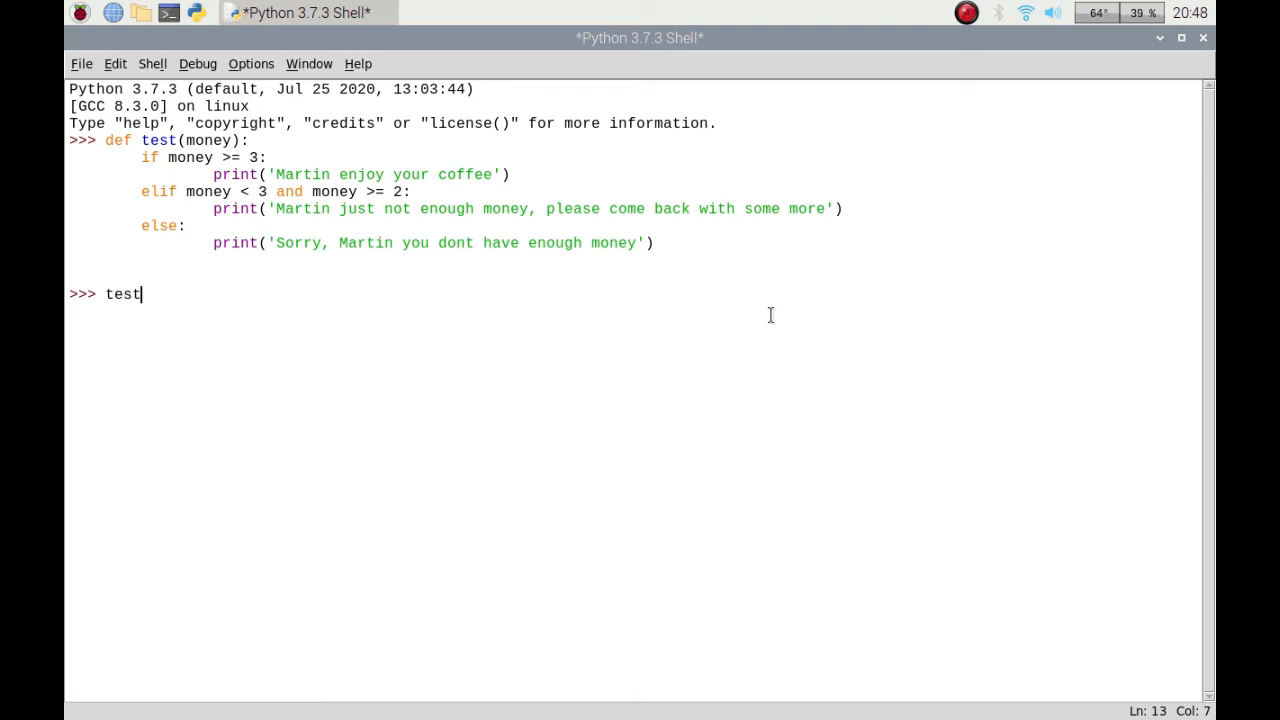
{"action": "type", "text": "("}
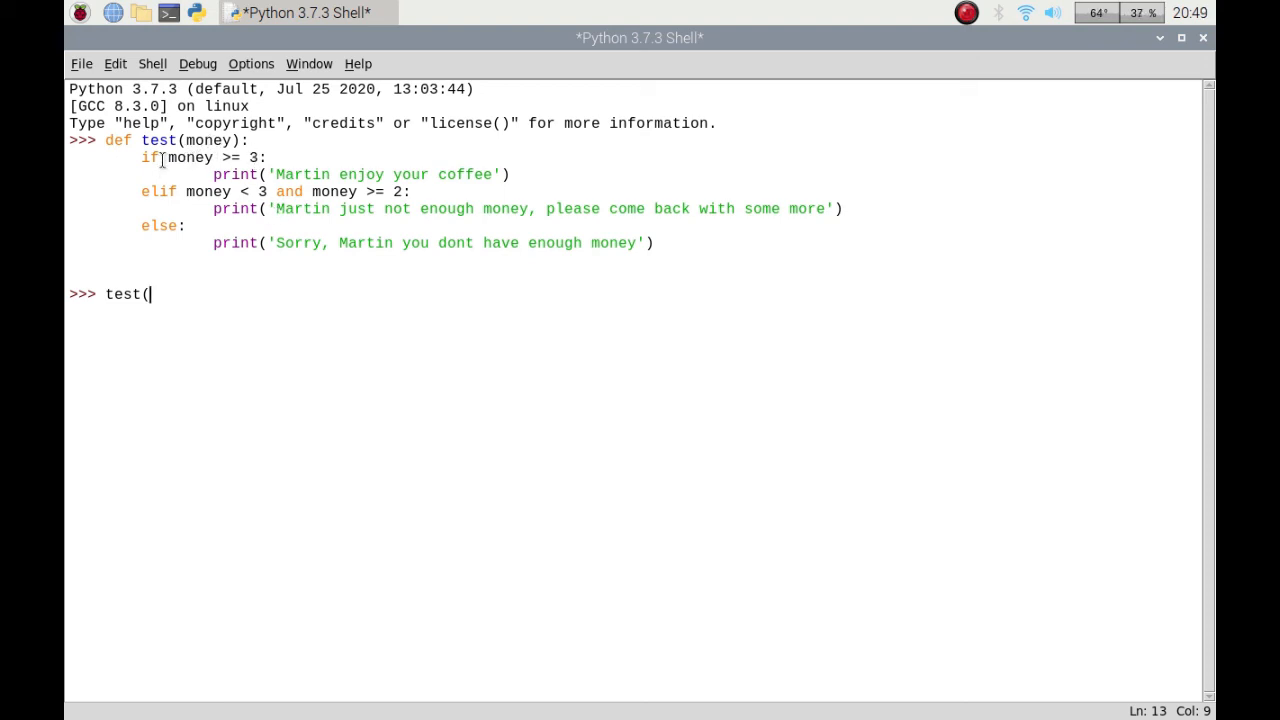
{"action": "mouse_move", "coordinate": [208, 352]}
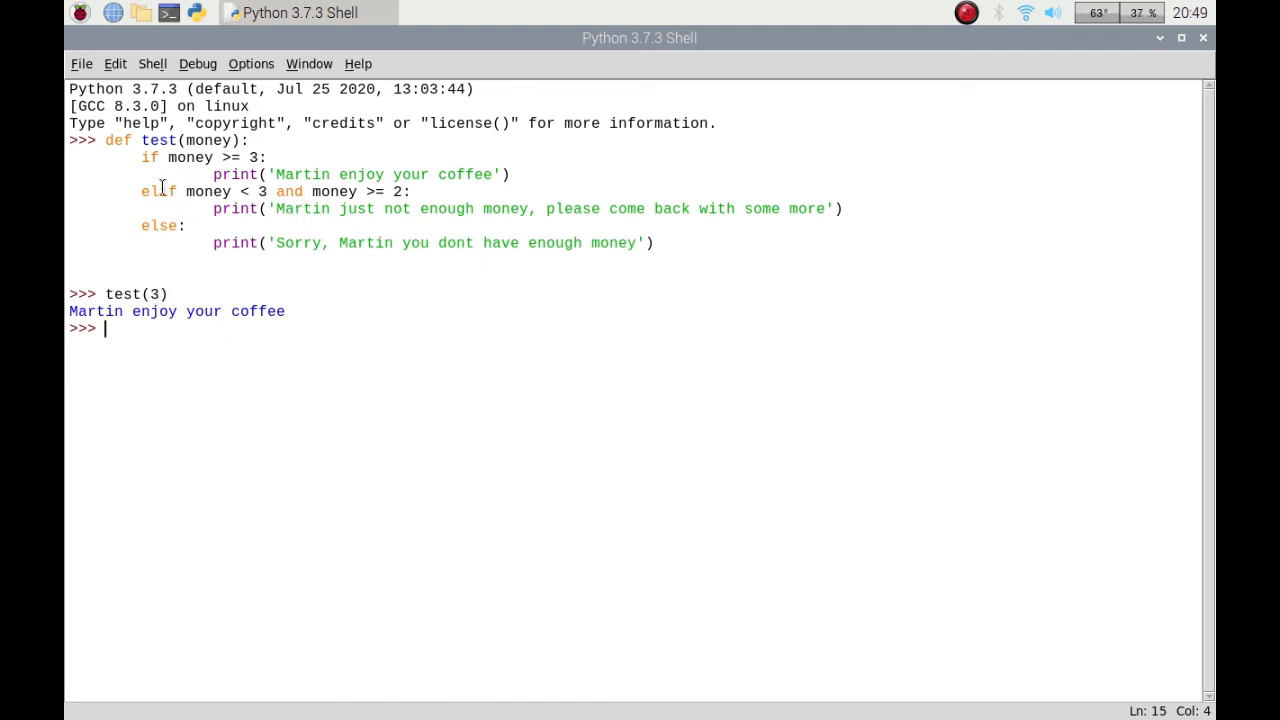
{"action": "type", "text": "test"}
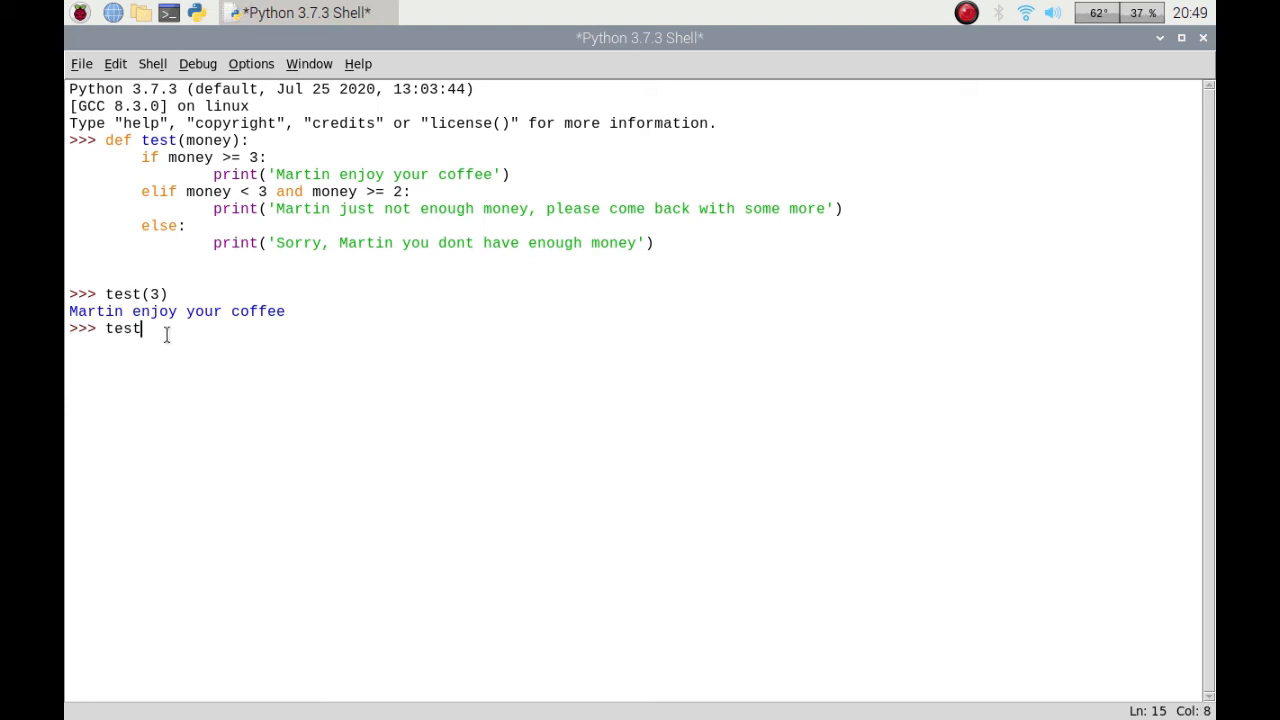
{"action": "type", "text": "(1)"}
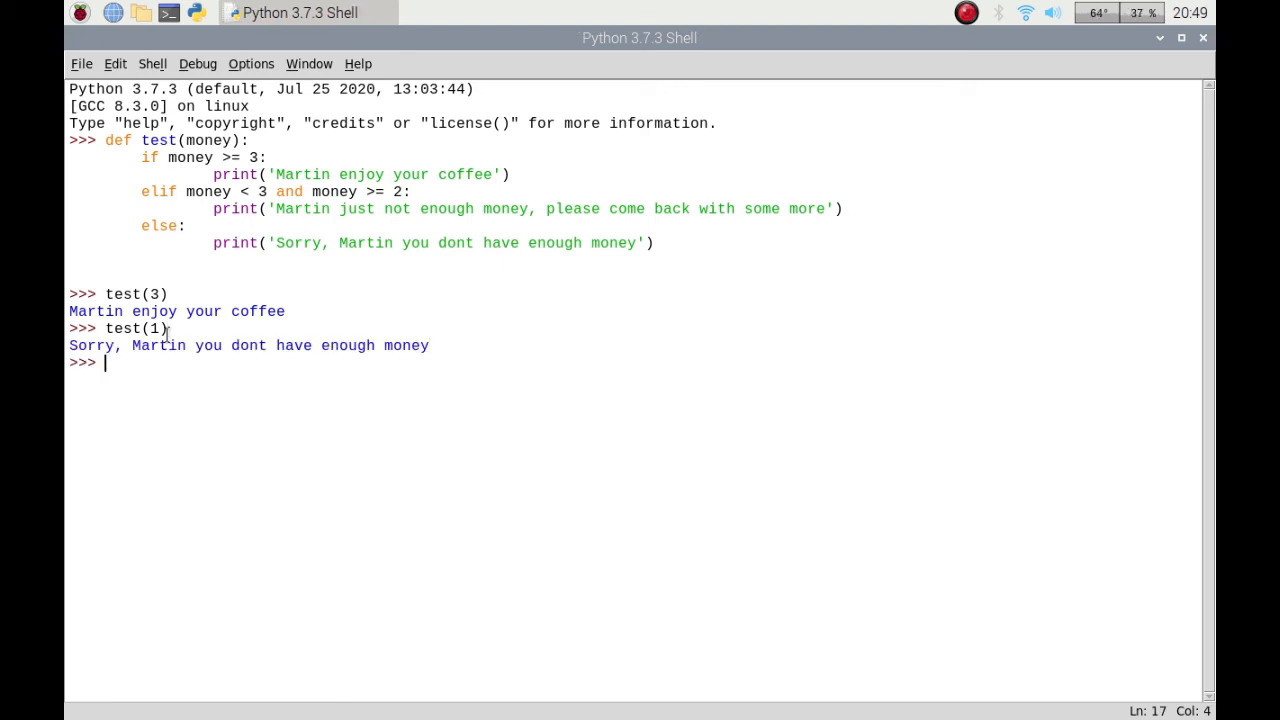
{"action": "type", "text": "test"}
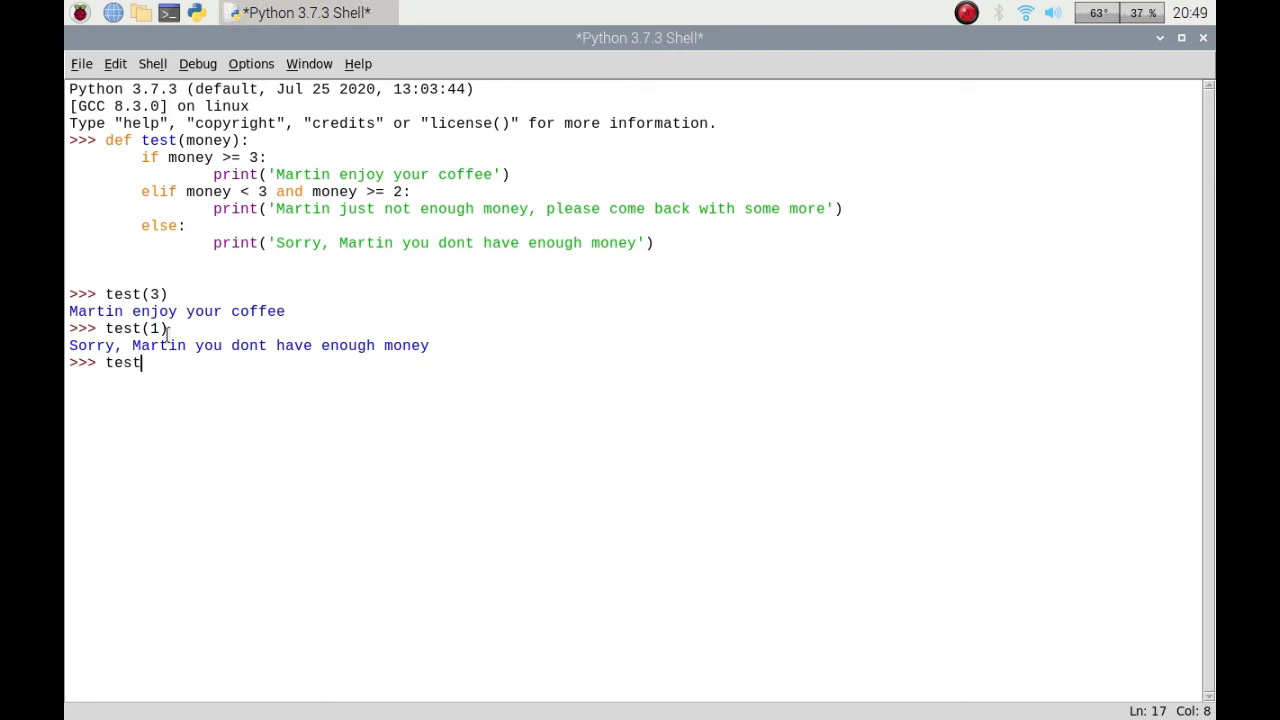
{"action": "type", "text": "(2"}
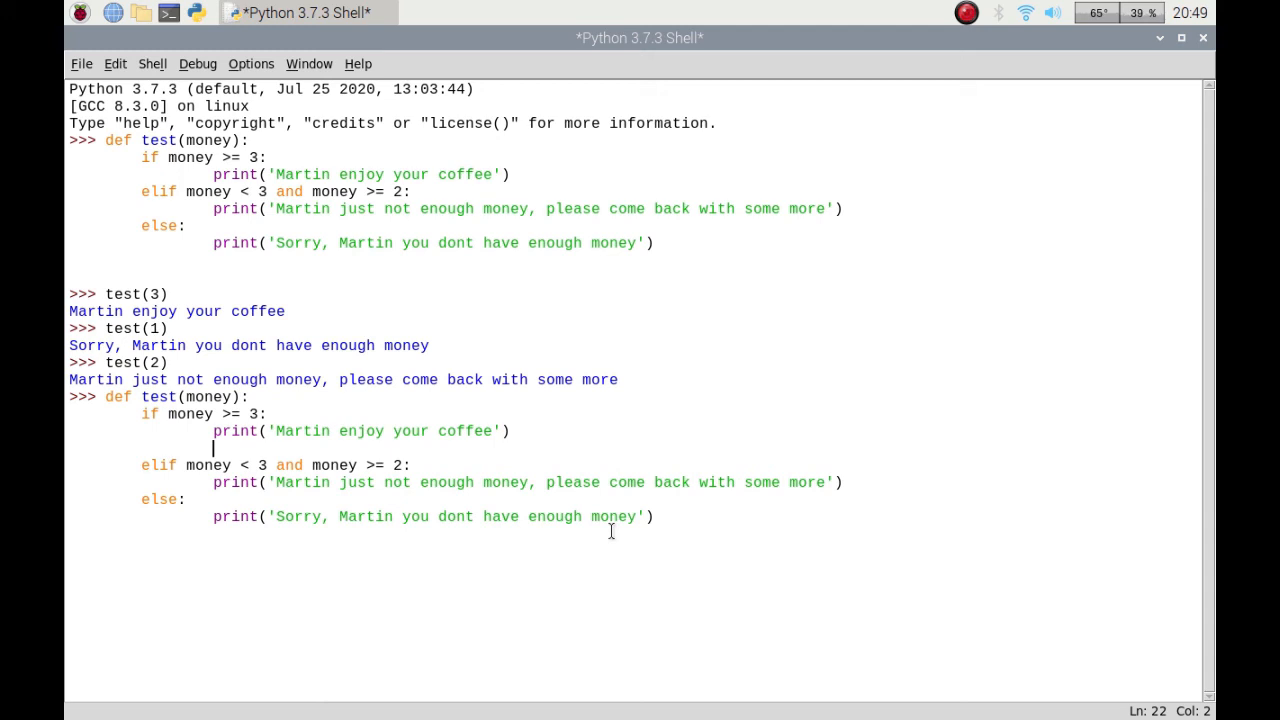
{"action": "mouse_move", "coordinate": [284, 600]}
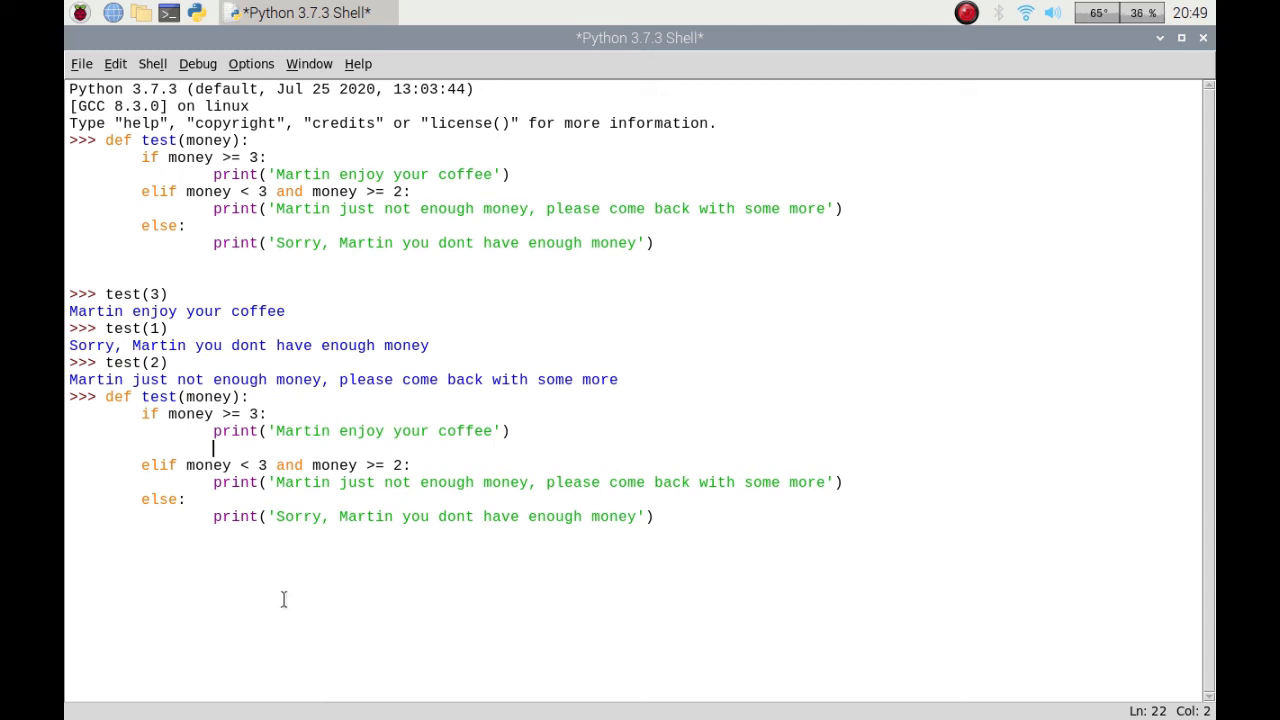
{"action": "mouse_move", "coordinate": [248, 492]}
{"action": "type", "text": "if money > 3:"}
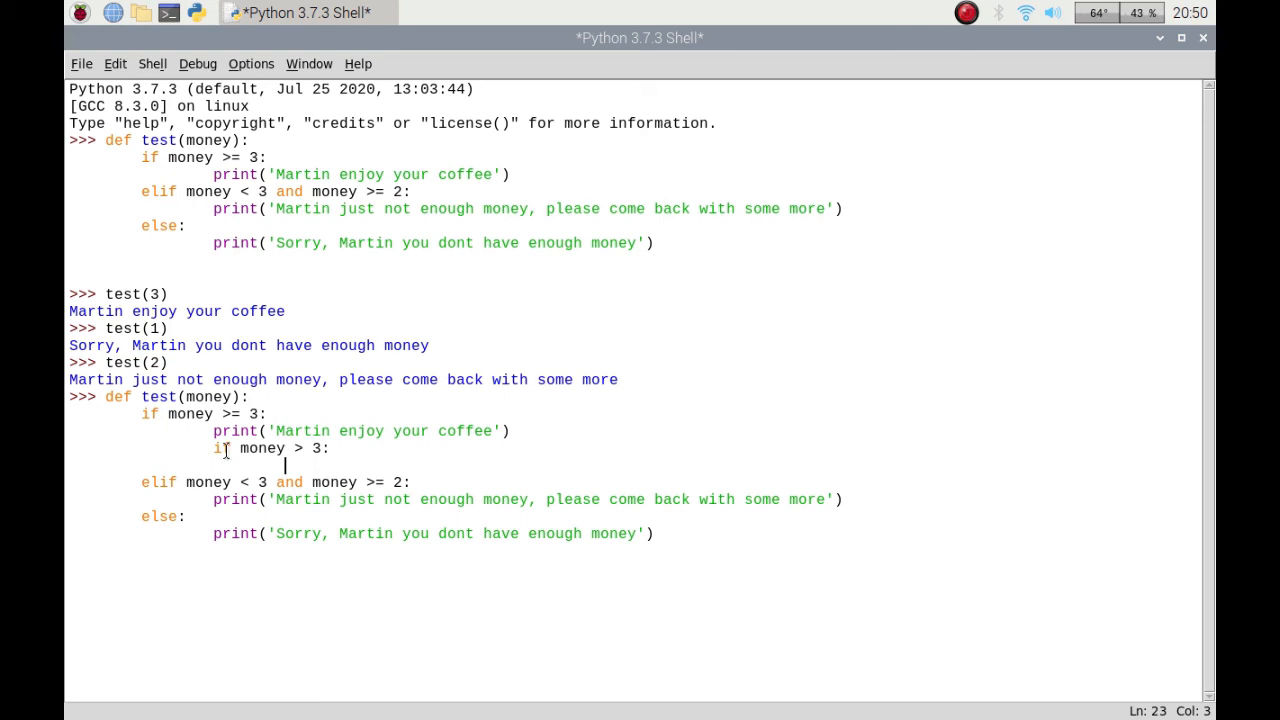
In the nested if, start a print with the text 'Martin dont forget your change:'.
{"action": "type", "text": "print("}
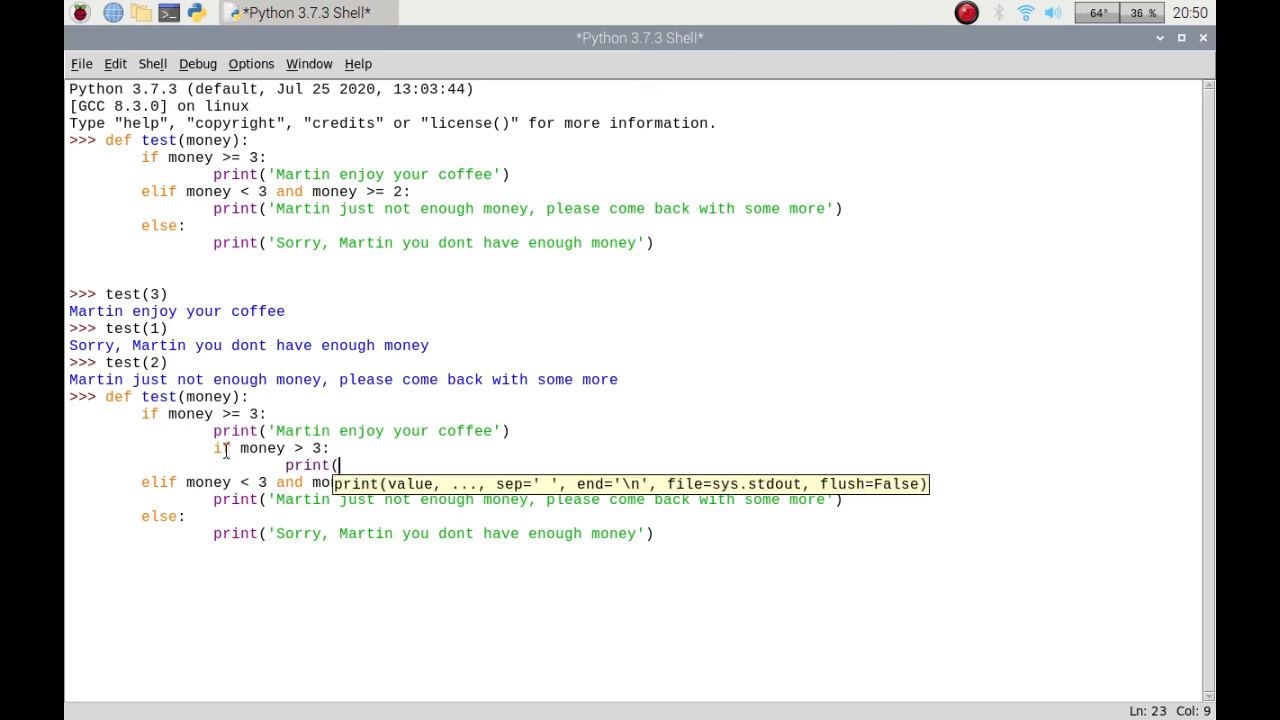
{"action": "type", "text": "'M"}
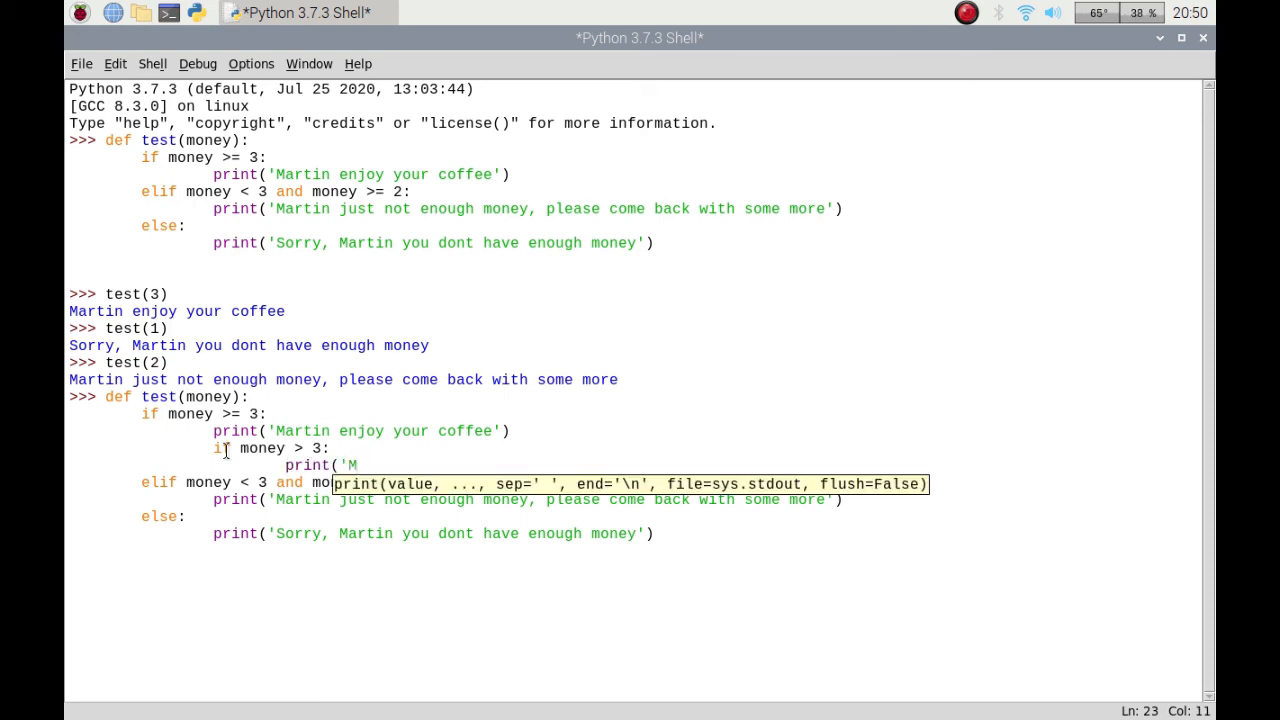
{"action": "type", "text": "artin"}
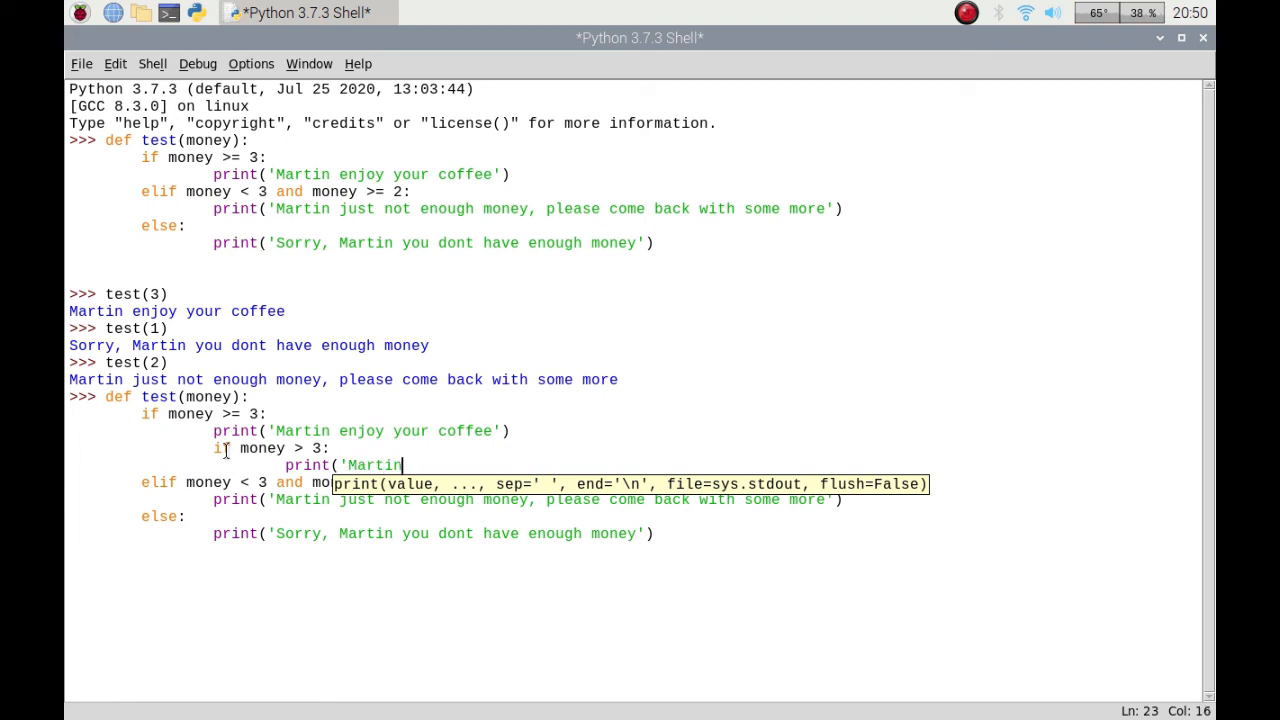
{"action": "key", "text": "BackSpace"}
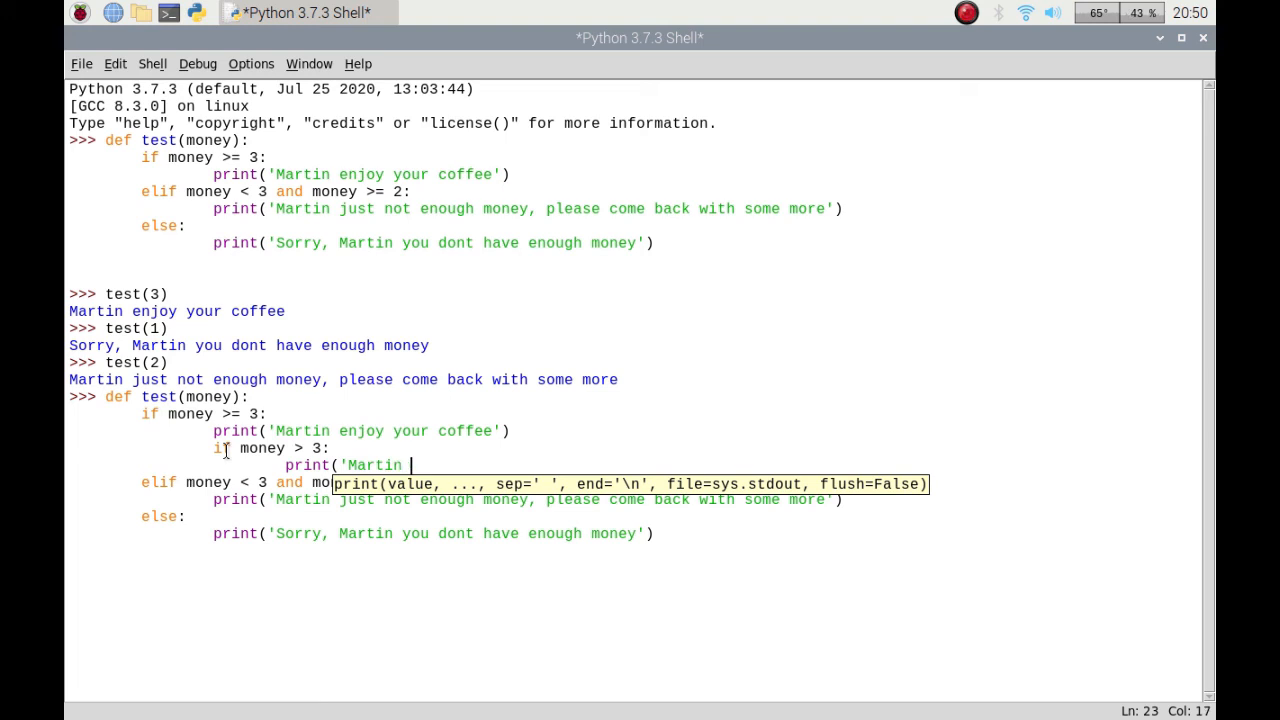
{"action": "type", "text": "dont for"}
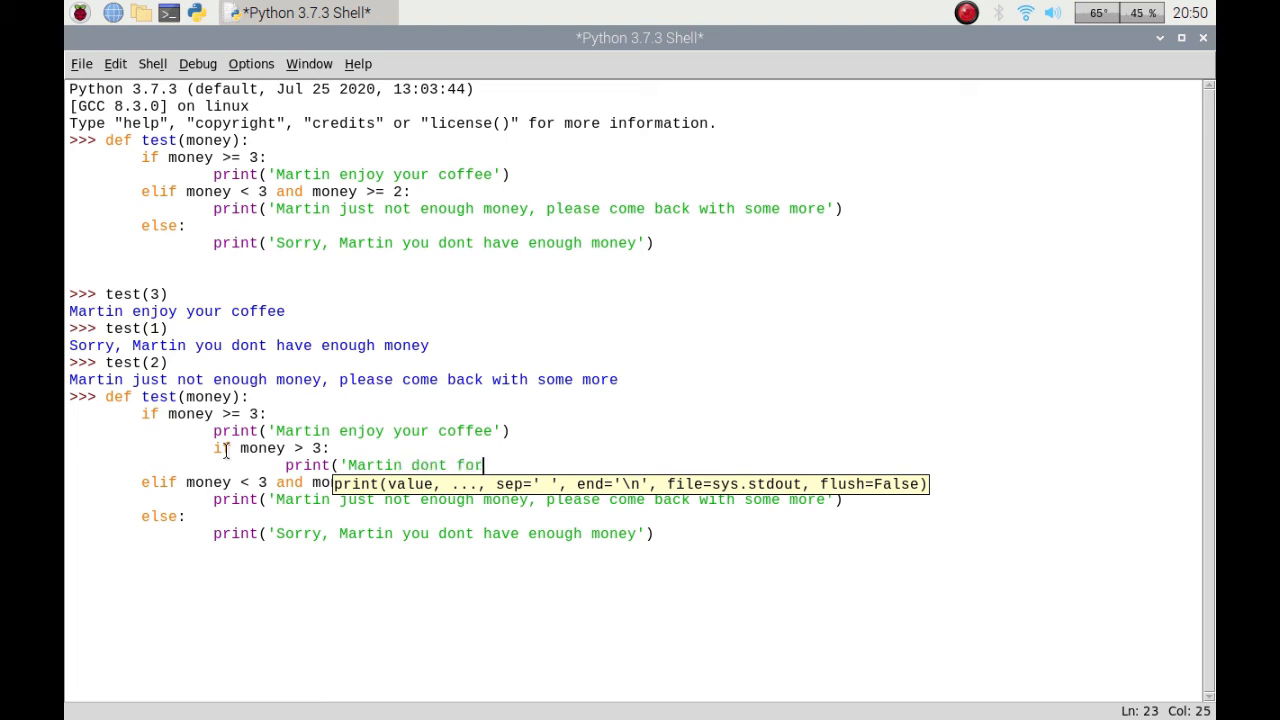
{"action": "type", "text": "get your c"}
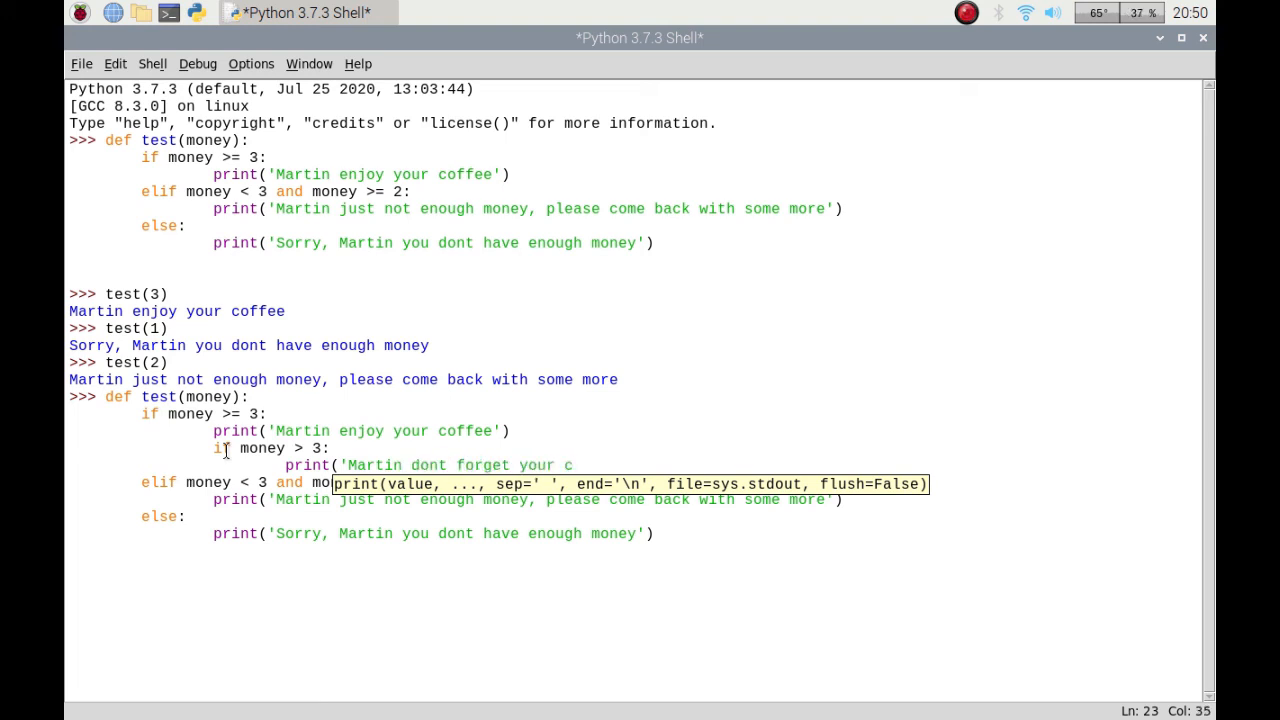
{"action": "type", "text": "hange"}
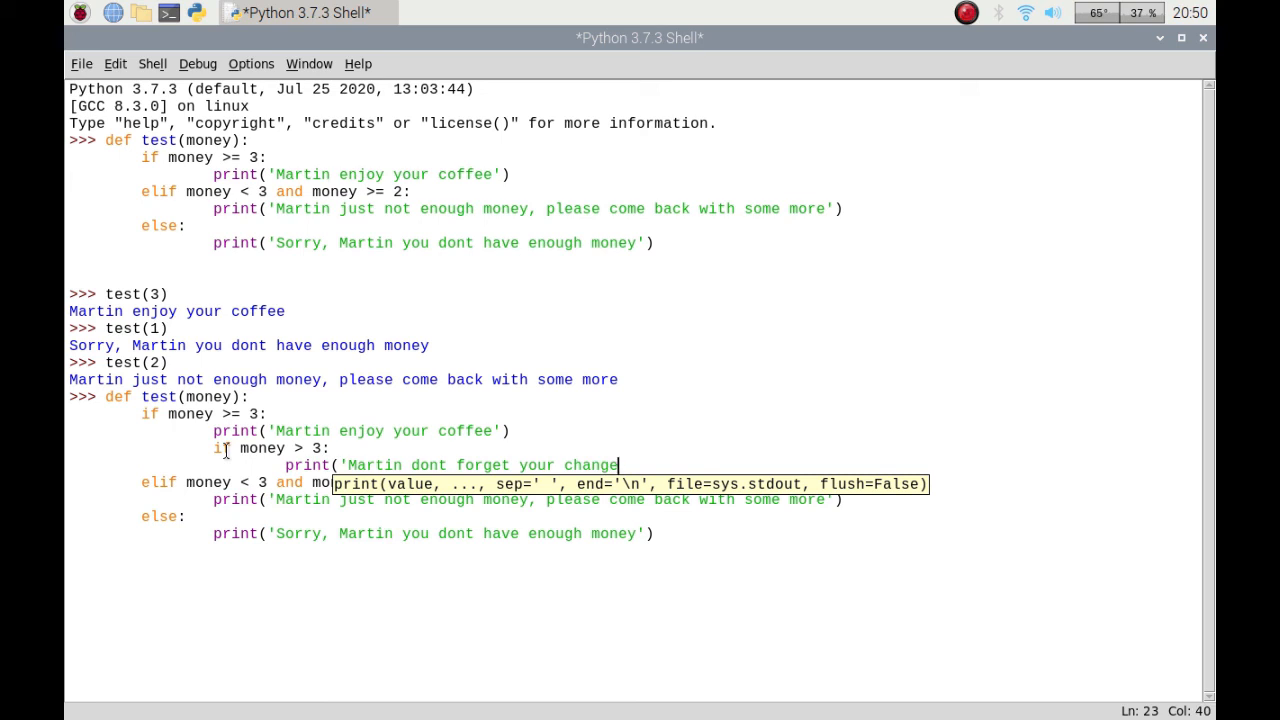
{"action": "type", "text": ":"}
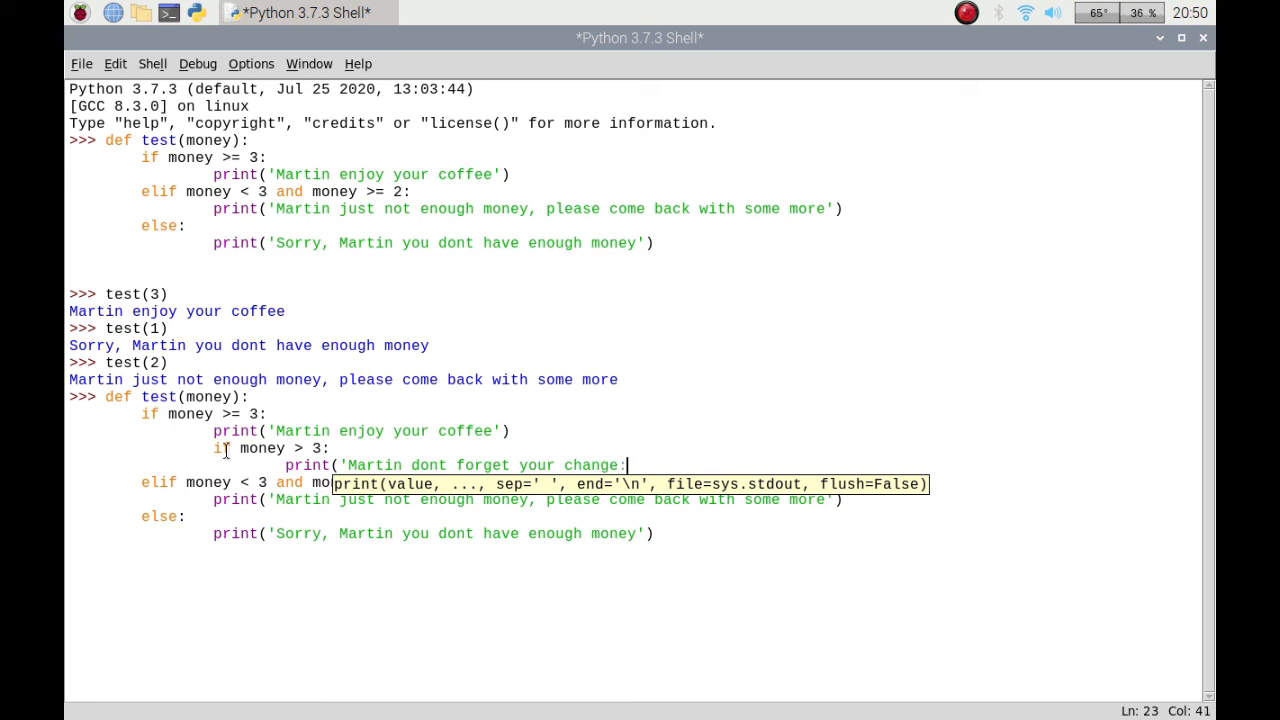
{"action": "type", "text": "',"}
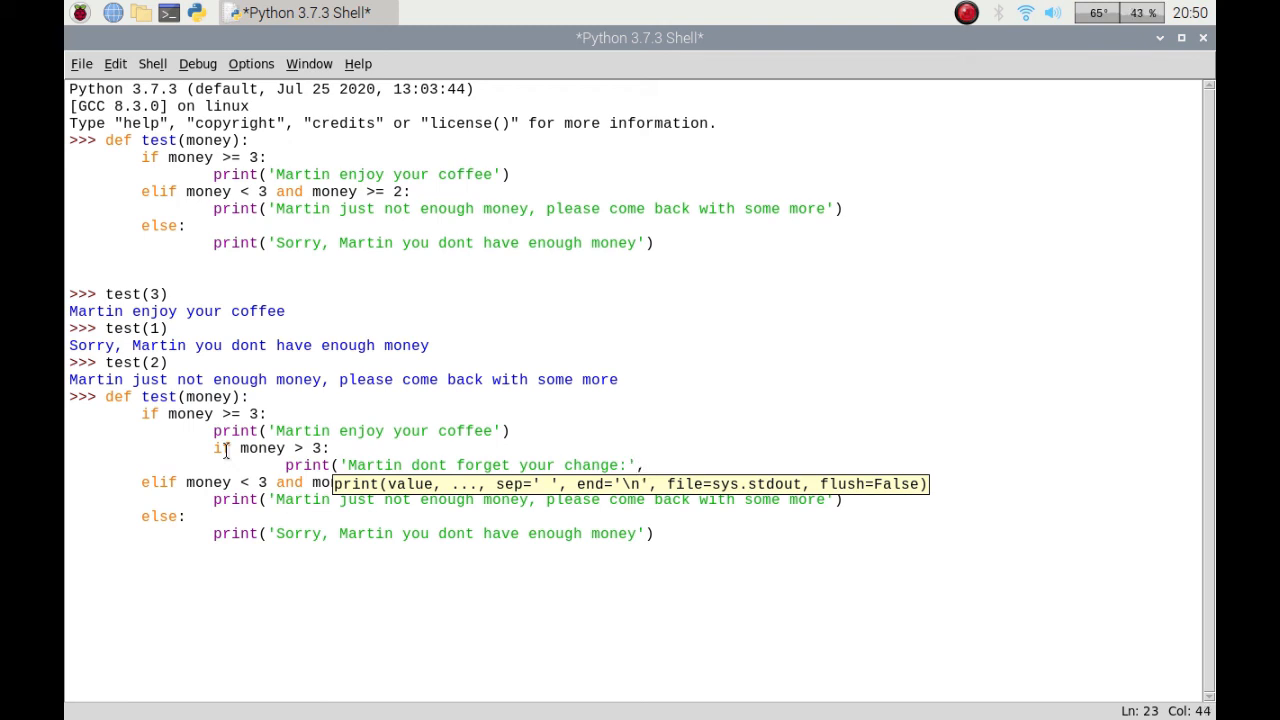
Complete the print with money - 3 as the change amount and enter the definition.
{"action": "type", "text": "mon"}
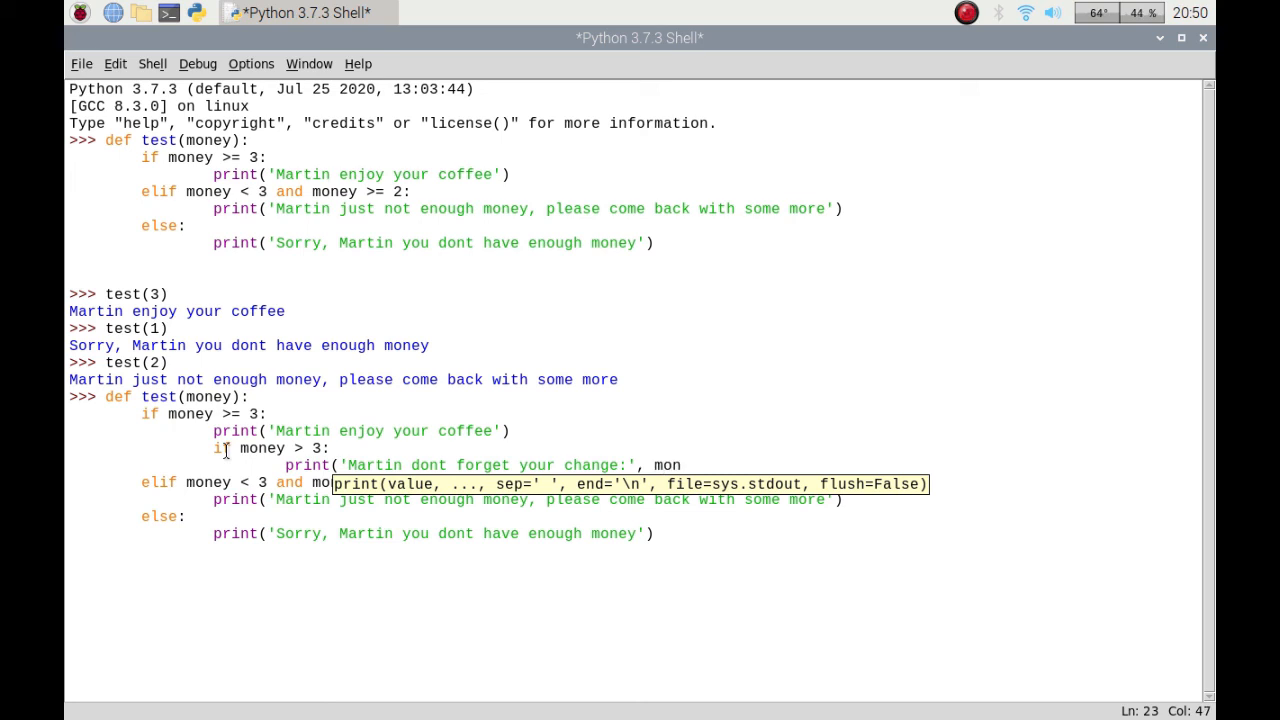
{"action": "type", "text": "ey"}
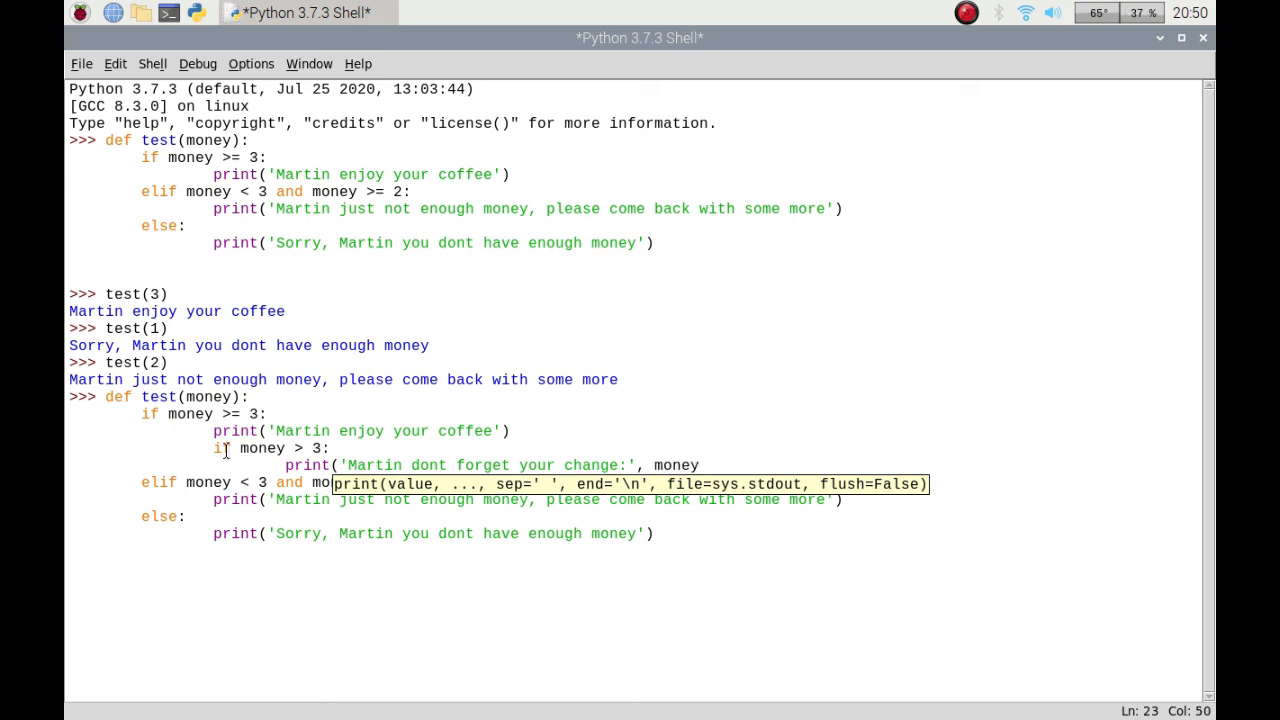
{"action": "type", "text": "- 3"}
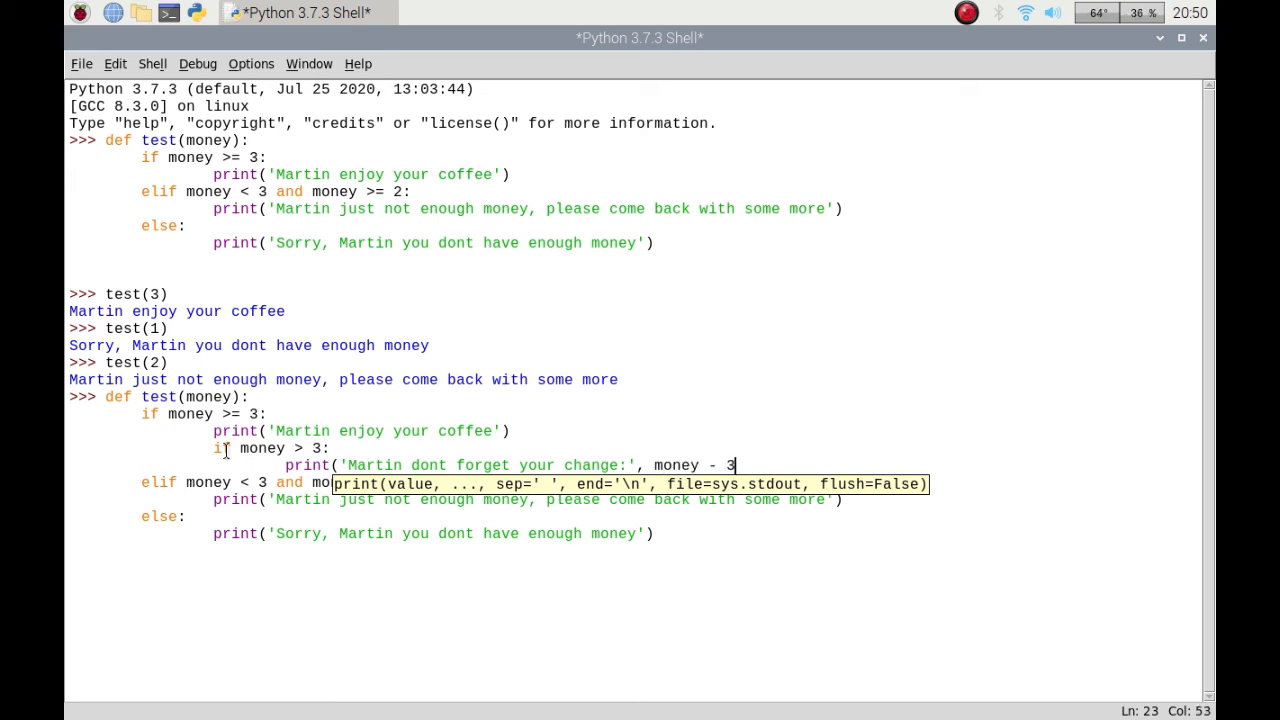
{"action": "type", "text": ")"}
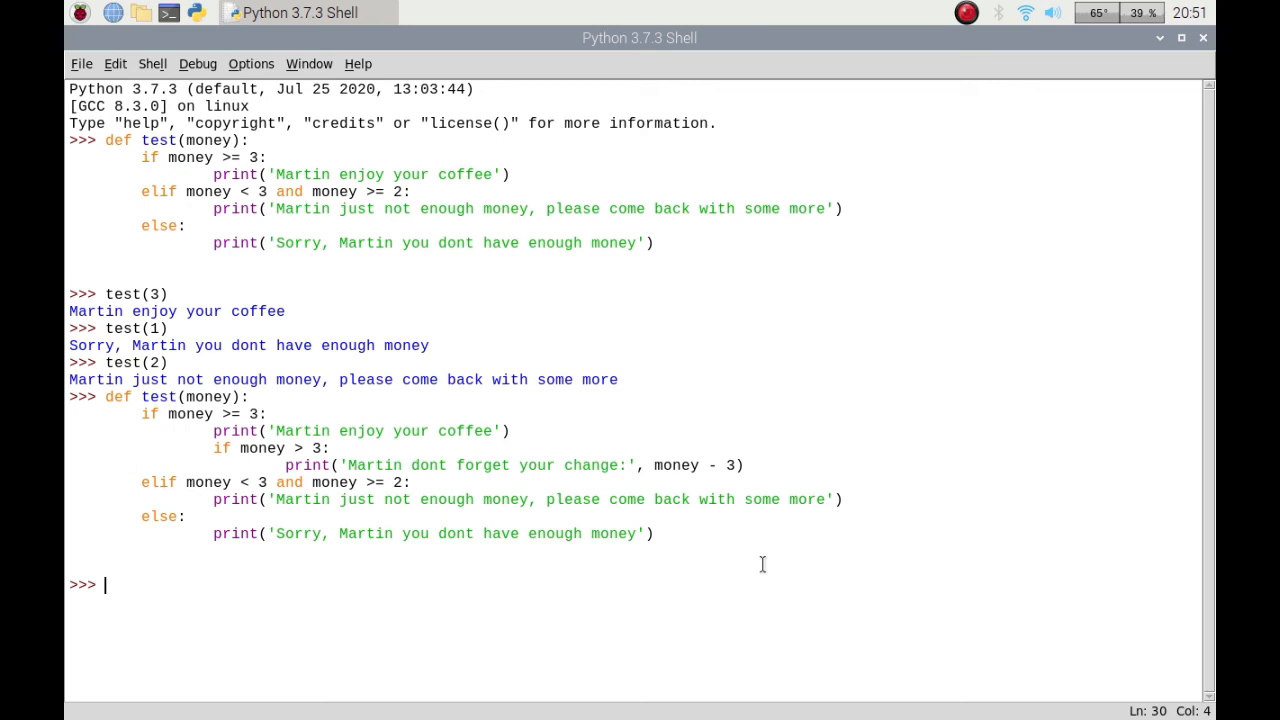
Call test(3) for the coffee message, then test(5) to also show 'Martin dont forget your change: 2'.
{"action": "type", "text": "te"}
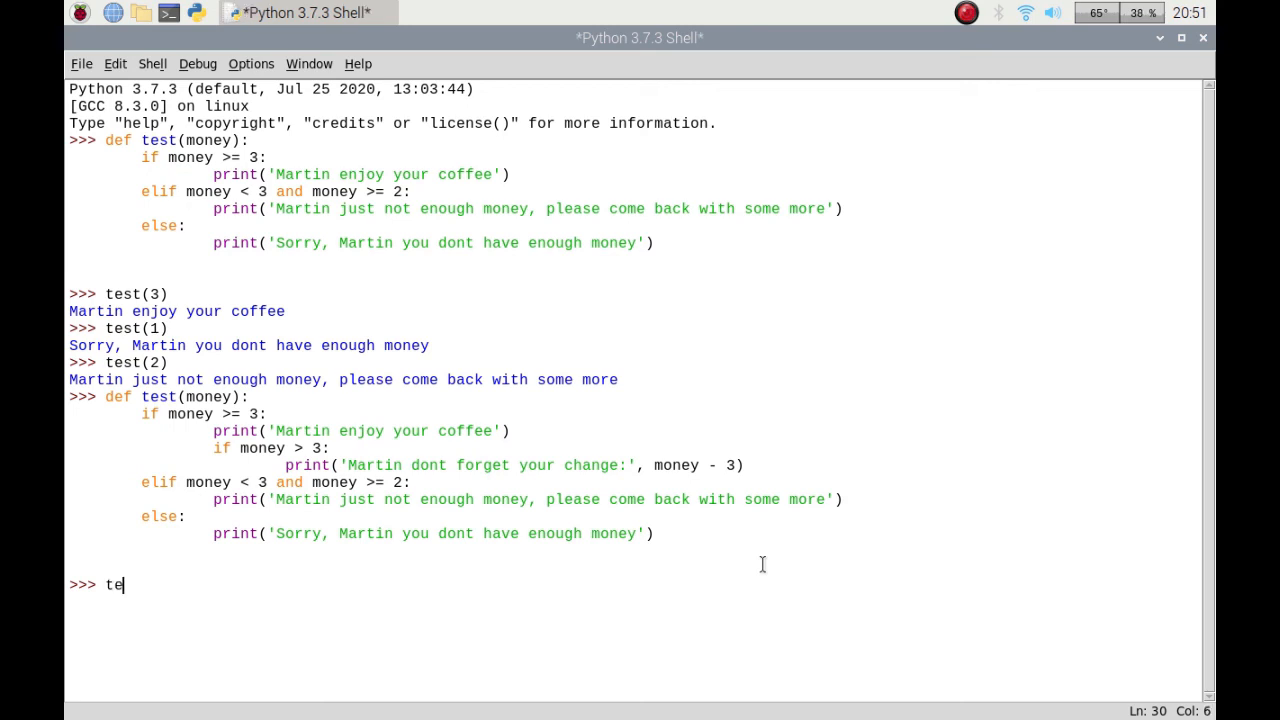
{"action": "type", "text": "st(3)"}
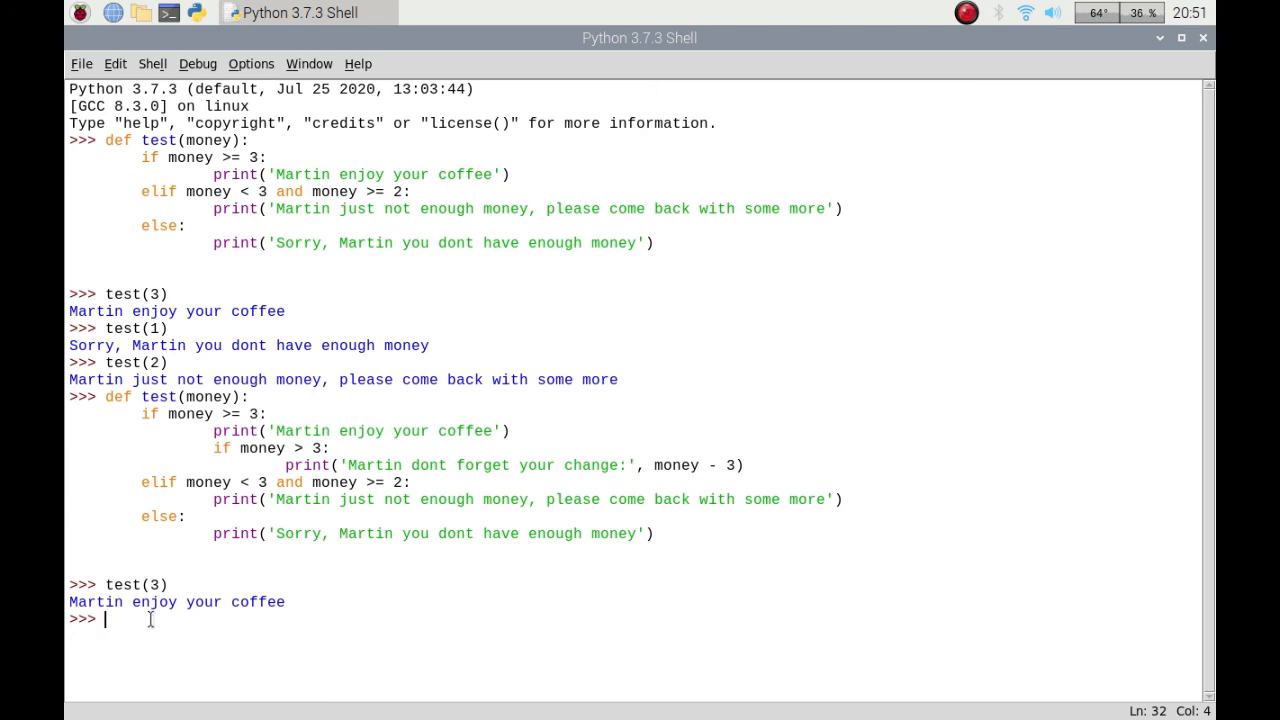
{"action": "type", "text": "test"}
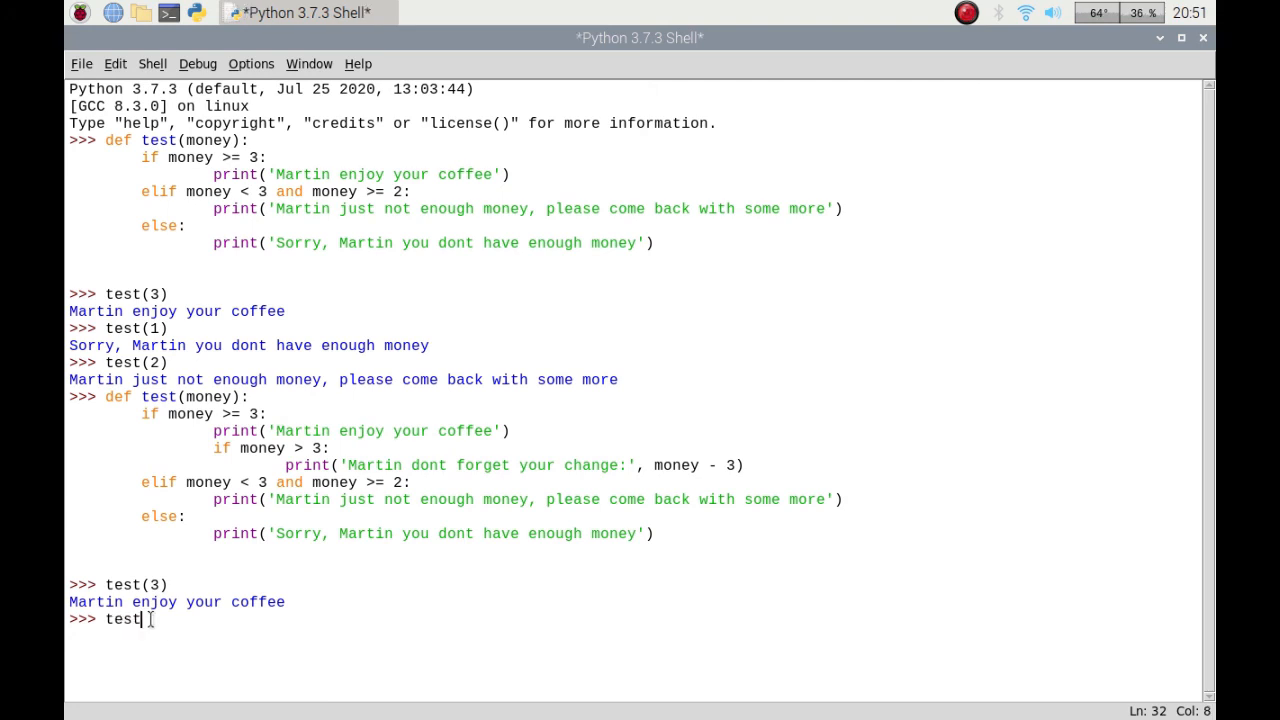
{"action": "type", "text": "(4)"}
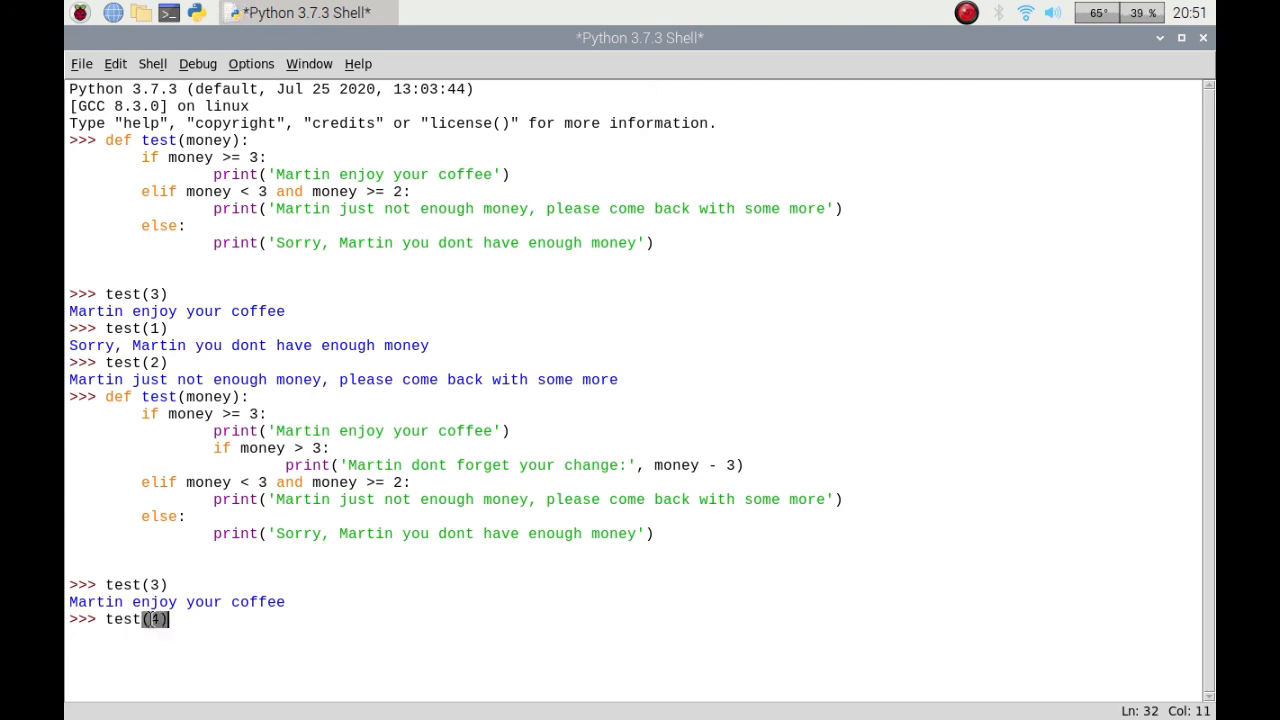
{"action": "type", "text": "5"}
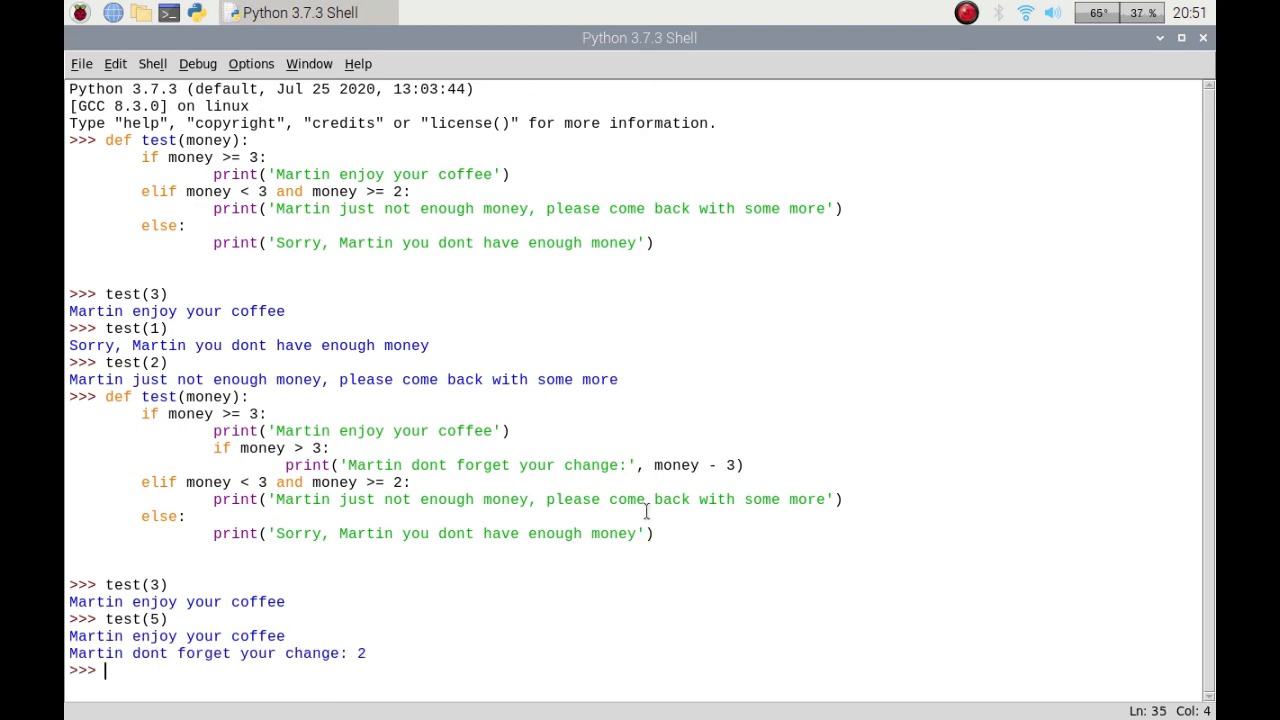
{"action": "mouse_move", "coordinate": [168, 680]}
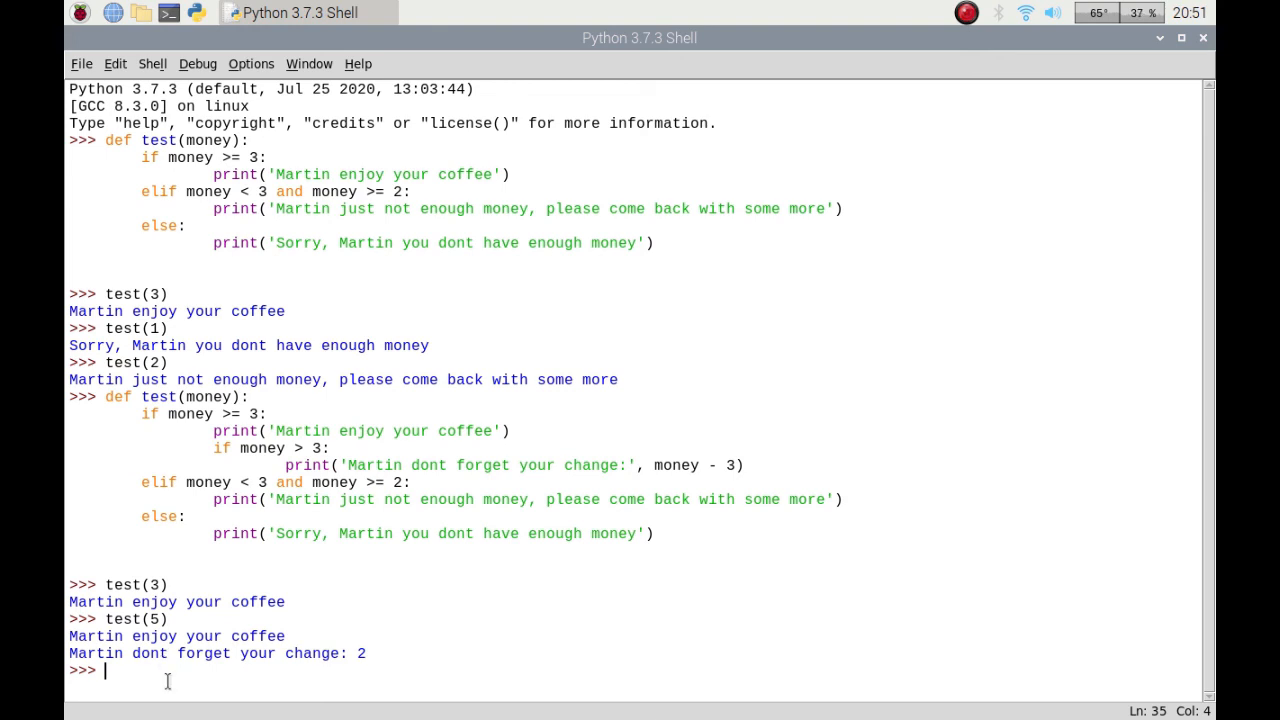
{"action": "mouse_move", "coordinate": [372, 612]}
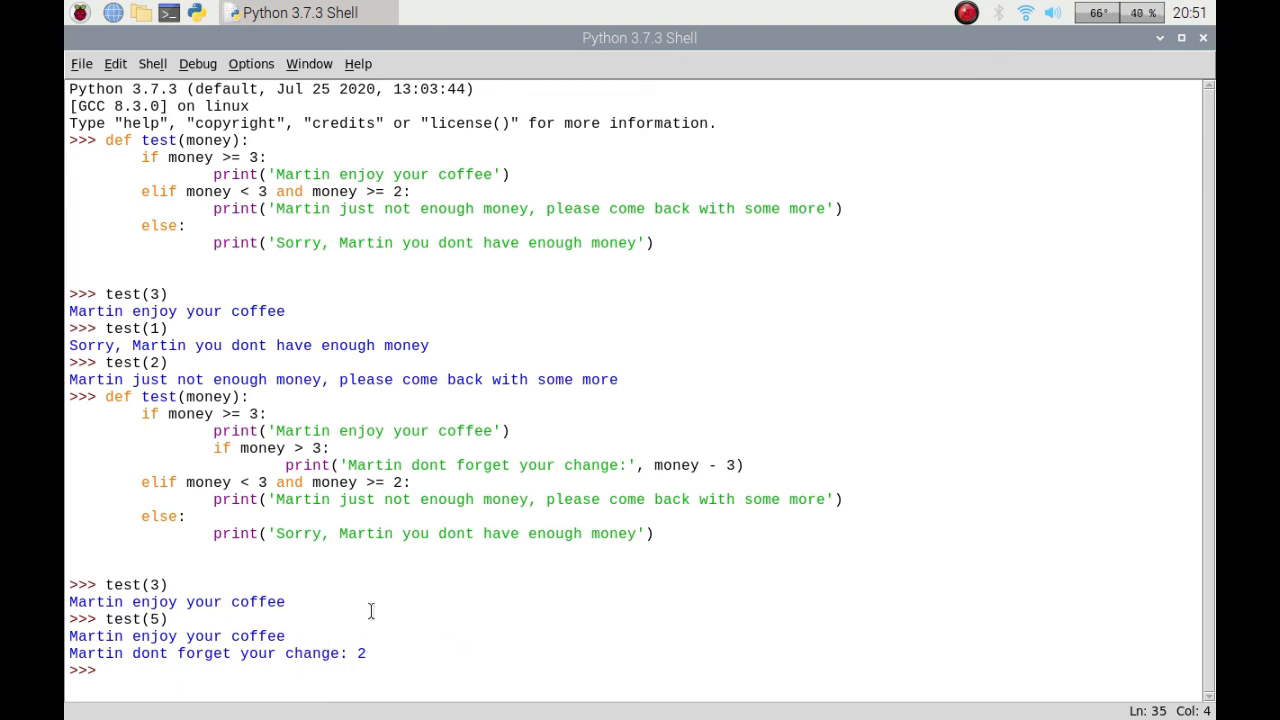
{"action": "mouse_move", "coordinate": [362, 658]}
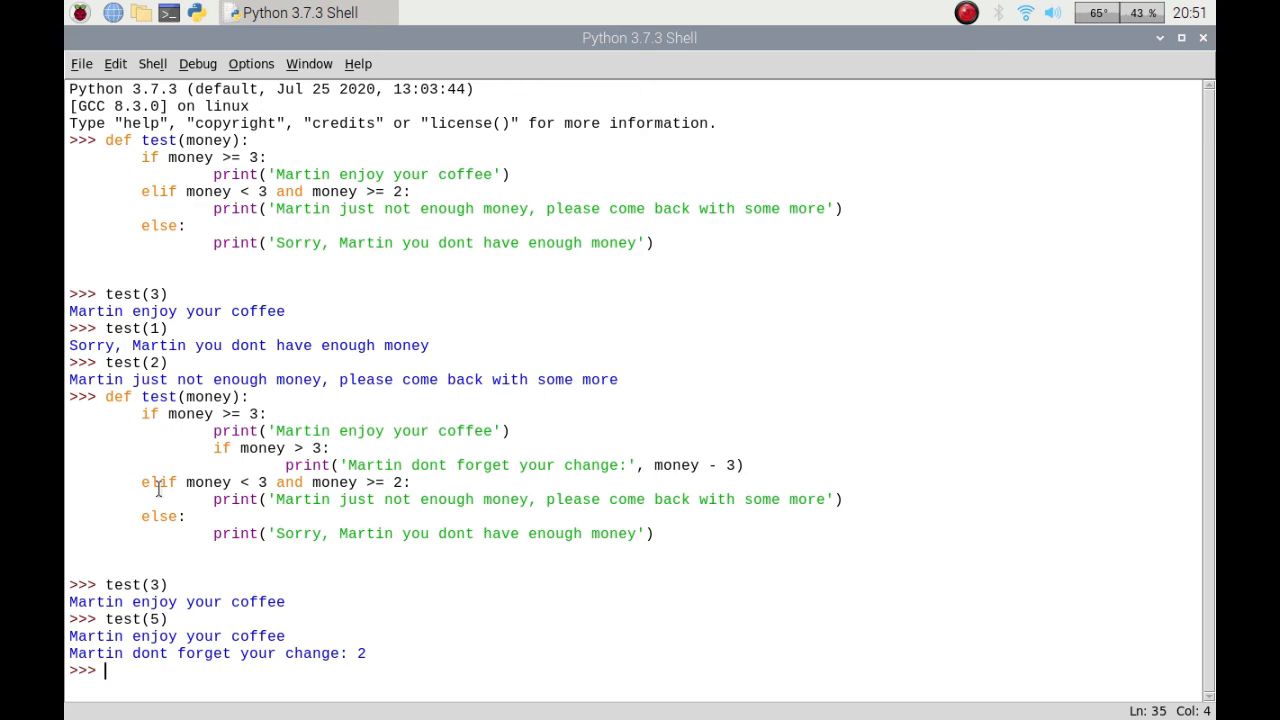
{"action": "mouse_move", "coordinate": [304, 480]}
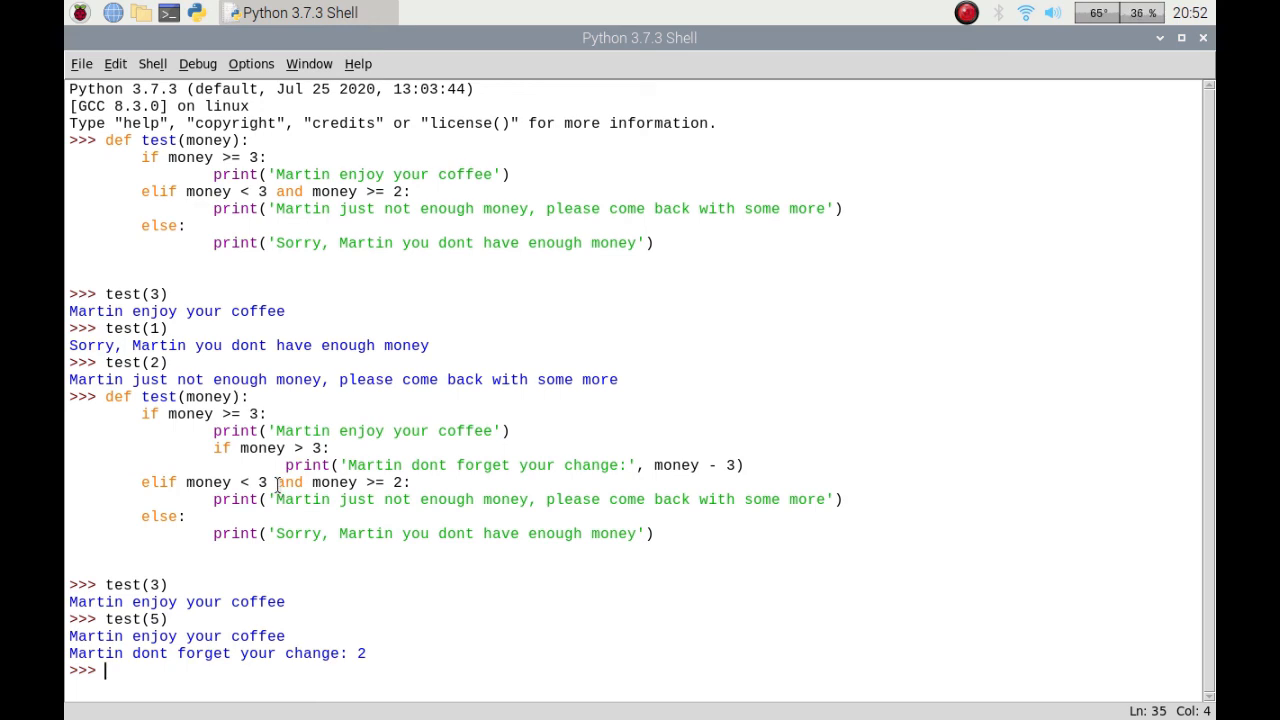
{"action": "mouse_move", "coordinate": [270, 504]}
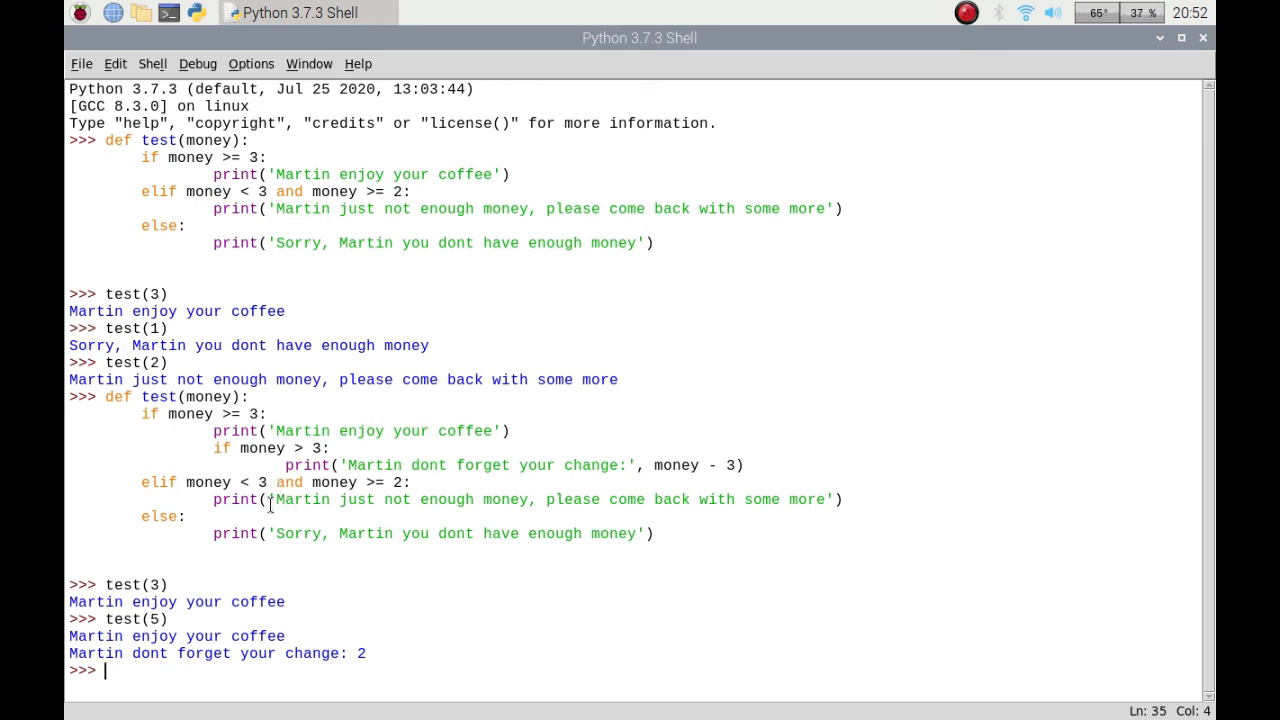
{"action": "mouse_move", "coordinate": [412, 636]}
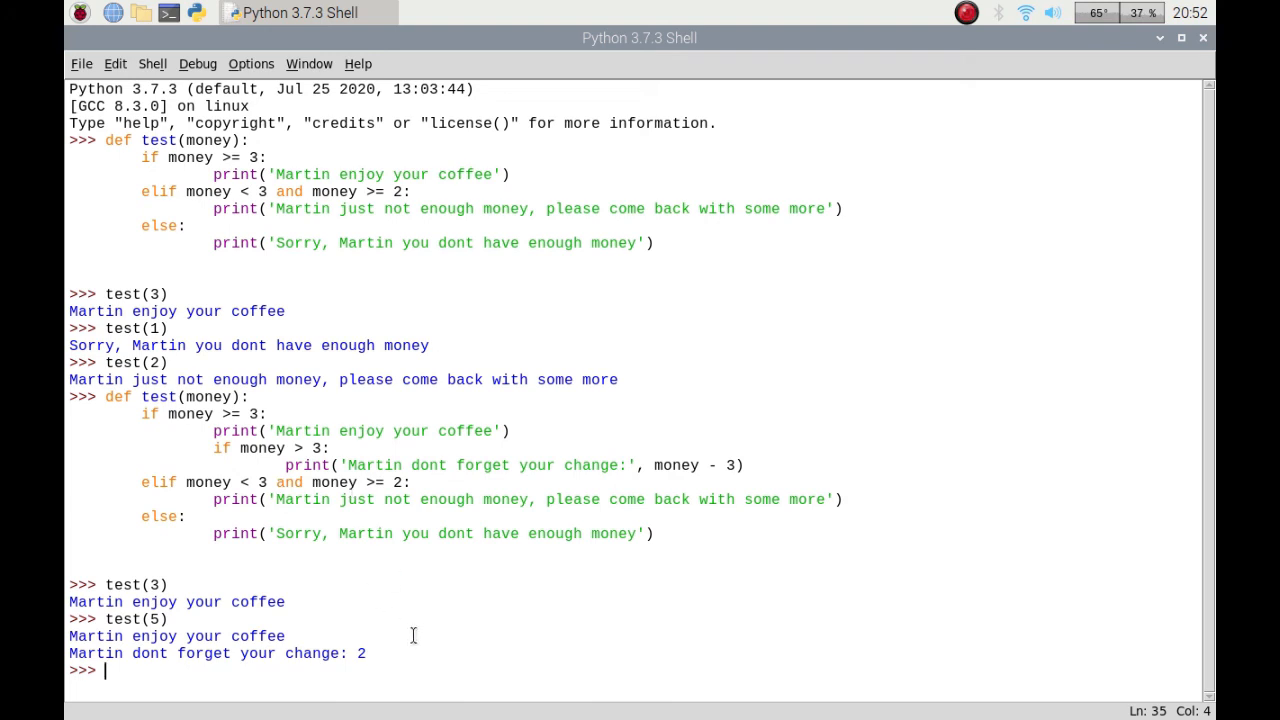